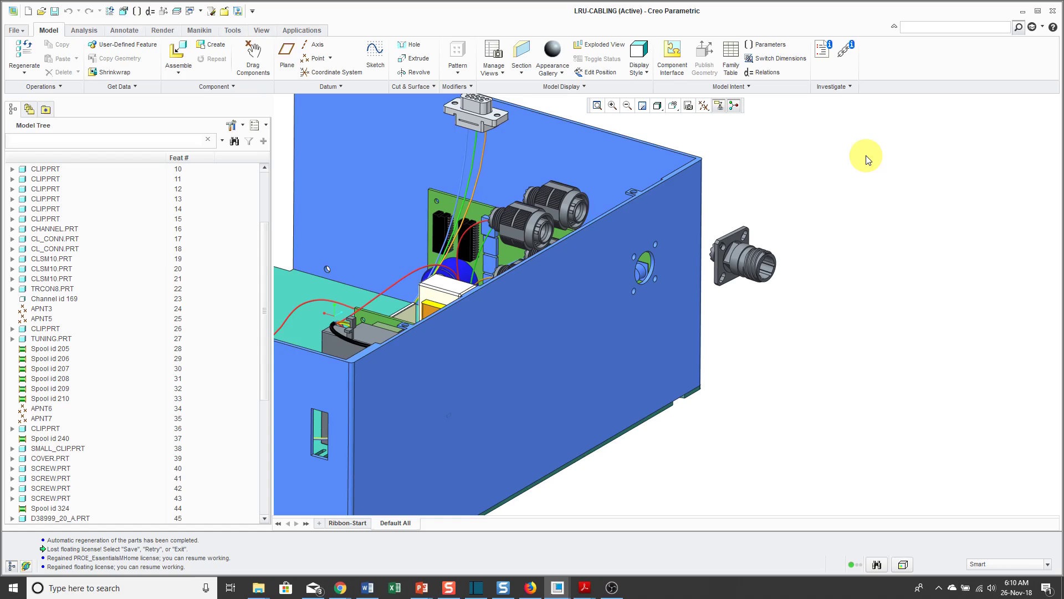
{"action": "mouse_move", "coordinate": [752, 305]}
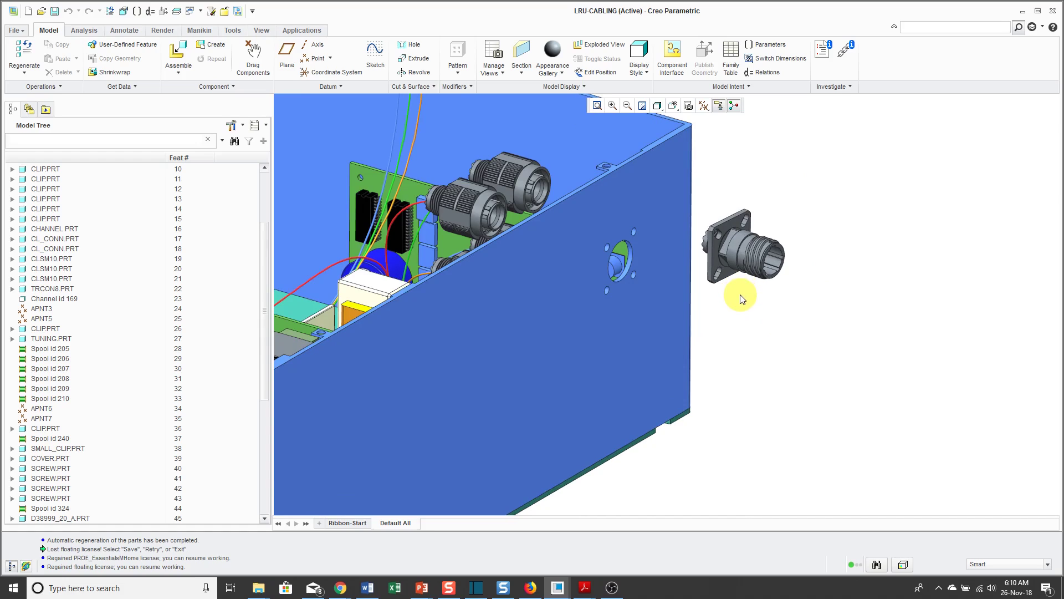
{"action": "mouse_move", "coordinate": [738, 301]}
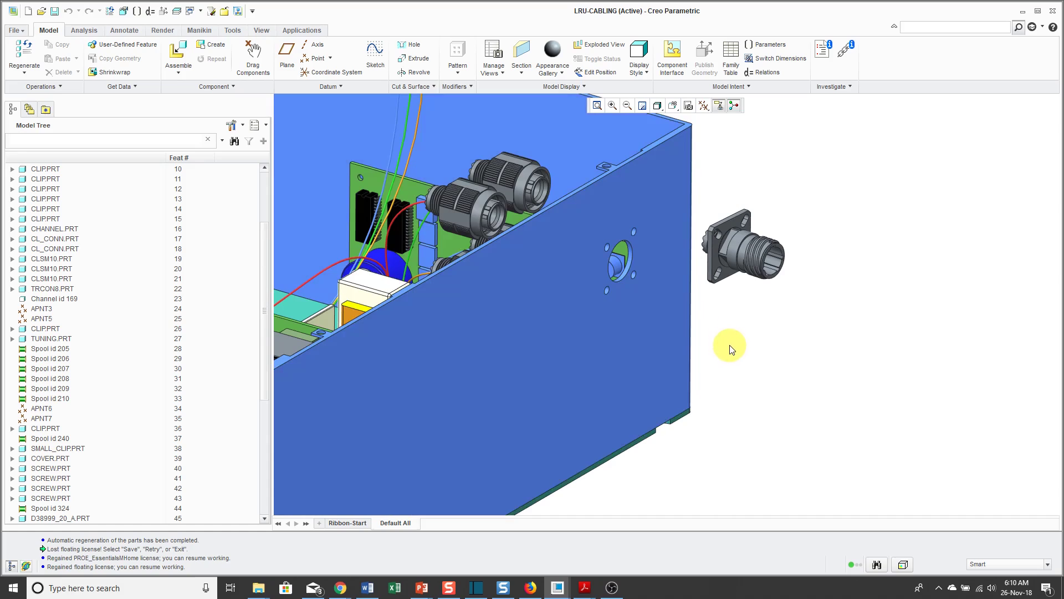
{"action": "mouse_move", "coordinate": [578, 478]}
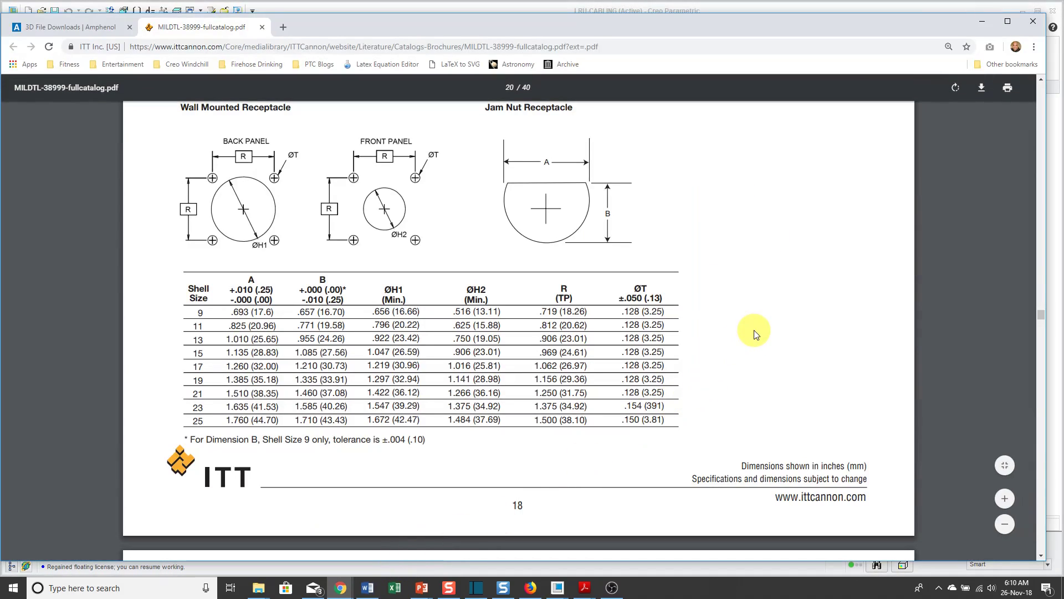
{"action": "mouse_move", "coordinate": [780, 514]}
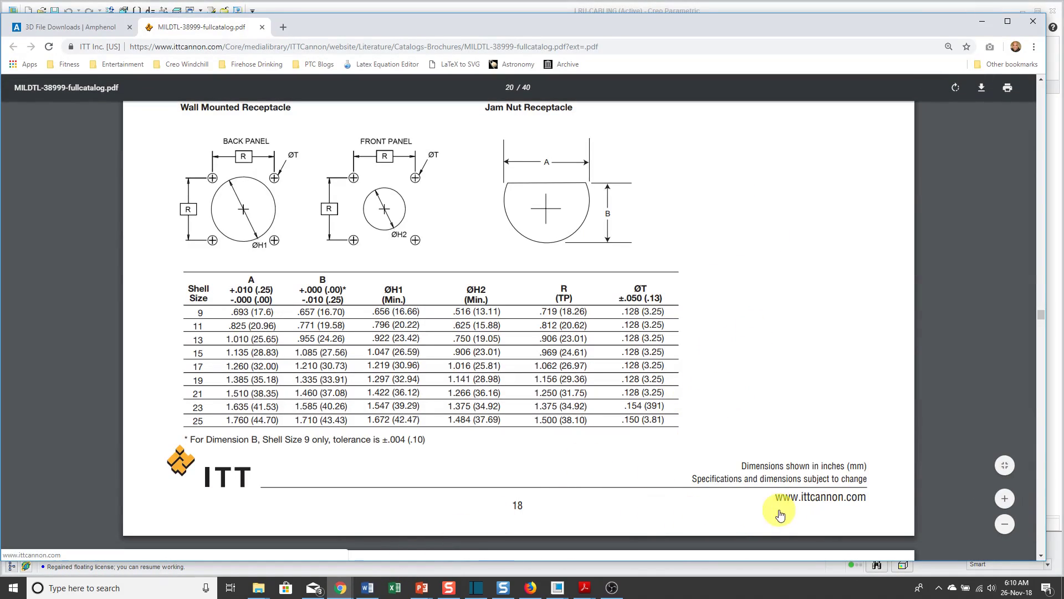
{"action": "mouse_move", "coordinate": [306, 227]}
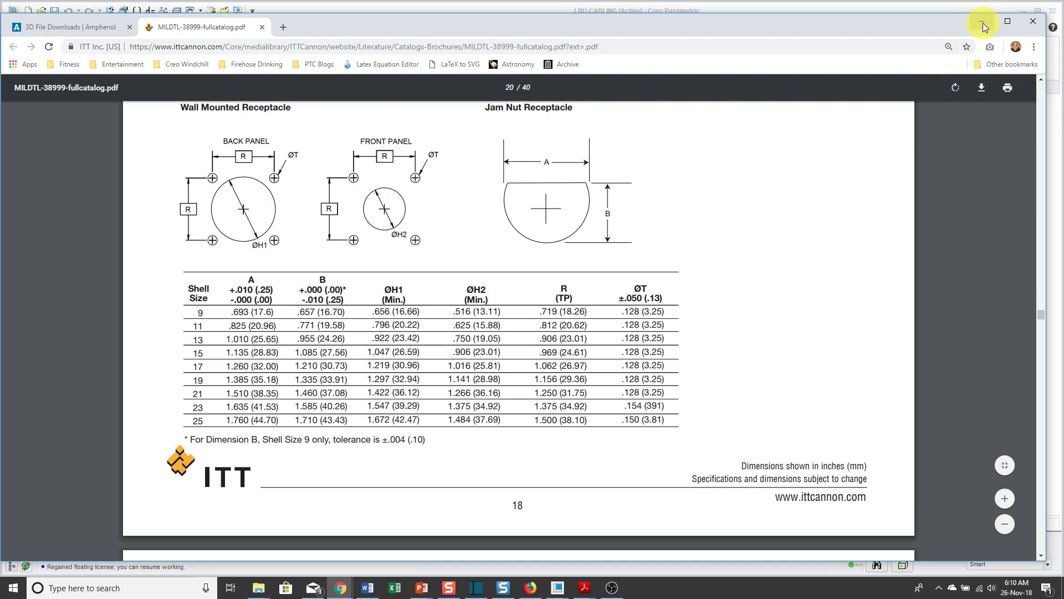
Step: Page through the MIL-DTL-38999 catalog PDF to the Panel Cutouts dimension table
{"action": "left_click", "coordinate": [556, 587]}
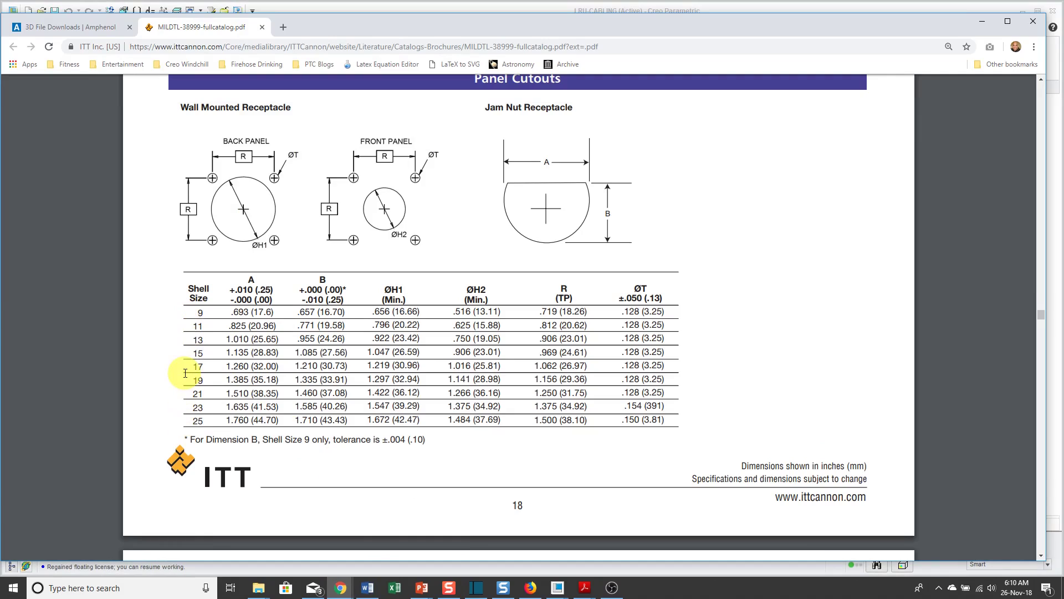
{"action": "mouse_move", "coordinate": [900, 185]}
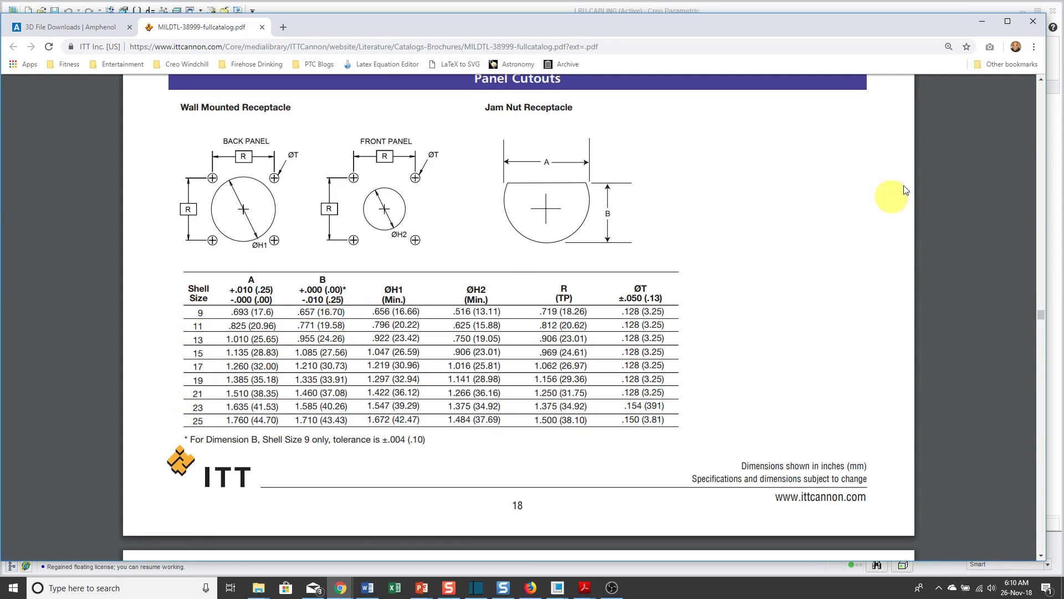
{"action": "left_click", "coordinate": [557, 588]}
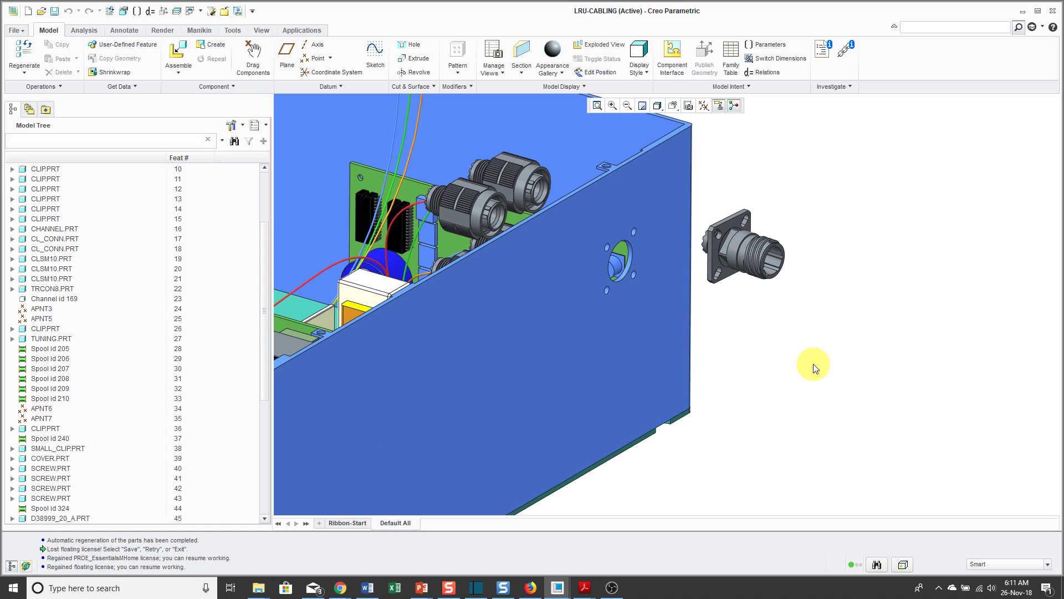
{"action": "mouse_move", "coordinate": [723, 359]}
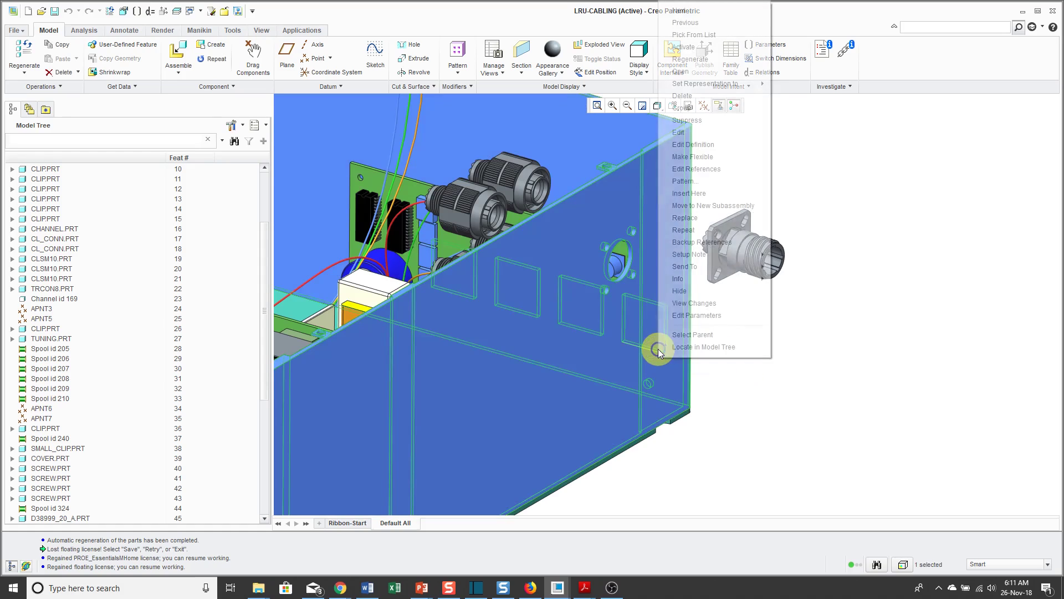
{"action": "mouse_move", "coordinate": [694, 72]}
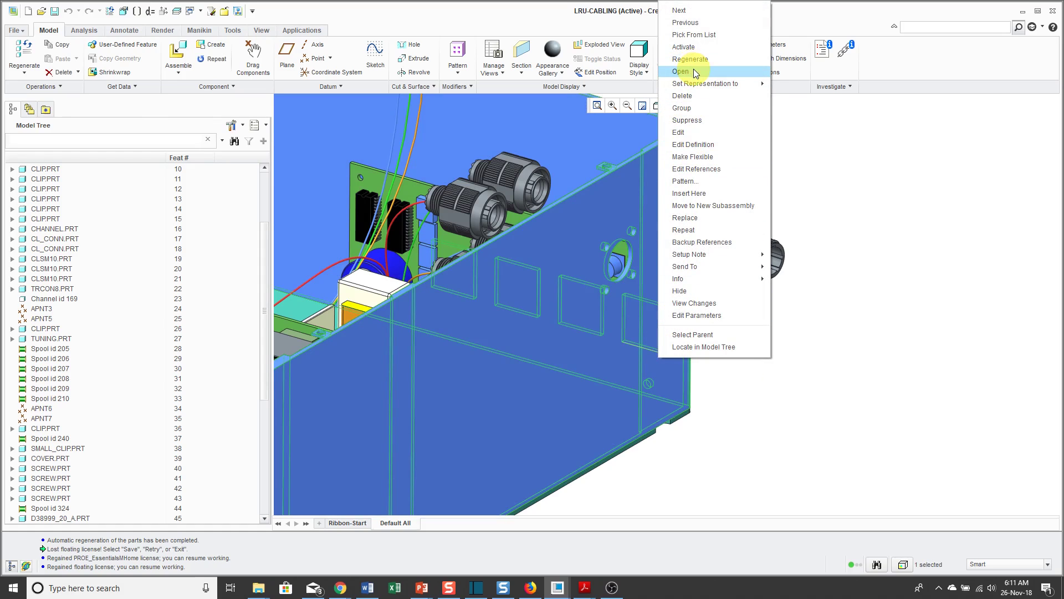
Step: Open the casing part by itself and bring the wall with the panel cutout into view
{"action": "left_click", "coordinate": [680, 71]}
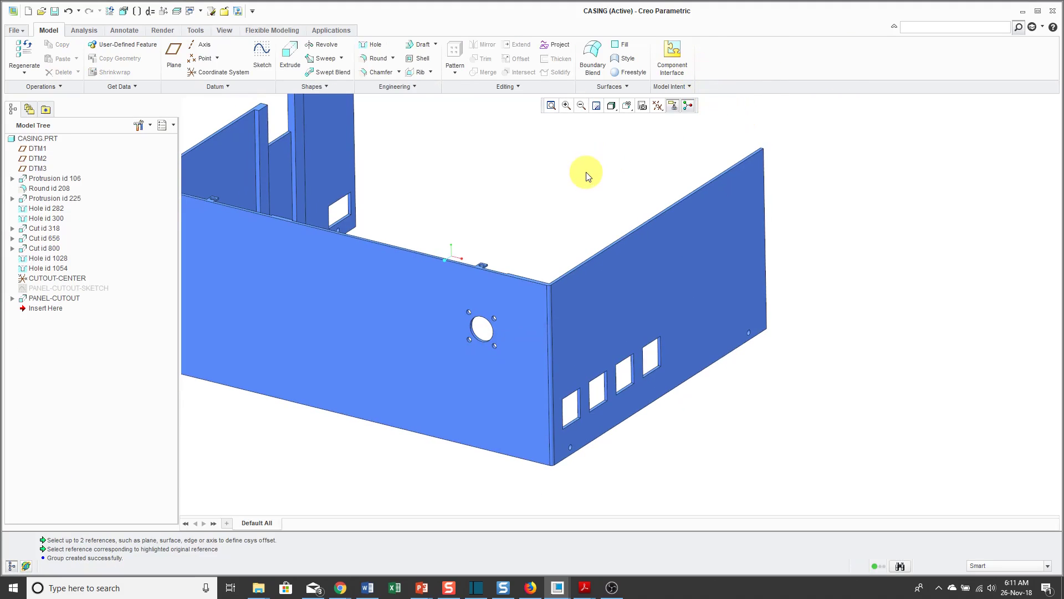
{"action": "left_click_drag", "start_coordinate": [586, 177], "coordinate": [627, 180]}
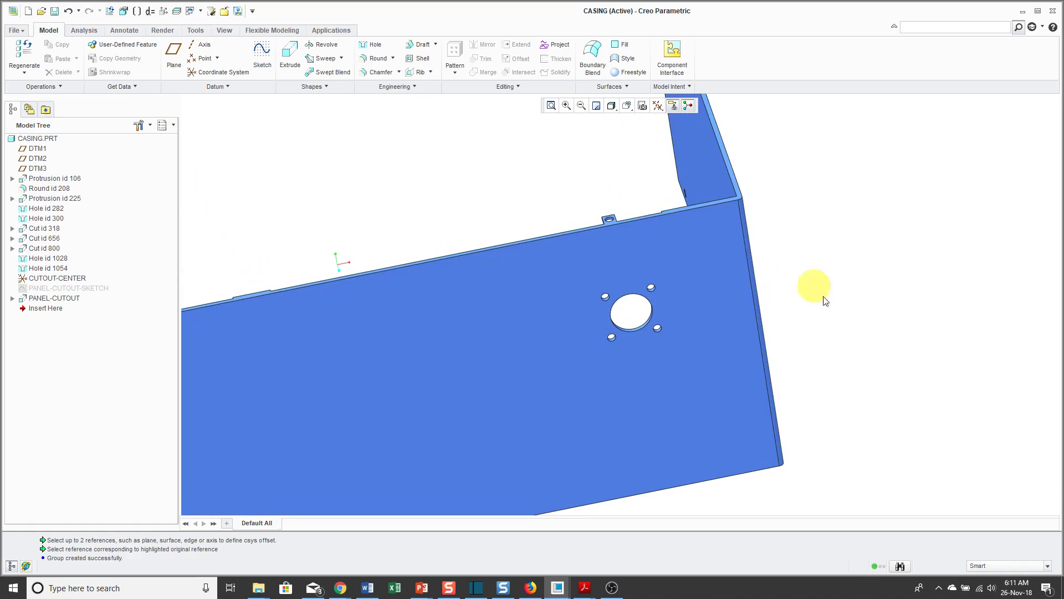
{"action": "mouse_move", "coordinate": [893, 347]}
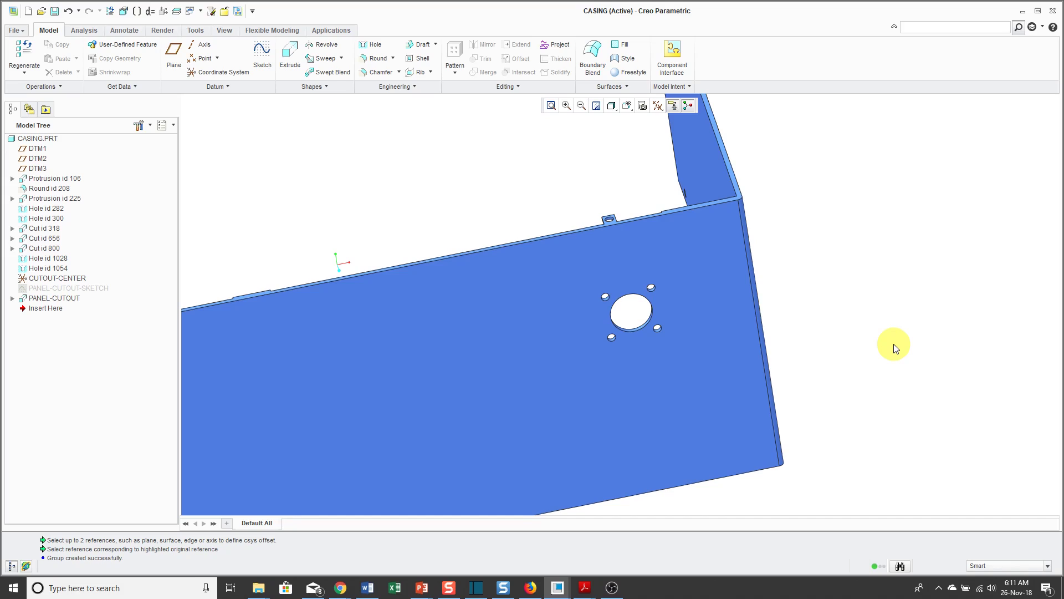
{"action": "mouse_move", "coordinate": [457, 161]}
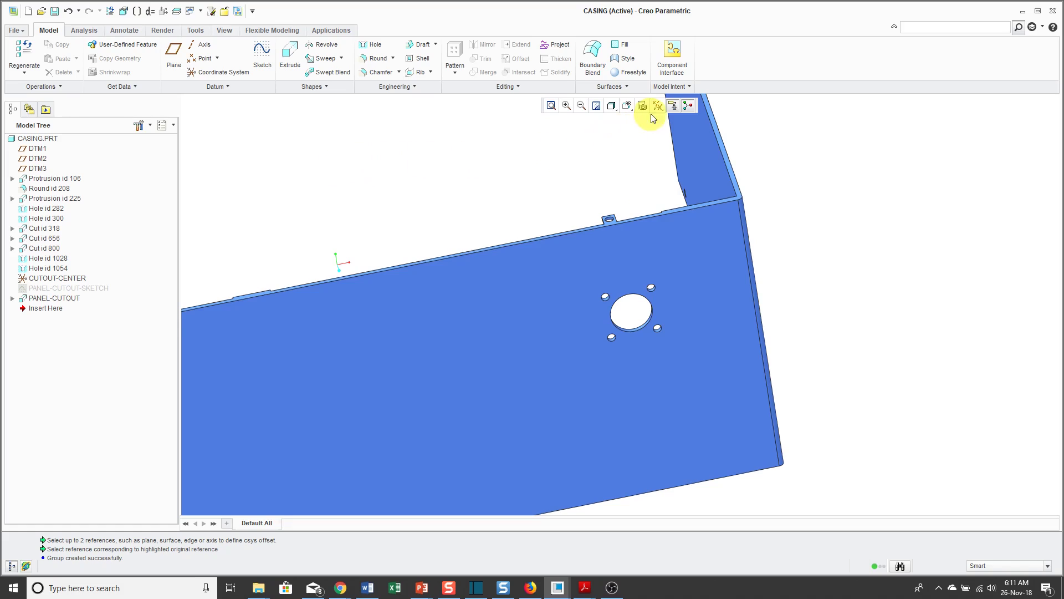
Step: Show coordinate systems and review CUTOUT-CENTER's definition with its 50 and 40 offsets, leaving it unchanged
{"action": "left_click", "coordinate": [657, 105]}
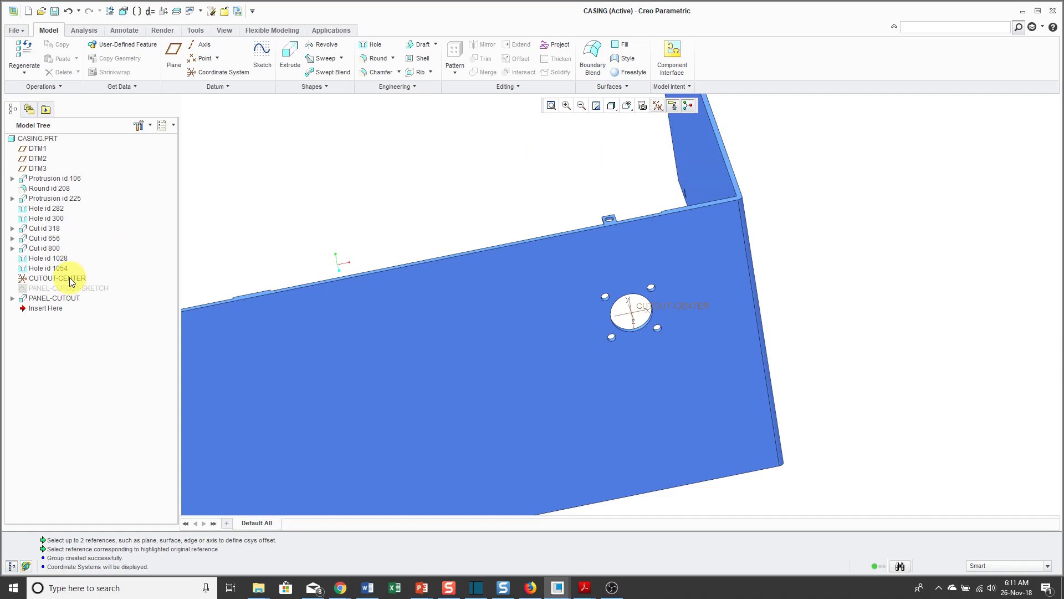
{"action": "left_click", "coordinate": [53, 277]}
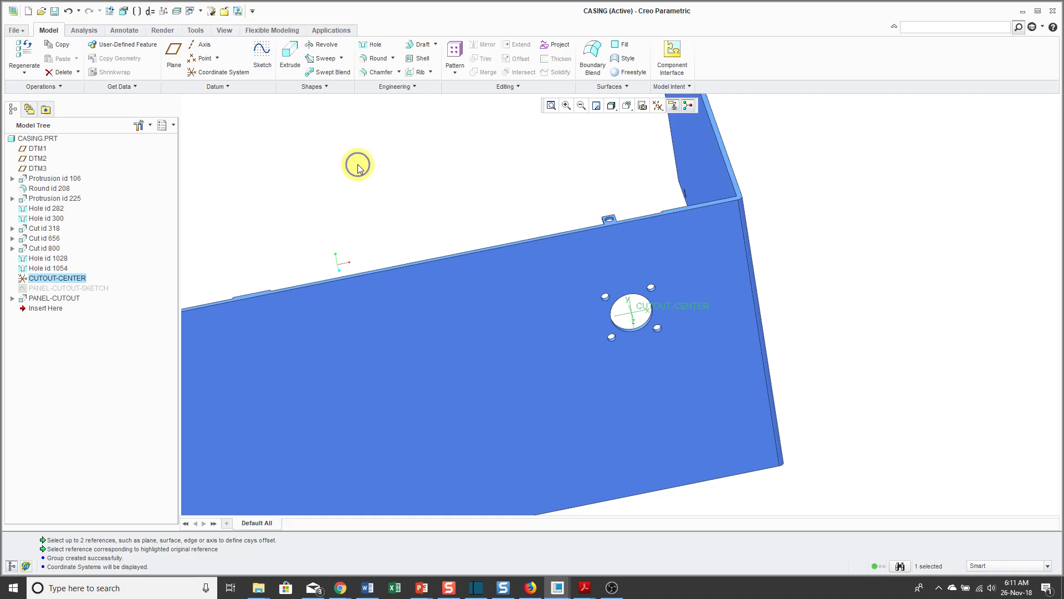
{"action": "right_click", "coordinate": [357, 167]}
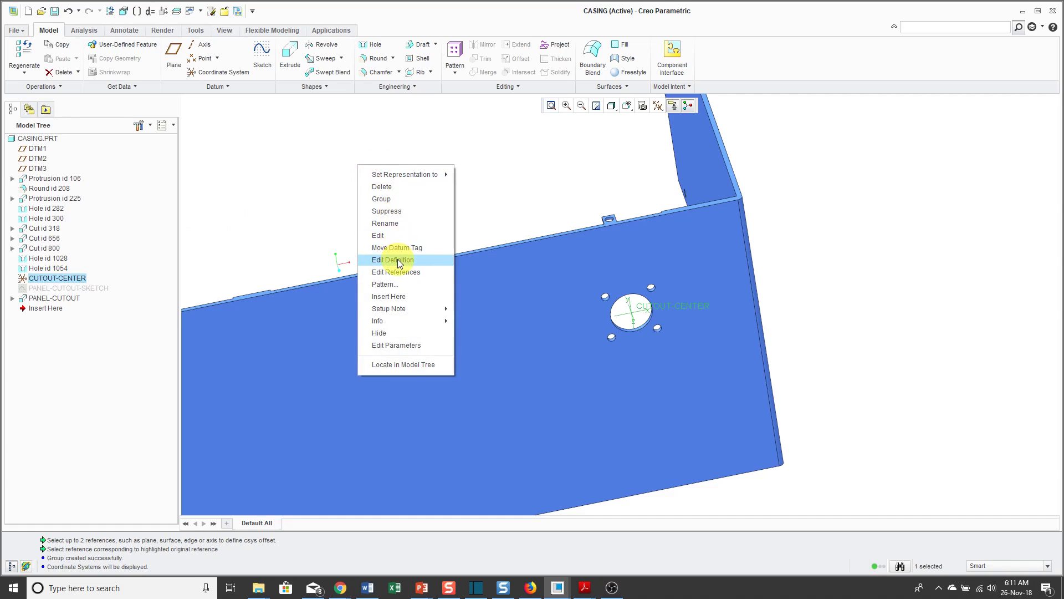
{"action": "left_click", "coordinate": [392, 260]}
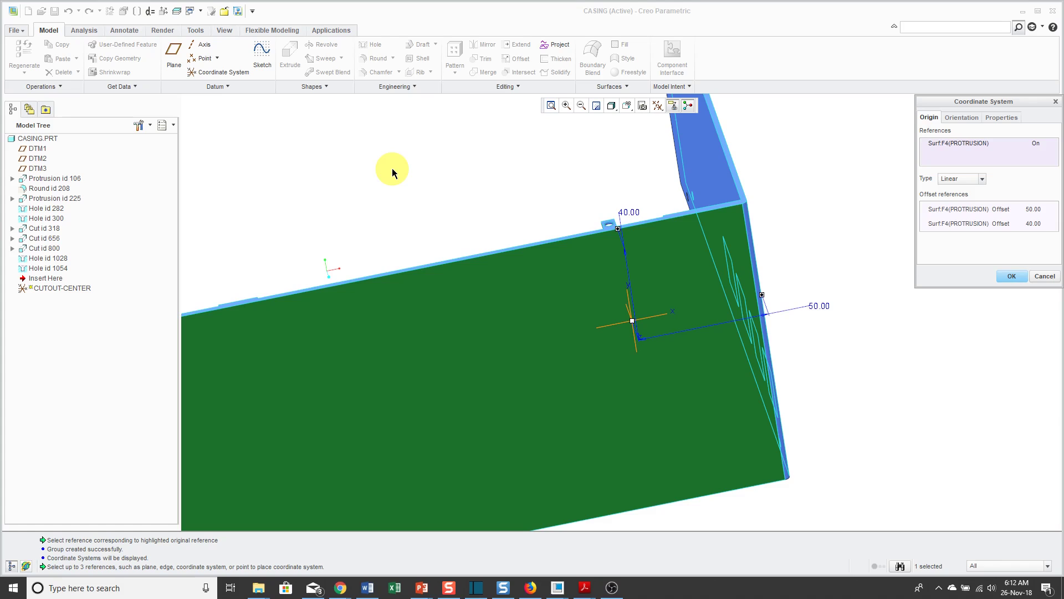
{"action": "mouse_move", "coordinate": [549, 184]}
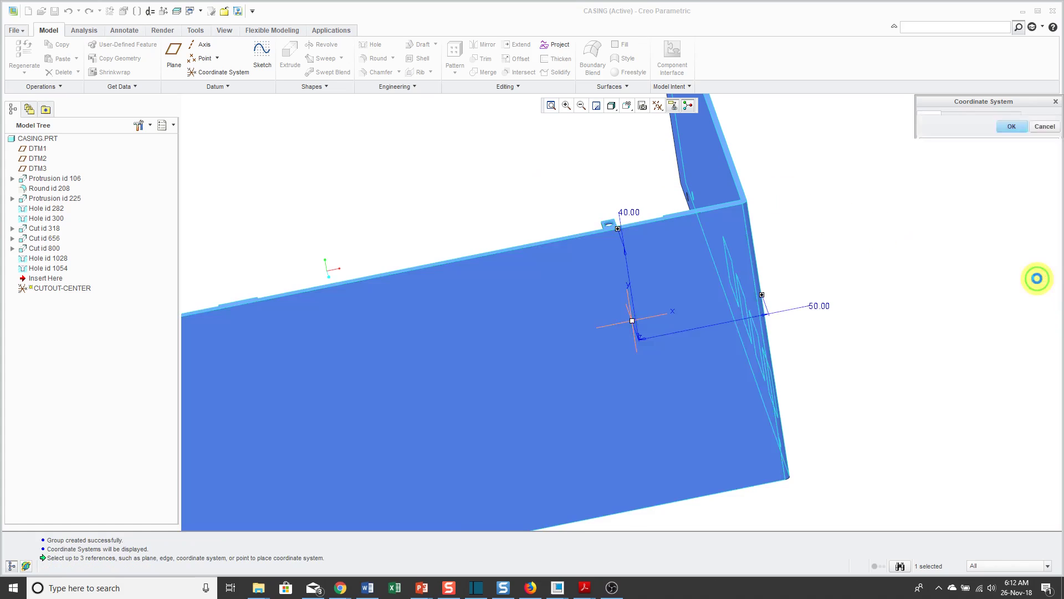
{"action": "left_click", "coordinate": [1011, 125]}
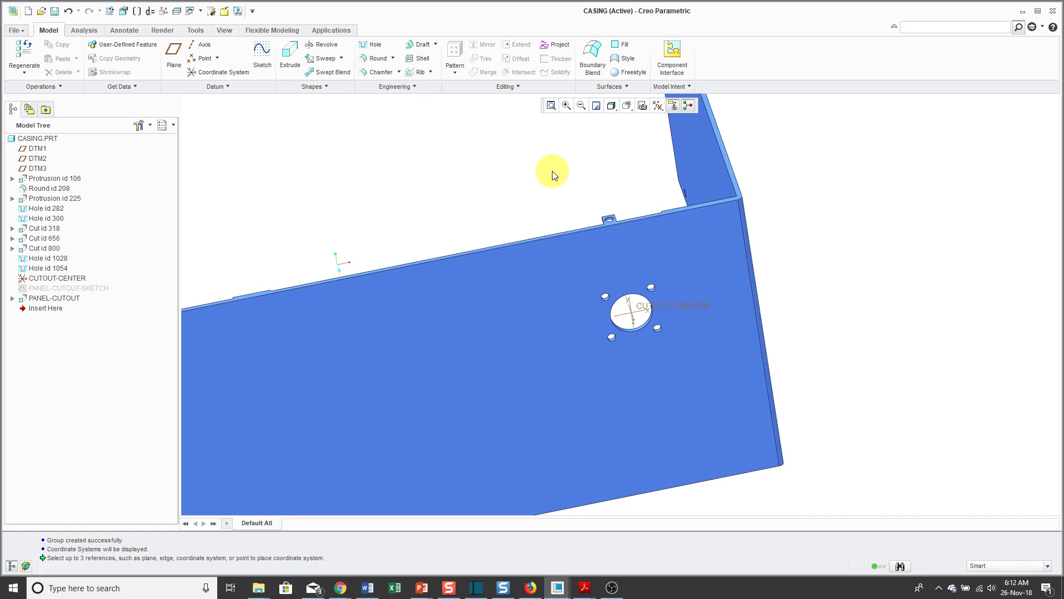
{"action": "mouse_move", "coordinate": [361, 217]}
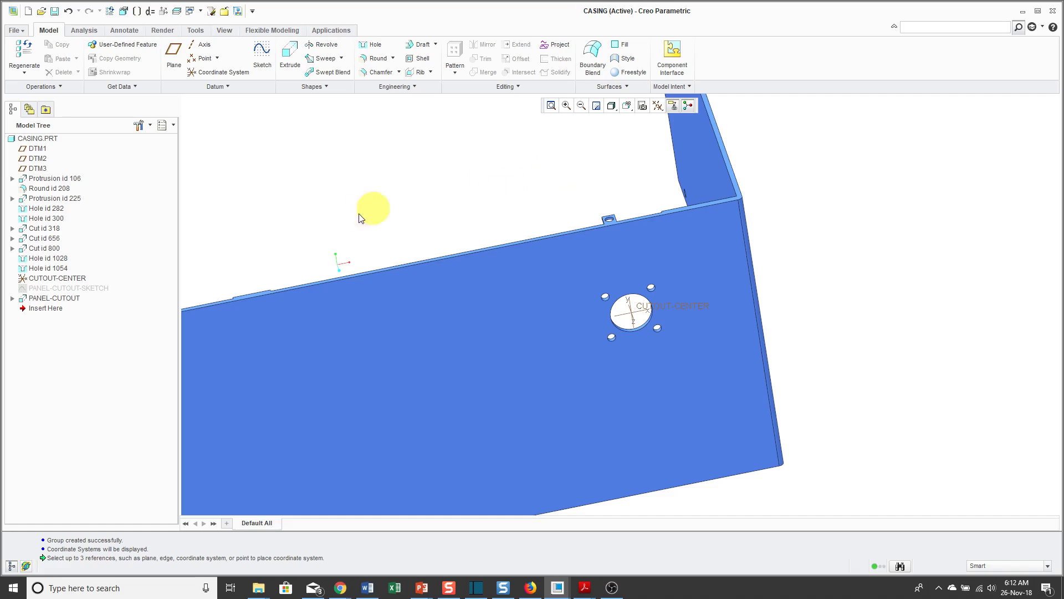
Step: Select the CUTOUT-CENTER coordinate system again in the Model Tree
{"action": "left_click", "coordinate": [55, 277]}
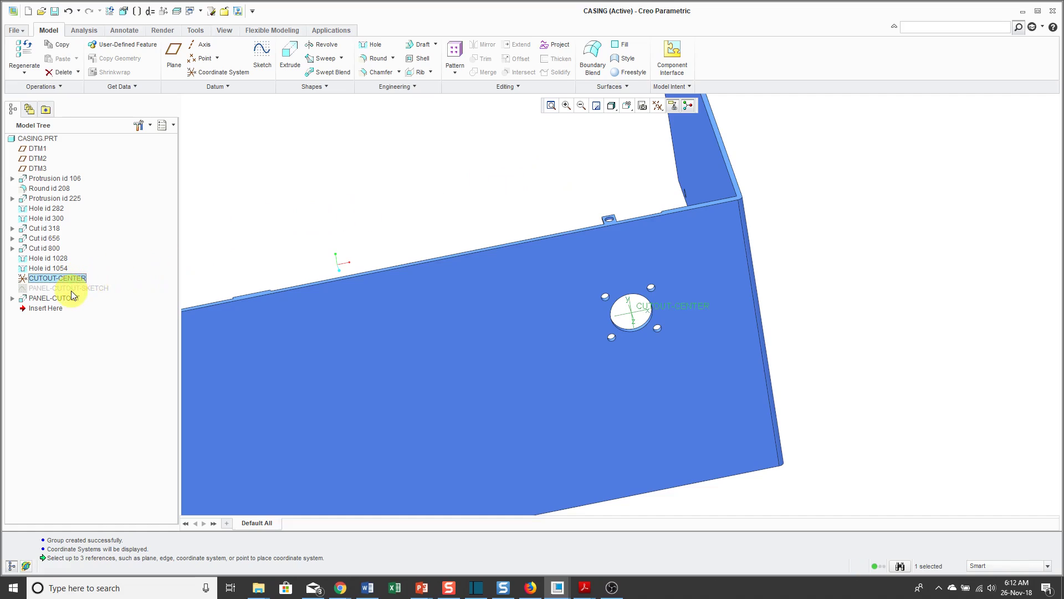
{"action": "left_click", "coordinate": [61, 288]}
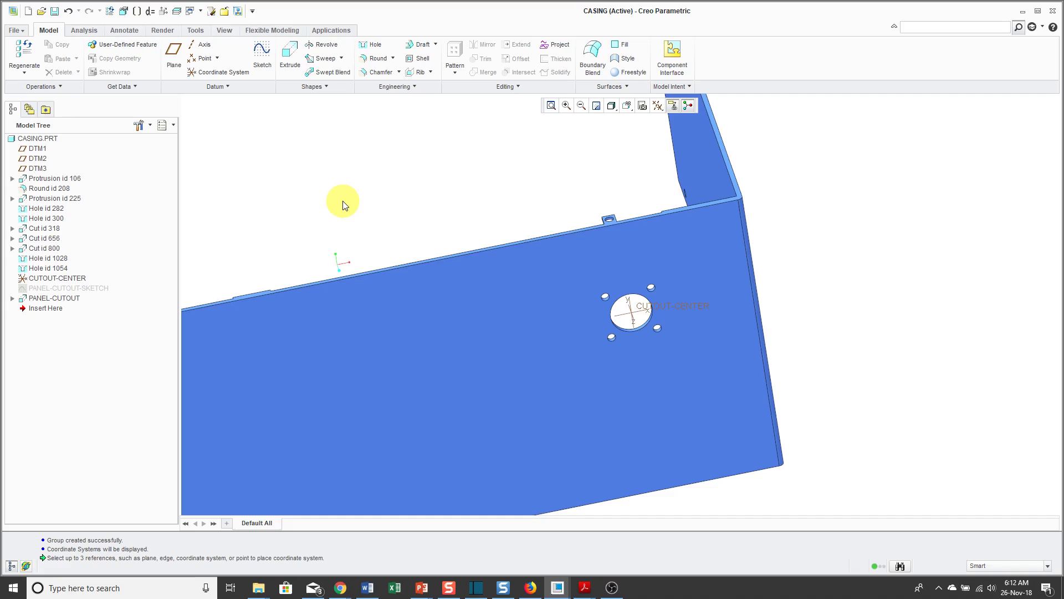
{"action": "mouse_move", "coordinate": [195, 37]}
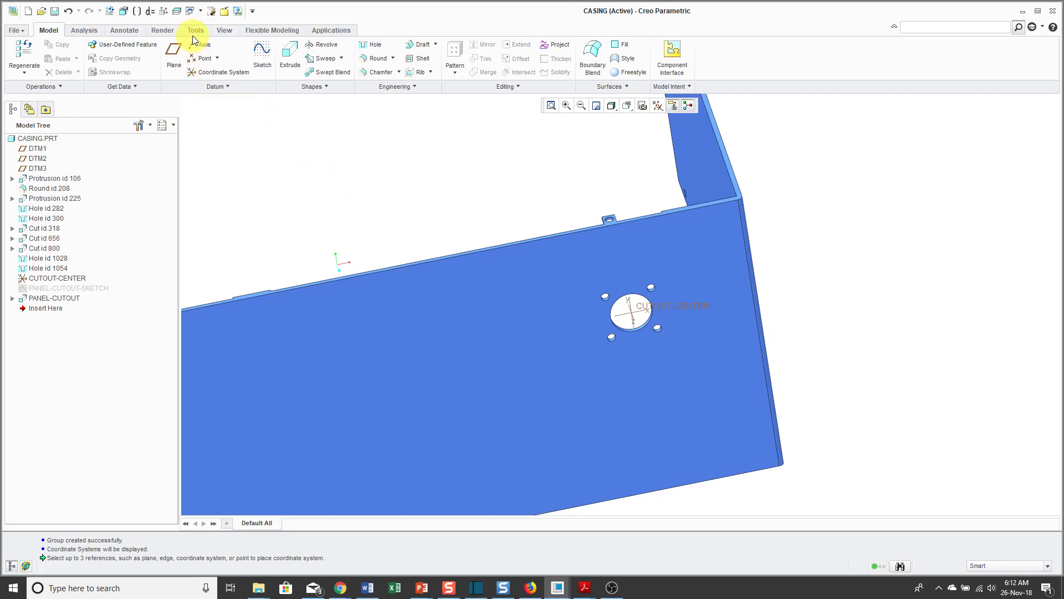
Step: From the UDF library, create a new user-defined feature named panel_cutout
{"action": "left_click", "coordinate": [194, 31]}
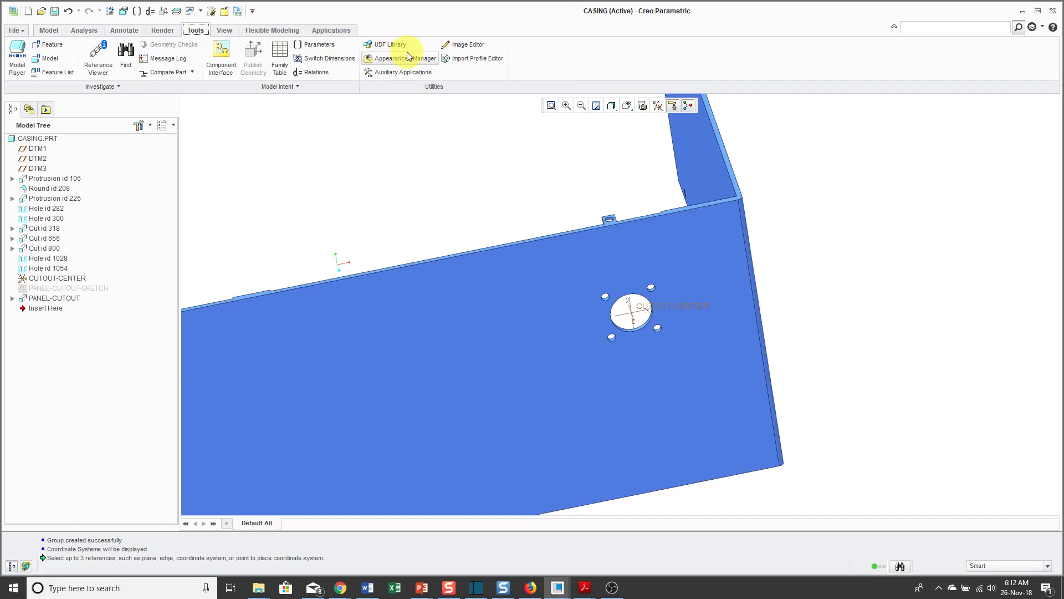
{"action": "left_click", "coordinate": [388, 44]}
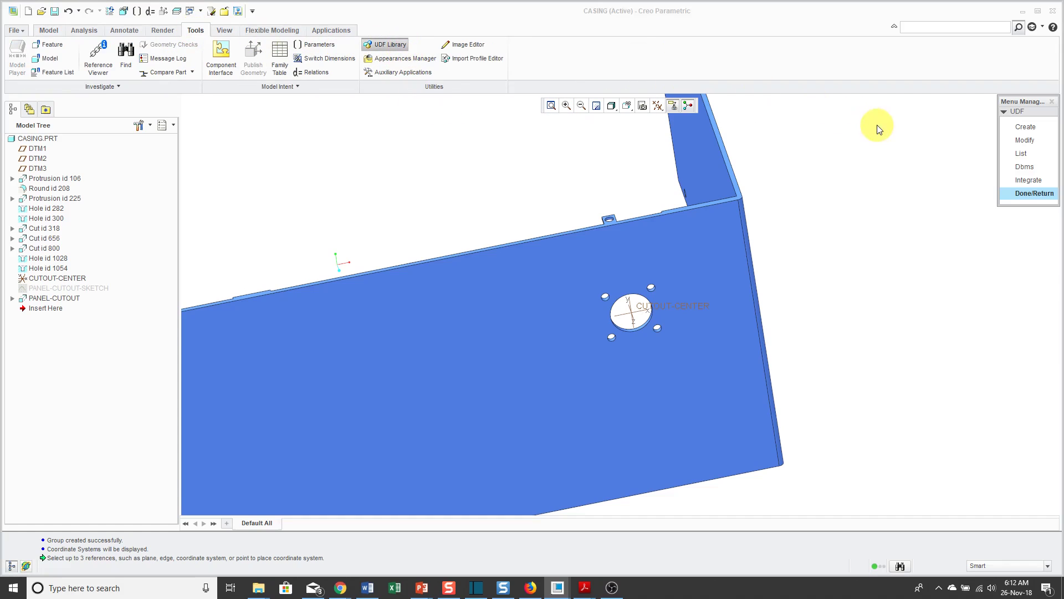
{"action": "mouse_move", "coordinate": [959, 183]}
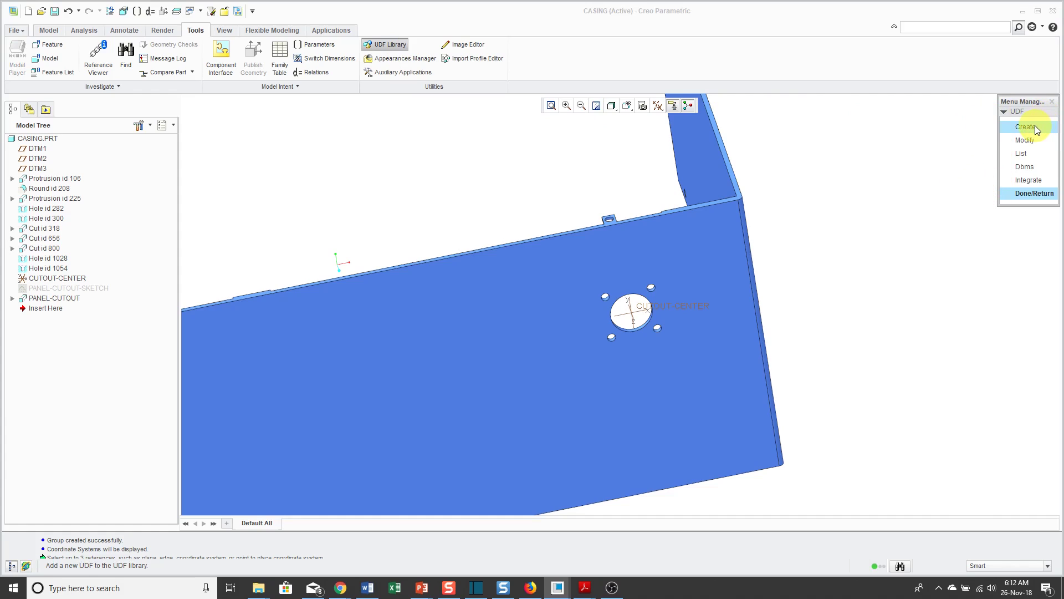
{"action": "left_click", "coordinate": [1027, 126]}
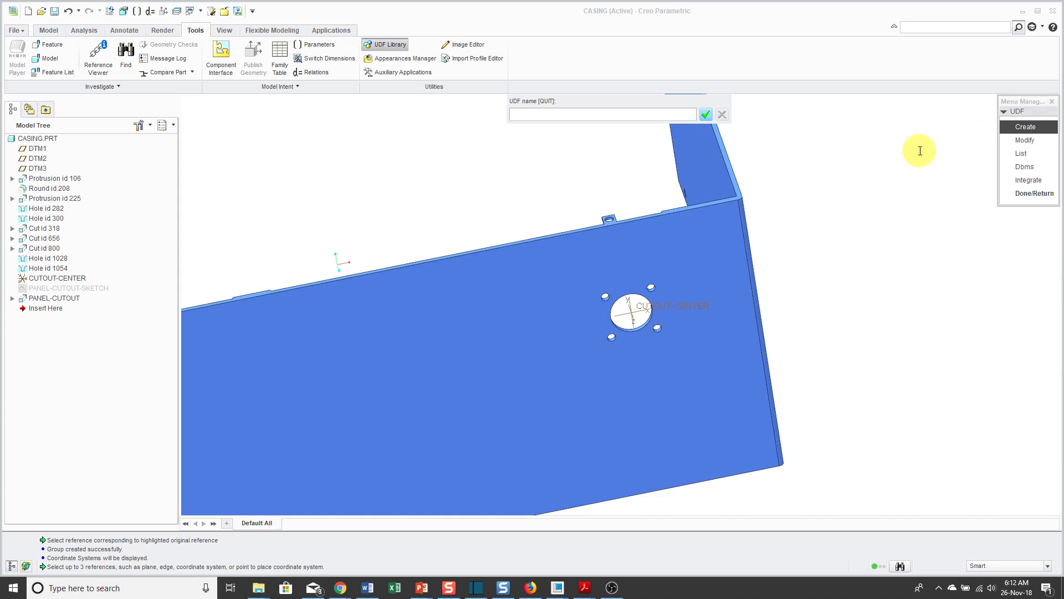
{"action": "type", "text": "a"}
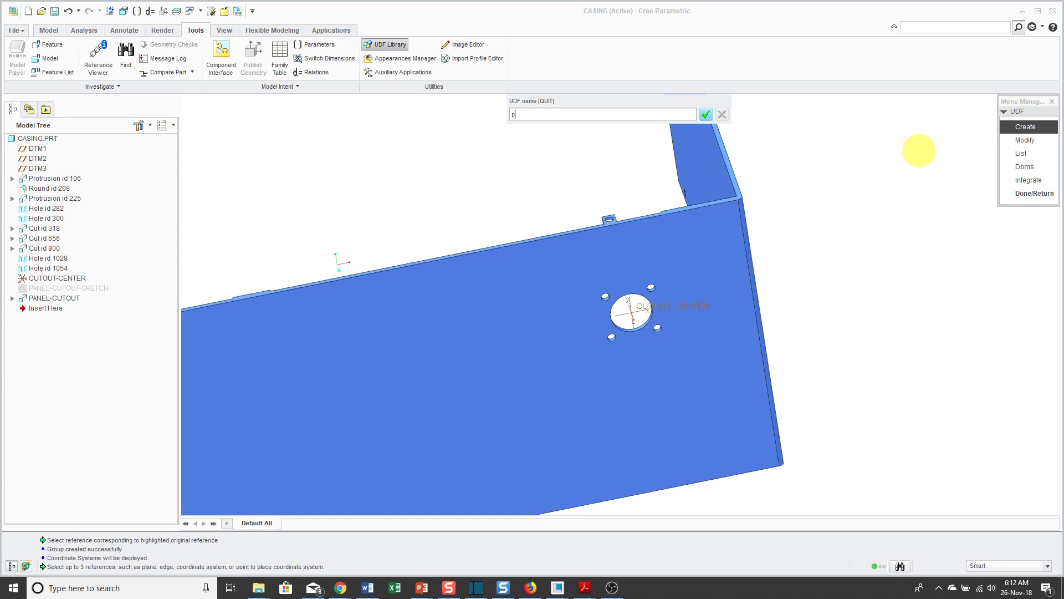
{"action": "type", "text": "panel_cutout"}
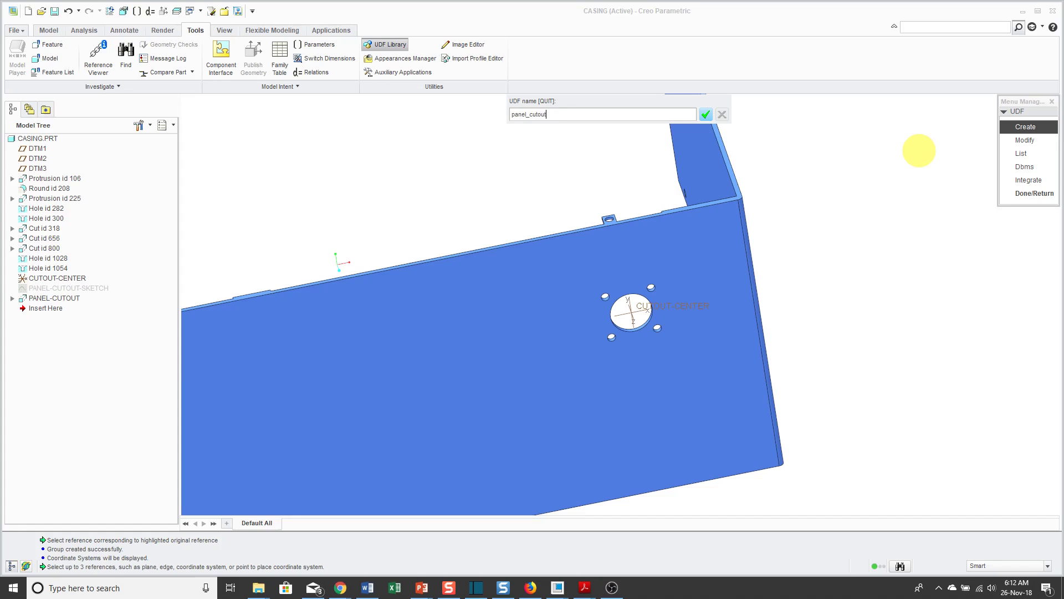
{"action": "left_click", "coordinate": [705, 114]}
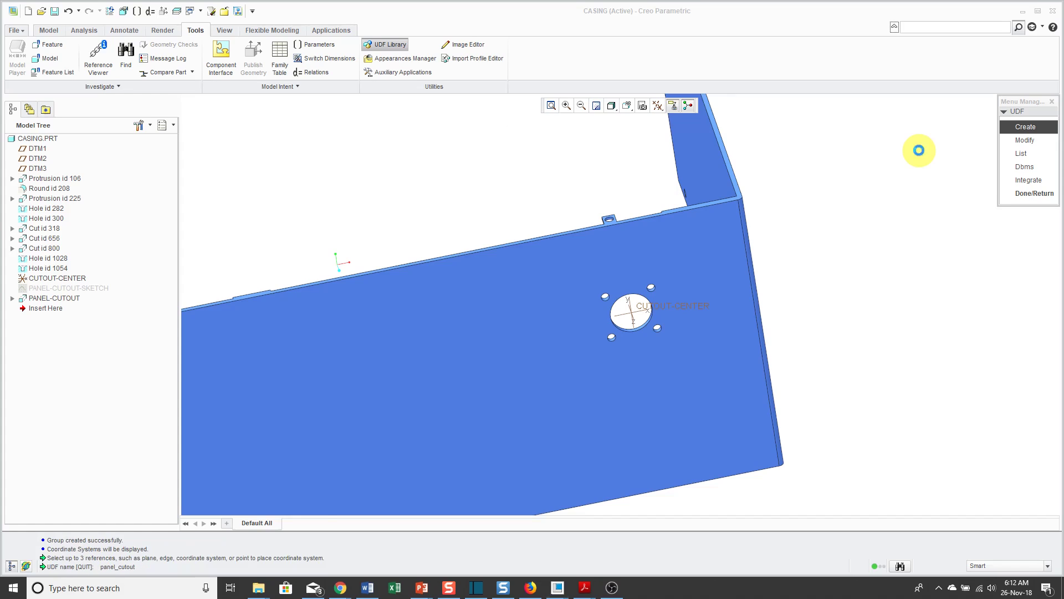
{"action": "left_click", "coordinate": [1025, 127]}
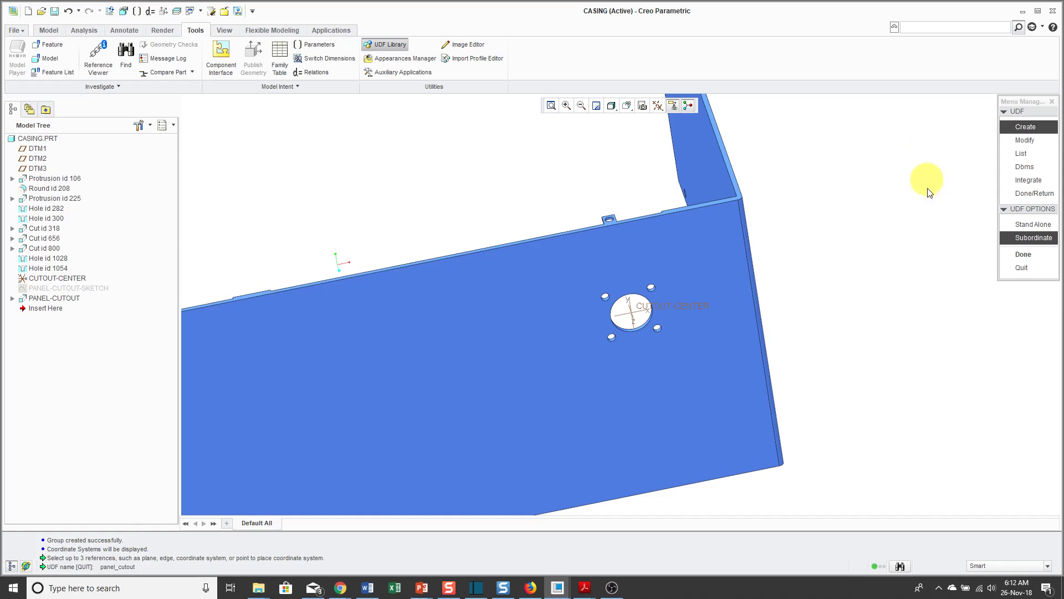
{"action": "mouse_move", "coordinate": [978, 237]}
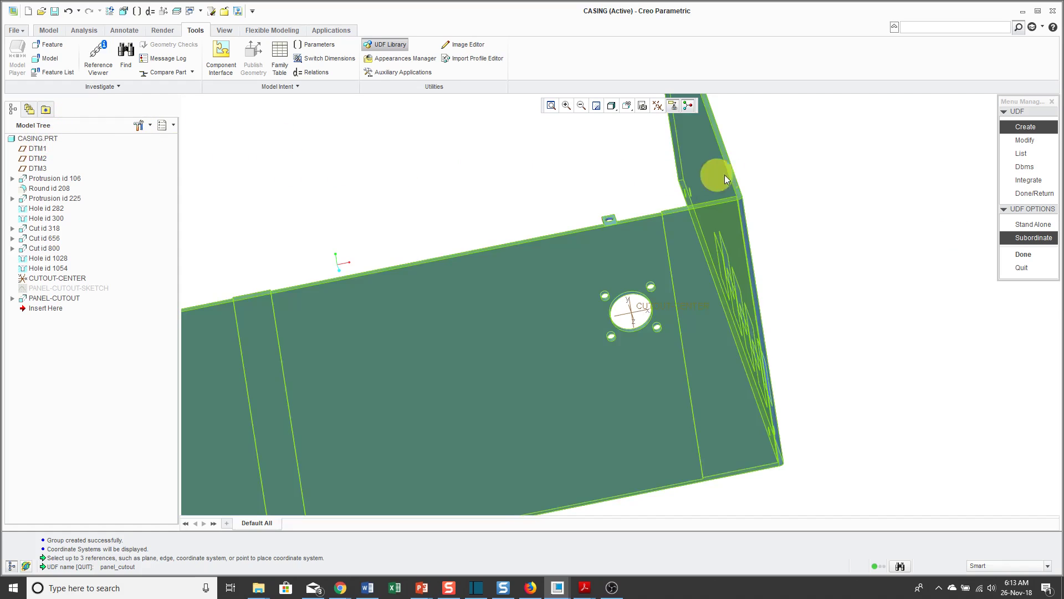
Step: Choose the Stand Alone option for the panel_cutout UDF and finish the options
{"action": "left_click", "coordinate": [1034, 224]}
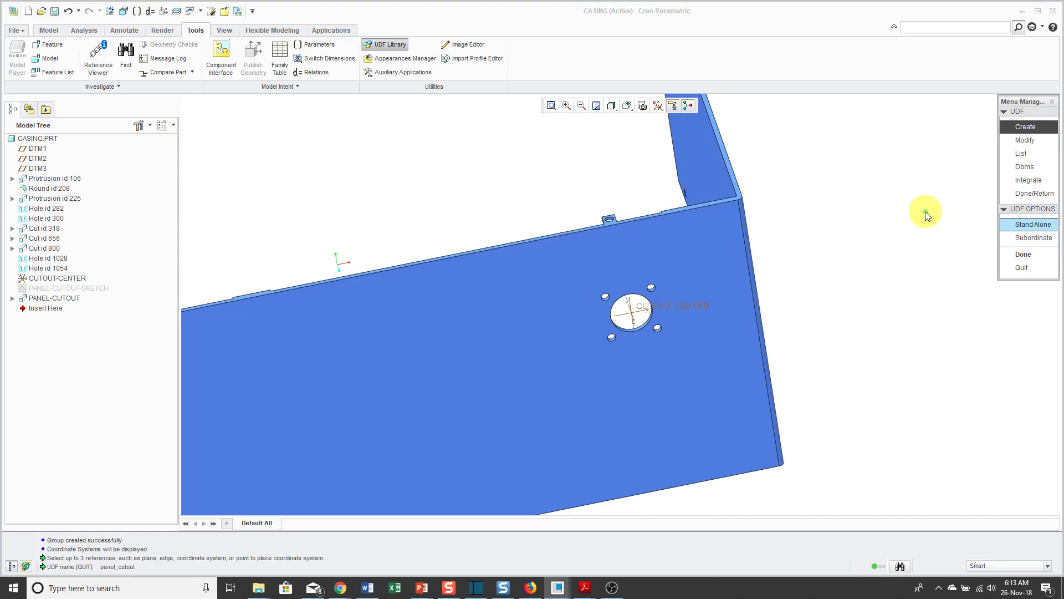
{"action": "mouse_move", "coordinate": [922, 215]}
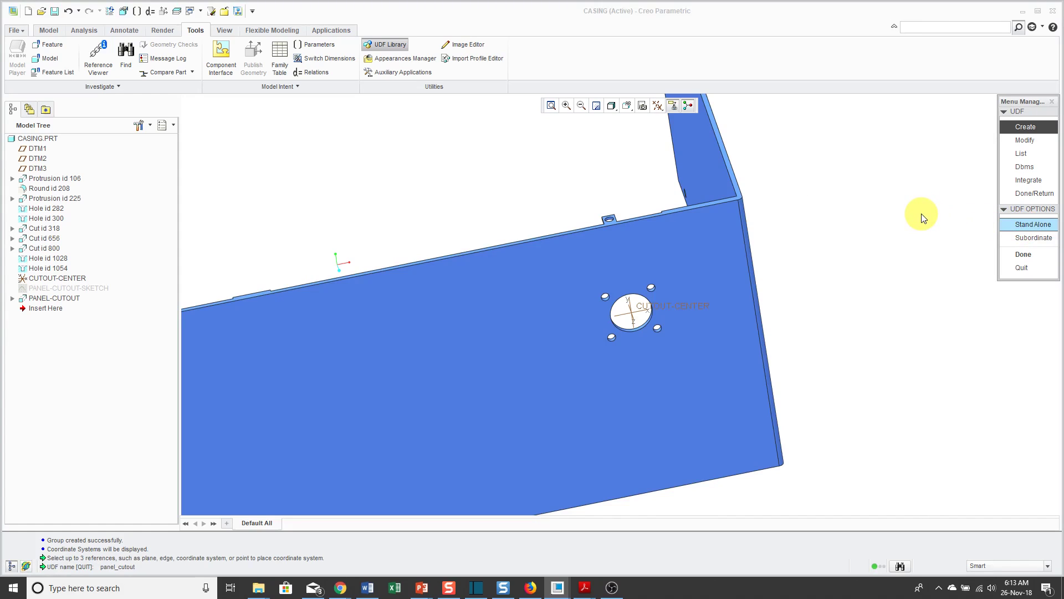
{"action": "mouse_move", "coordinate": [918, 215]}
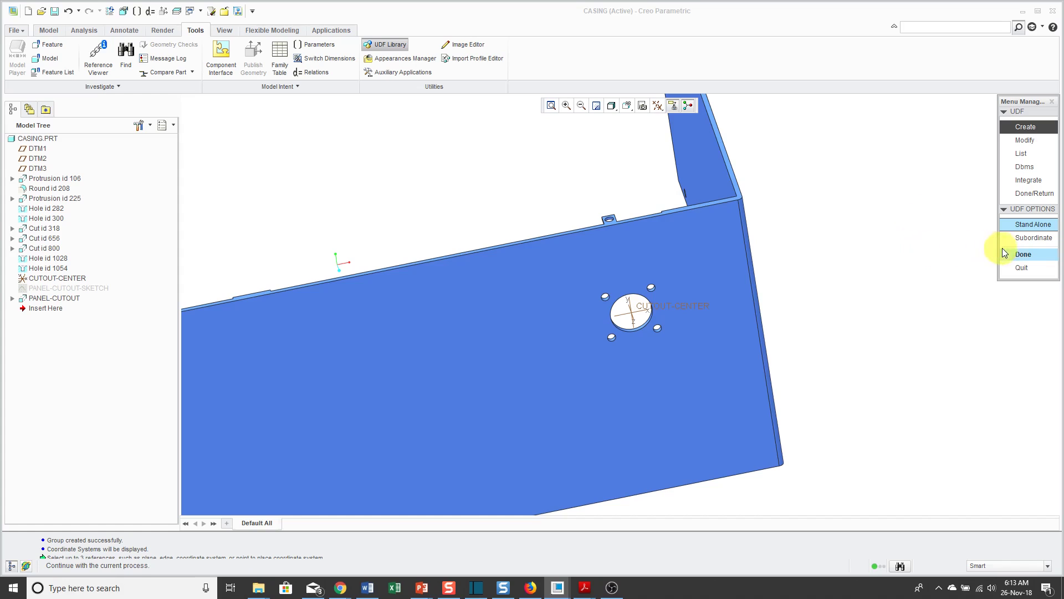
{"action": "left_click", "coordinate": [1024, 254]}
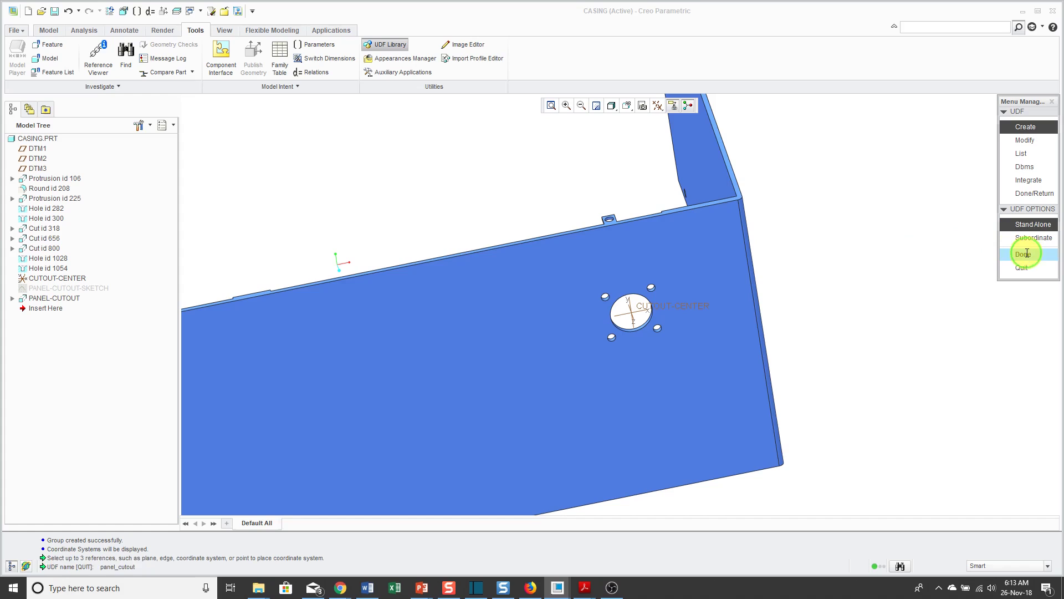
Step: Confirm the standalone options and answer Yes to include the reference part
{"action": "left_click", "coordinate": [1021, 254]}
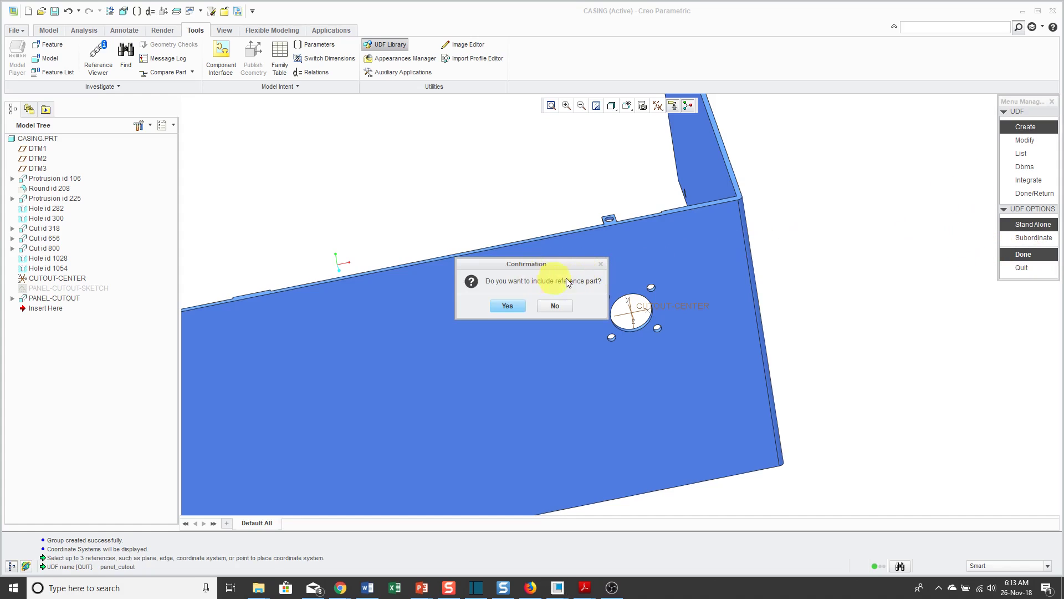
{"action": "mouse_move", "coordinate": [849, 260]}
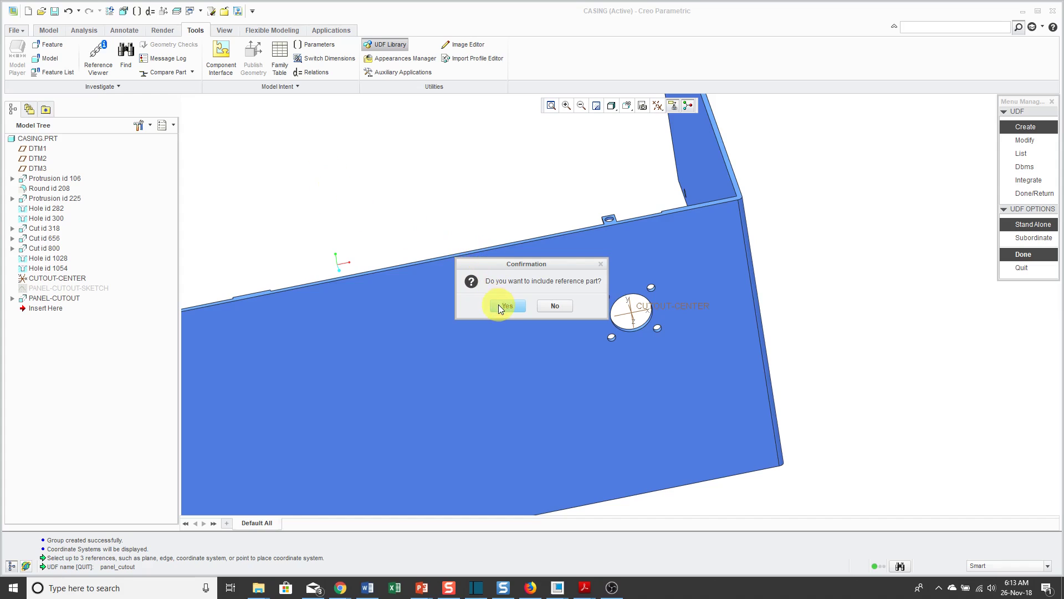
{"action": "mouse_move", "coordinate": [510, 307]}
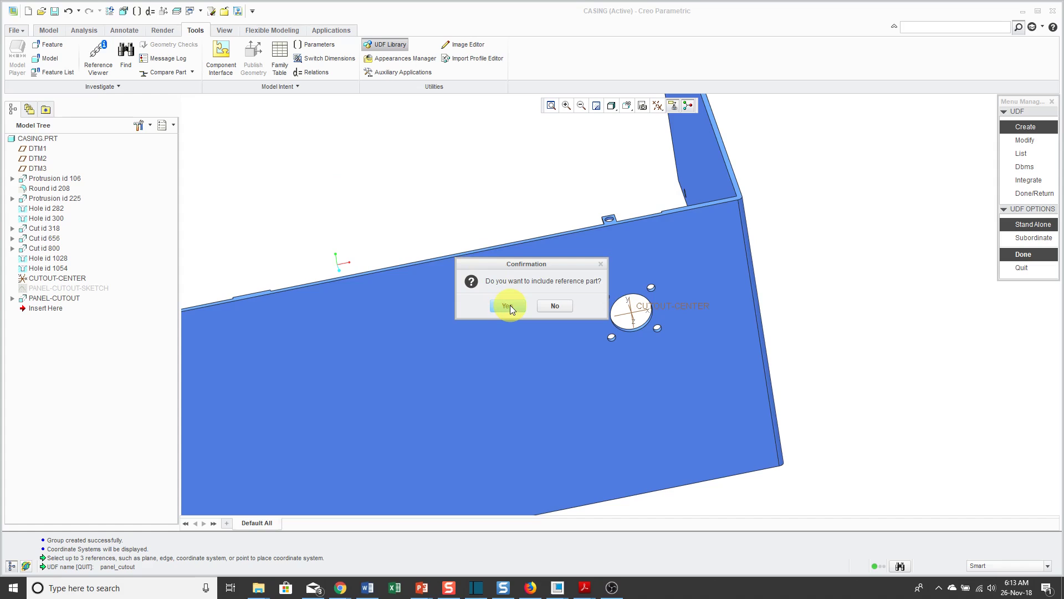
{"action": "left_click", "coordinate": [507, 306]}
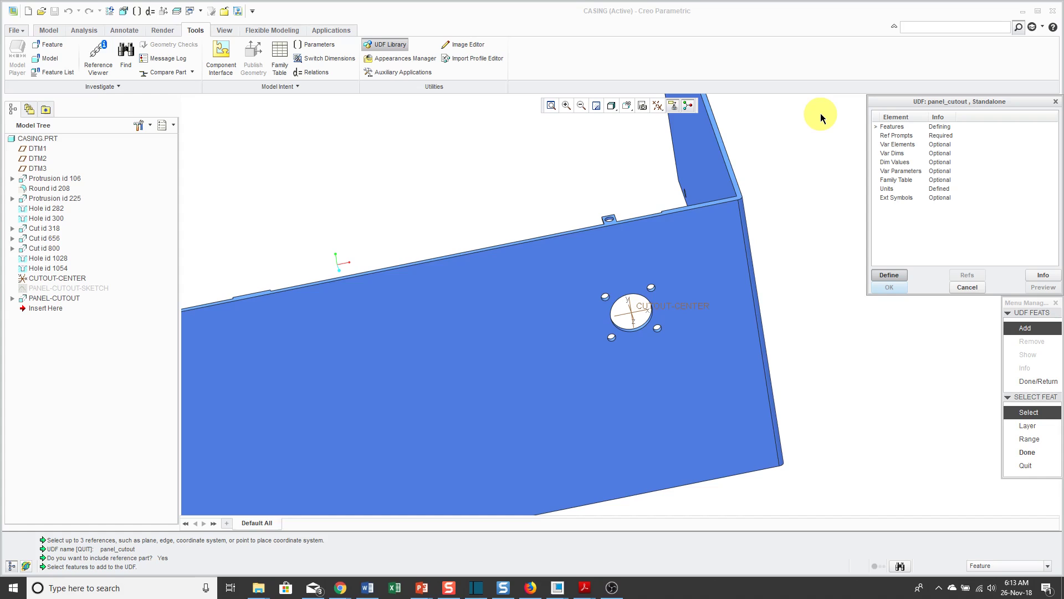
{"action": "mouse_move", "coordinate": [960, 183]}
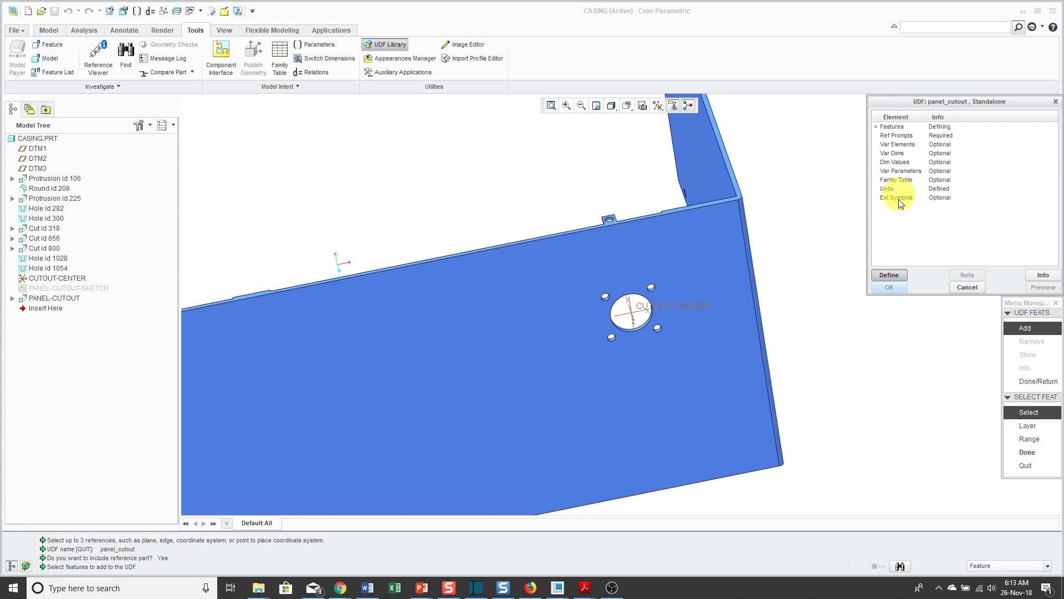
{"action": "mouse_move", "coordinate": [896, 366]}
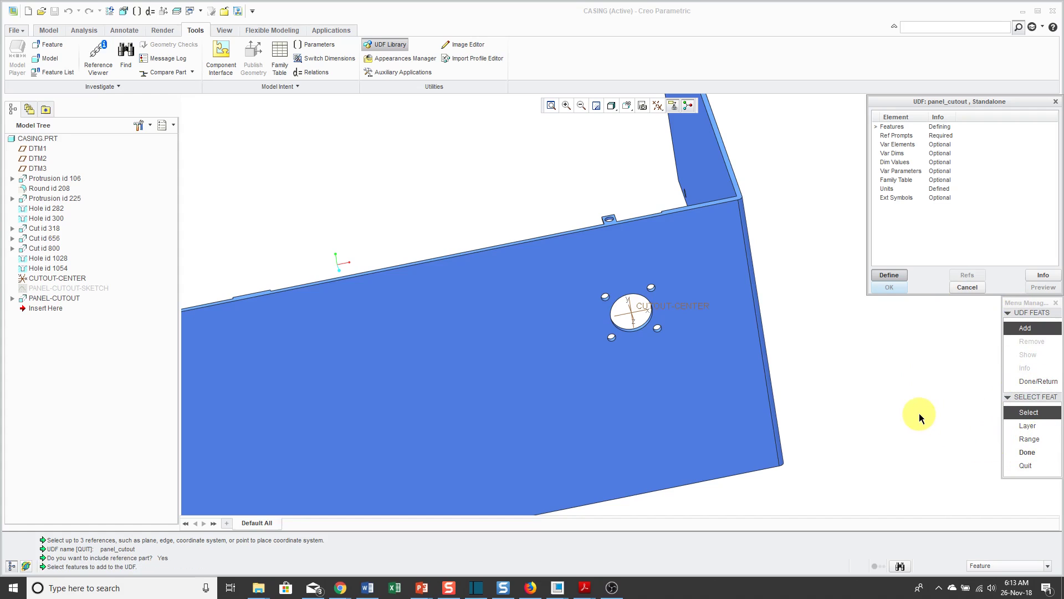
{"action": "mouse_move", "coordinate": [912, 407]}
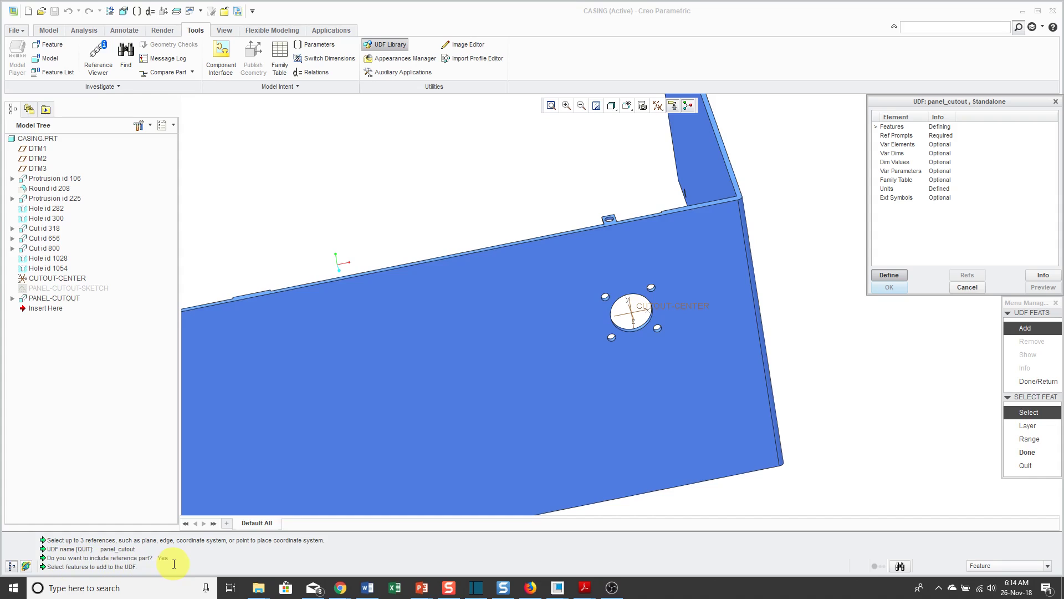
{"action": "mouse_move", "coordinate": [168, 548]}
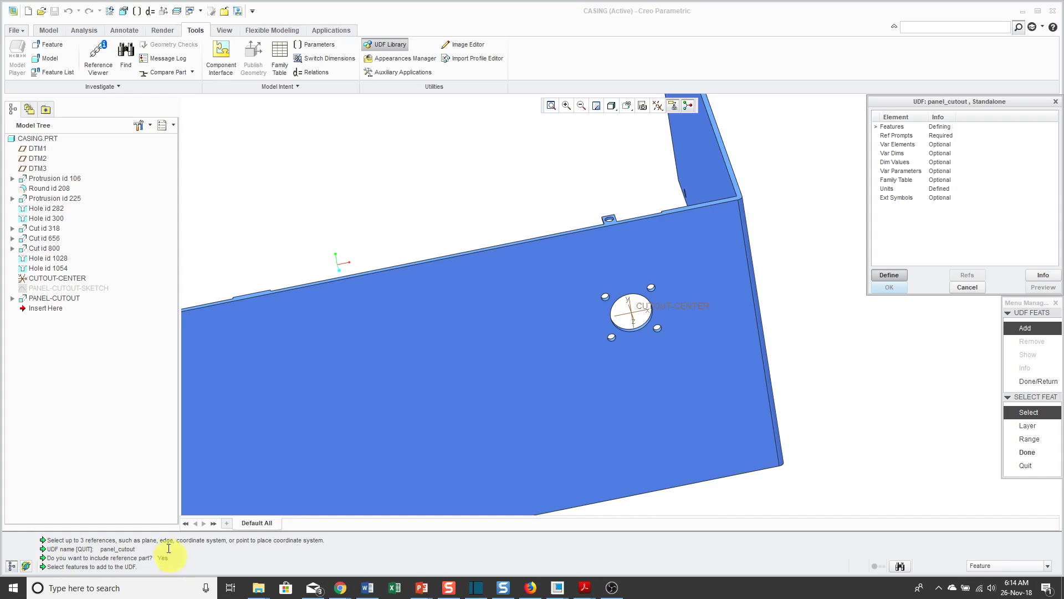
Step: Select CUTOUT-CENTER through PANEL-CUTOUT in the Model Tree as the UDF's features
{"action": "left_click", "coordinate": [56, 278]}
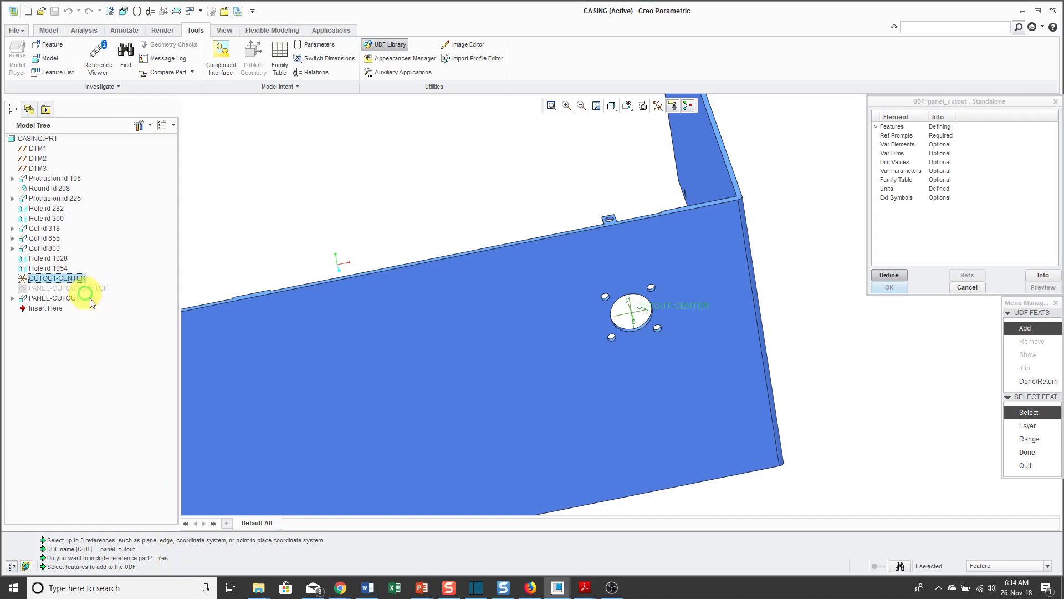
{"action": "left_click", "coordinate": [66, 288]}
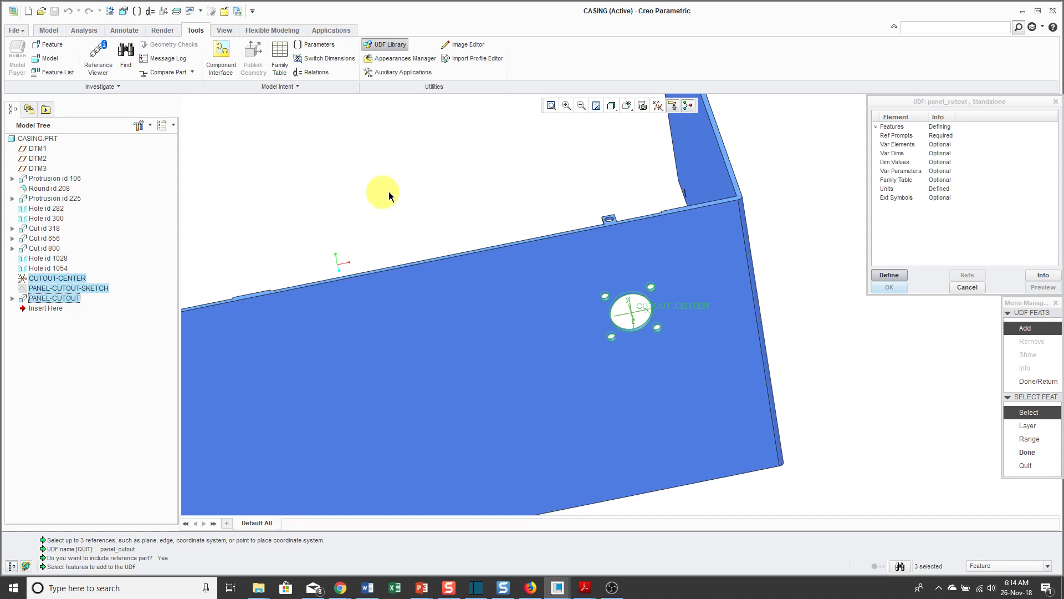
{"action": "mouse_move", "coordinate": [992, 455]}
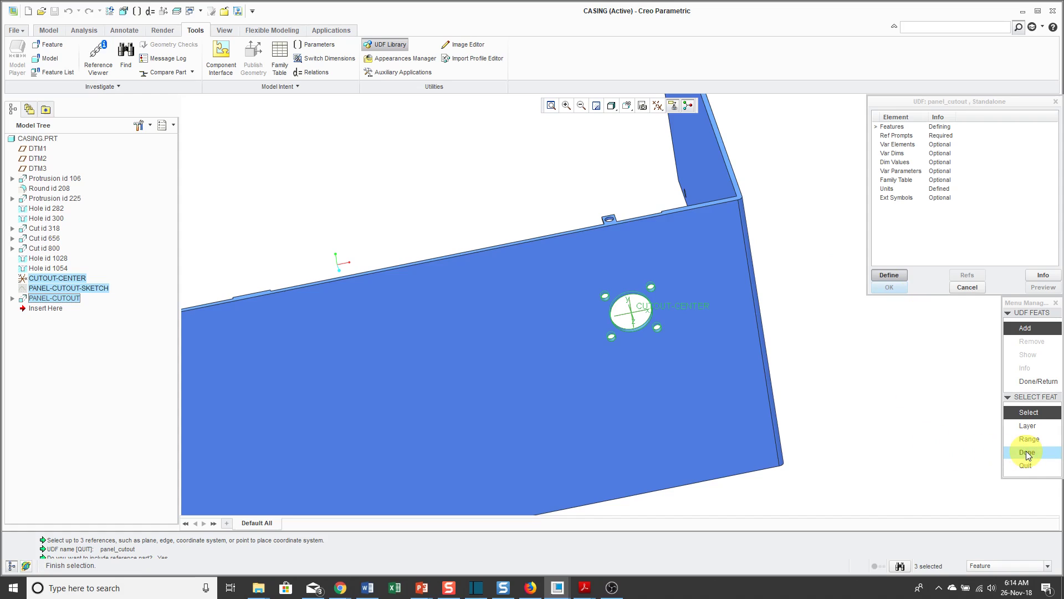
{"action": "left_click", "coordinate": [1025, 452]}
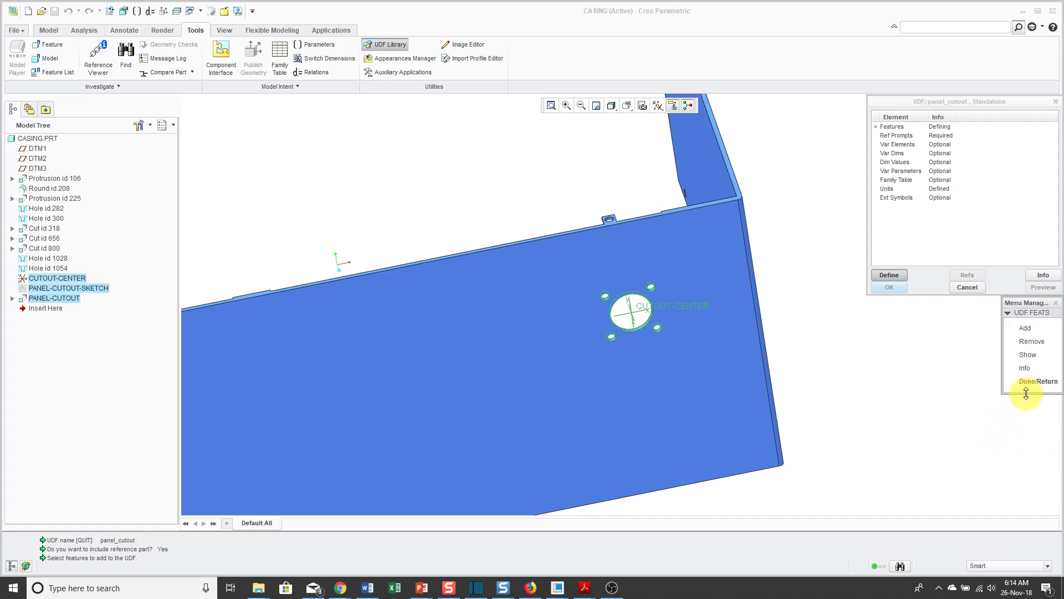
Step: Enter single reference prompts Placement Surface and Right Side Surface for the first two references
{"action": "left_click", "coordinate": [1039, 381]}
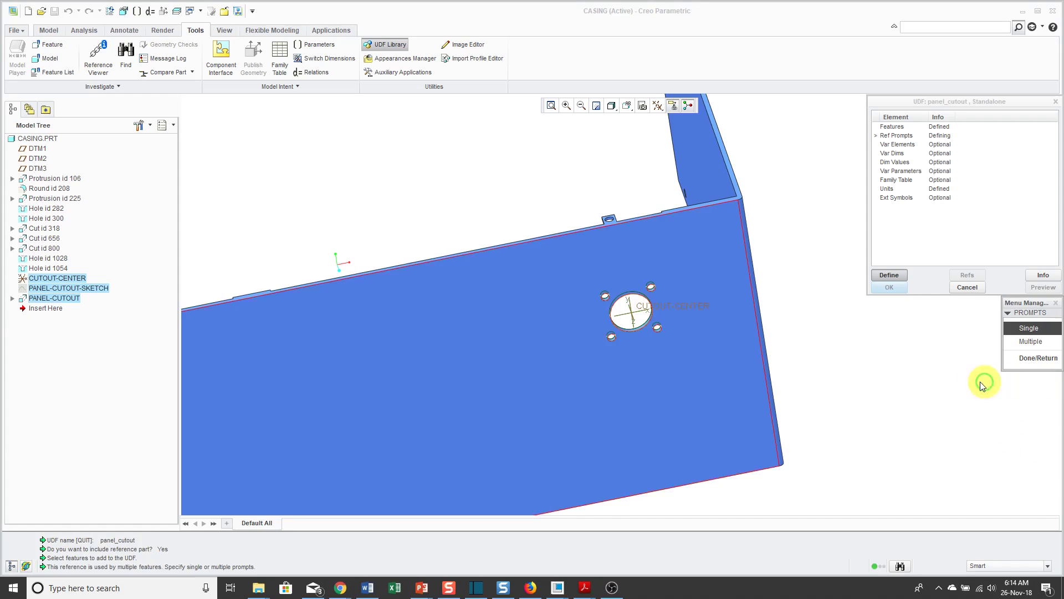
{"action": "mouse_move", "coordinate": [905, 389]}
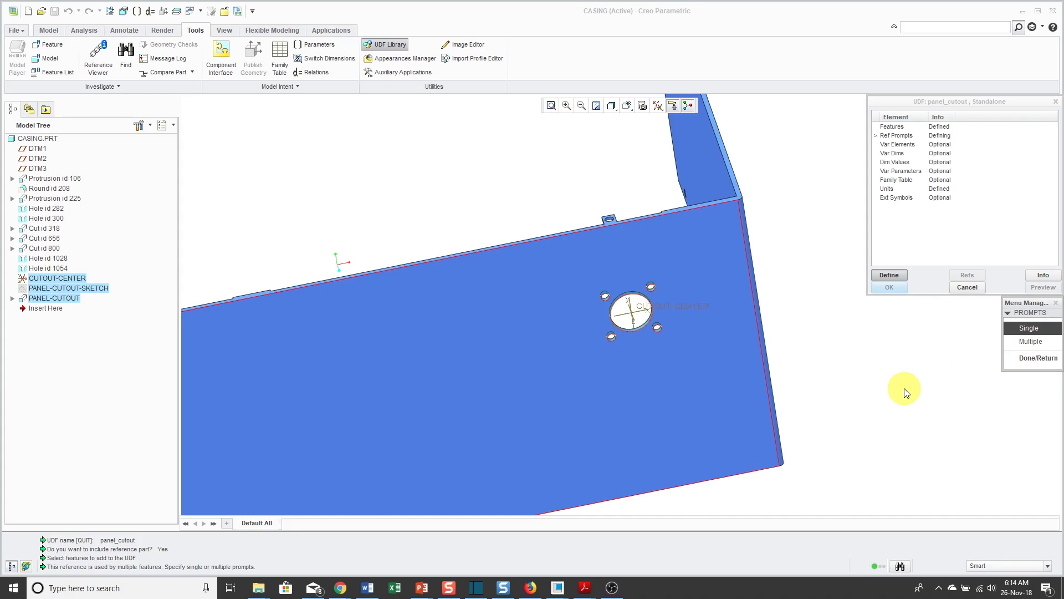
{"action": "mouse_move", "coordinate": [903, 386]}
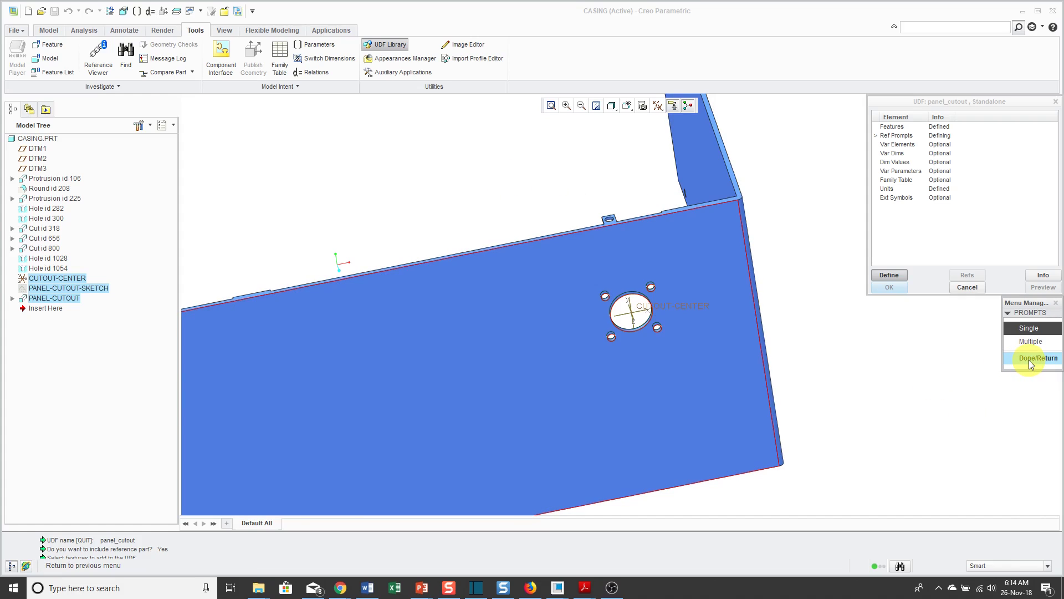
{"action": "left_click", "coordinate": [1038, 357]}
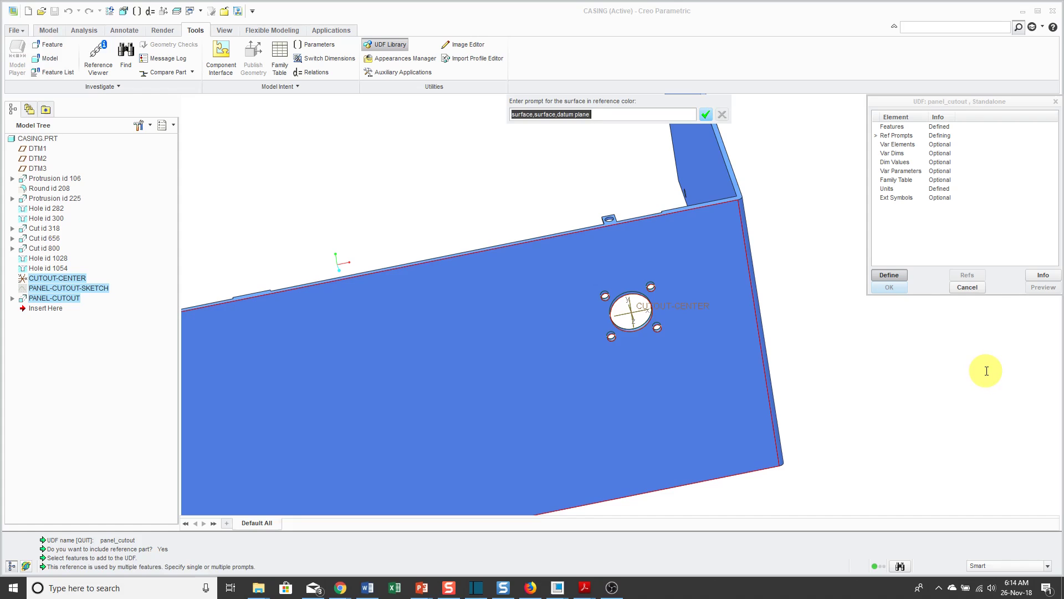
{"action": "type", "text": "Placement Sur"}
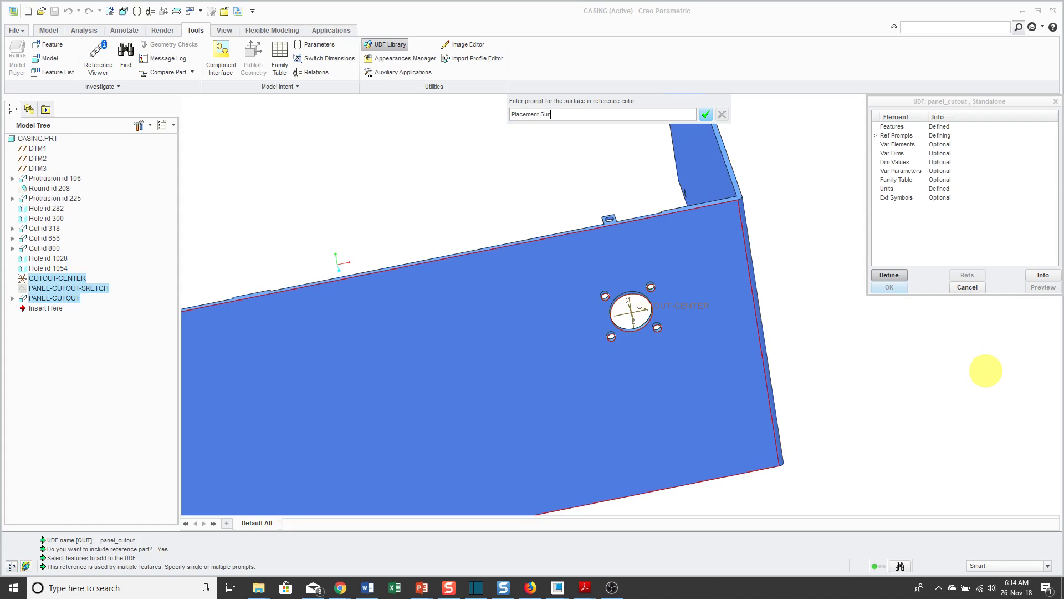
{"action": "type", "text": "face"}
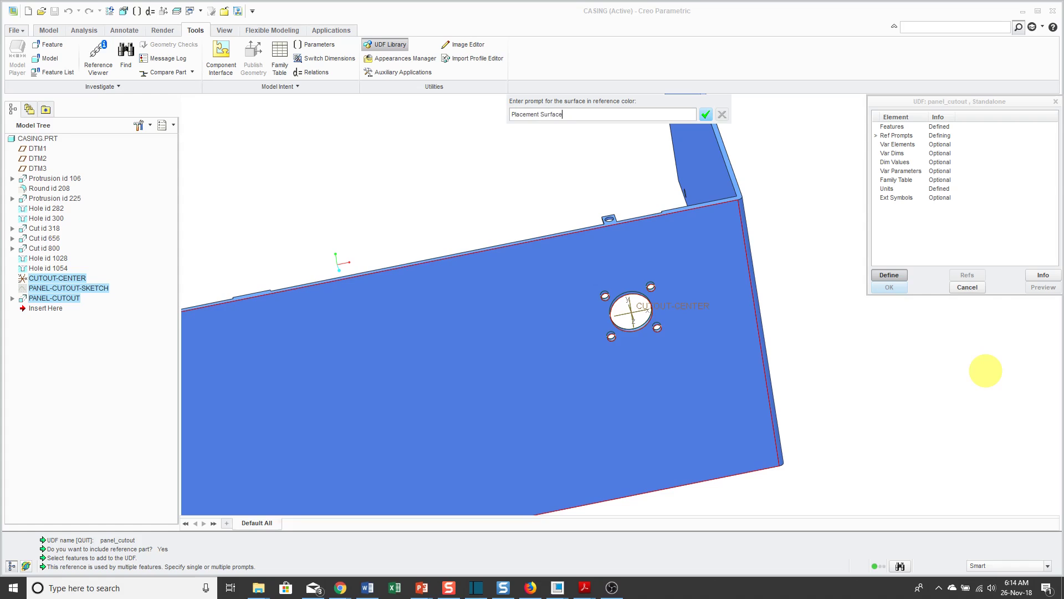
{"action": "left_click", "coordinate": [705, 115]}
{"action": "type", "text": "Right Side Surfa"}
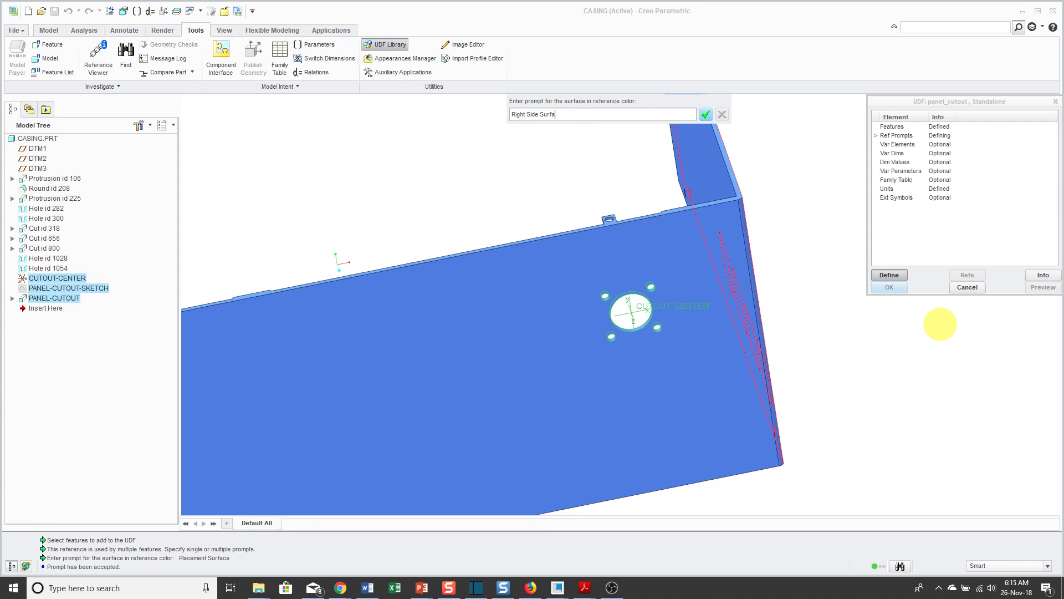
{"action": "type", "text": "ce"}
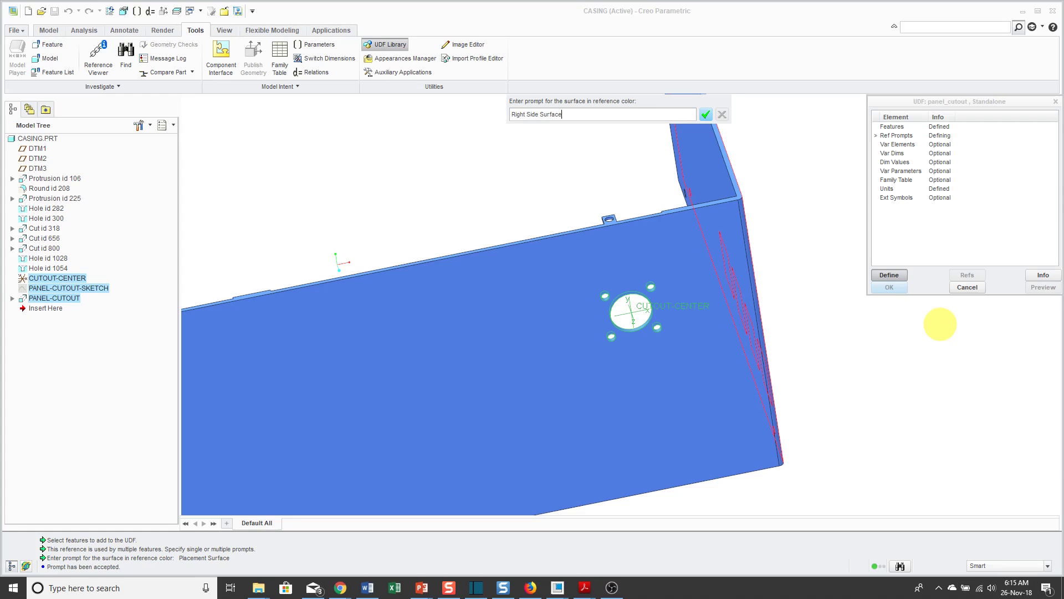
{"action": "left_click", "coordinate": [705, 113]}
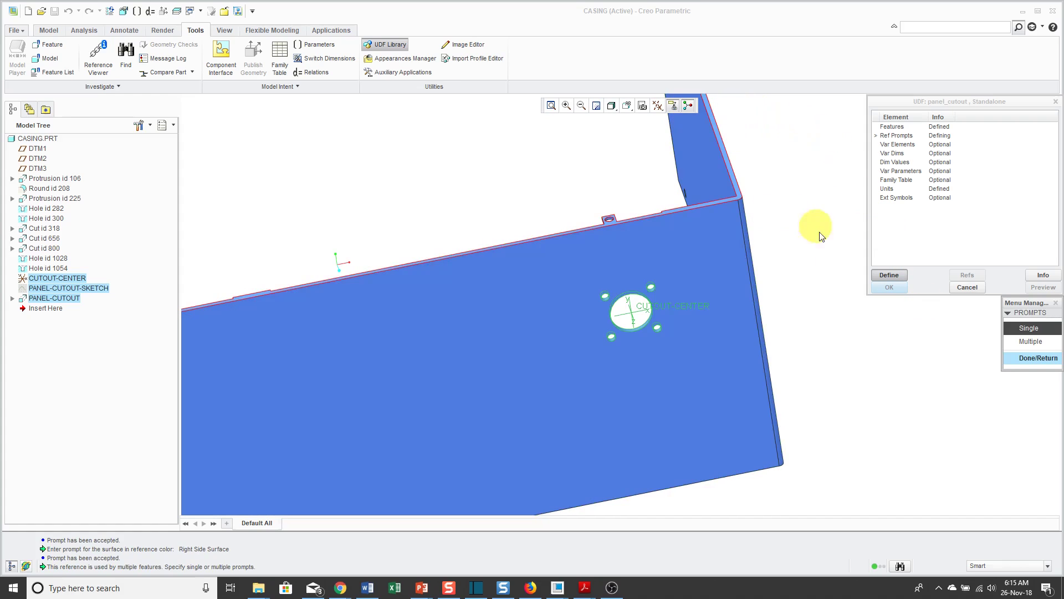
{"action": "mouse_move", "coordinate": [862, 443]}
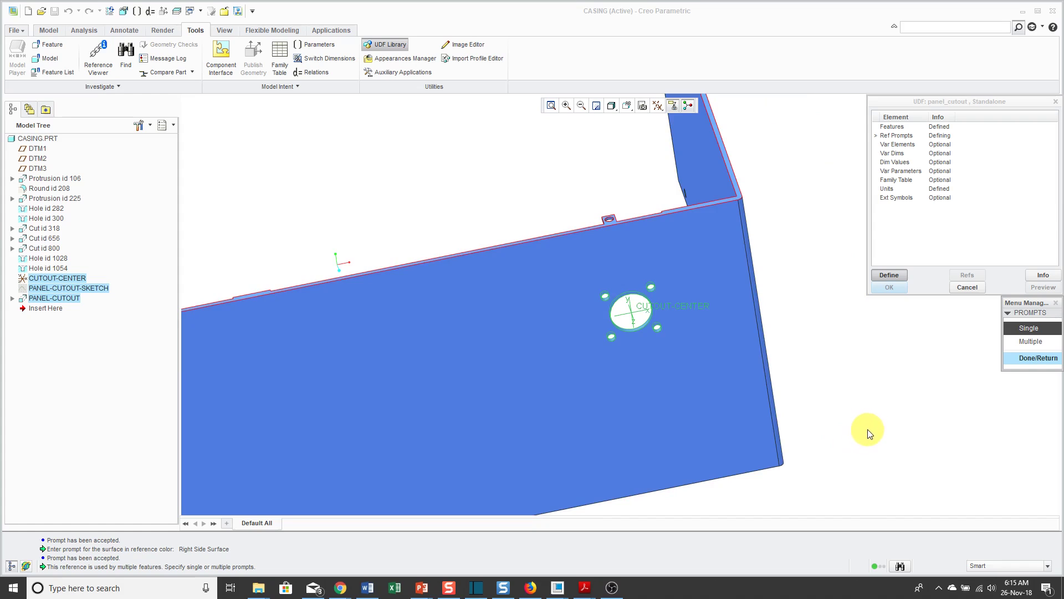
{"action": "mouse_move", "coordinate": [988, 370]}
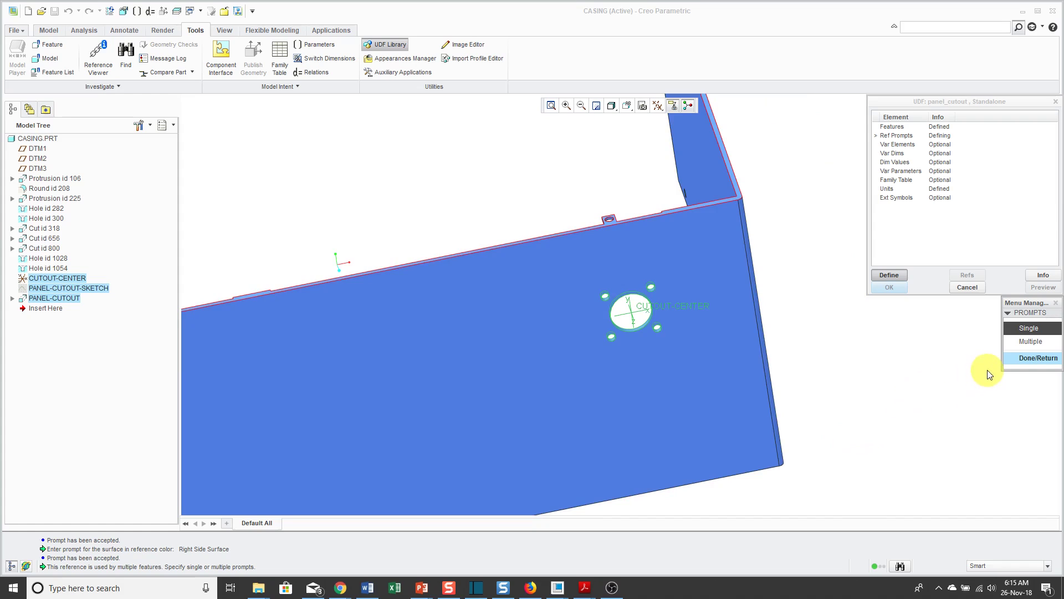
Step: Give the shared surface reference the single prompt Top Surface and finish the prompts
{"action": "left_click", "coordinate": [1038, 357]}
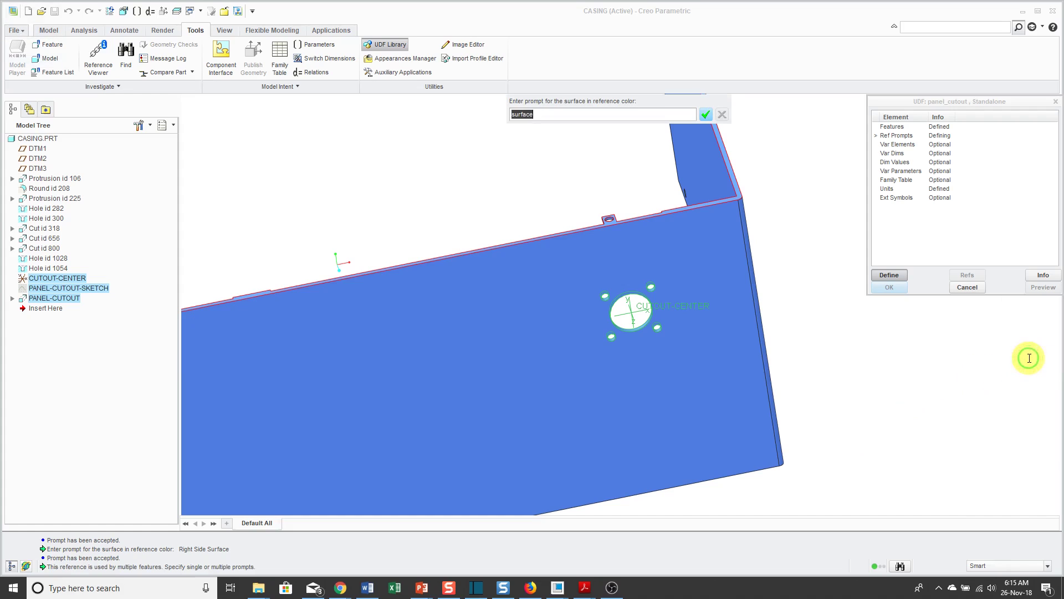
{"action": "mouse_move", "coordinate": [908, 372]}
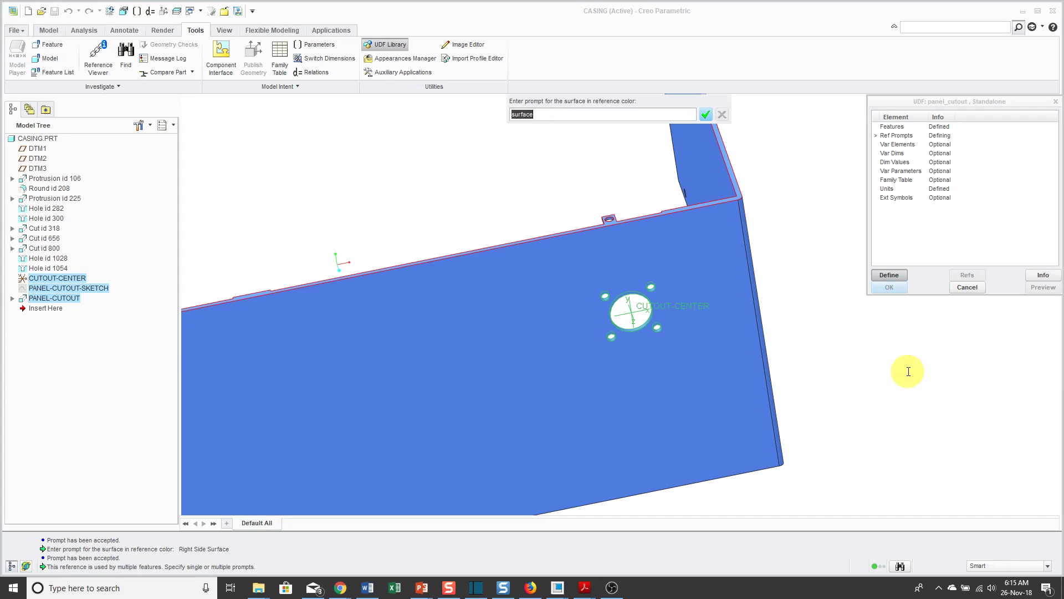
{"action": "type", "text": "Top S"}
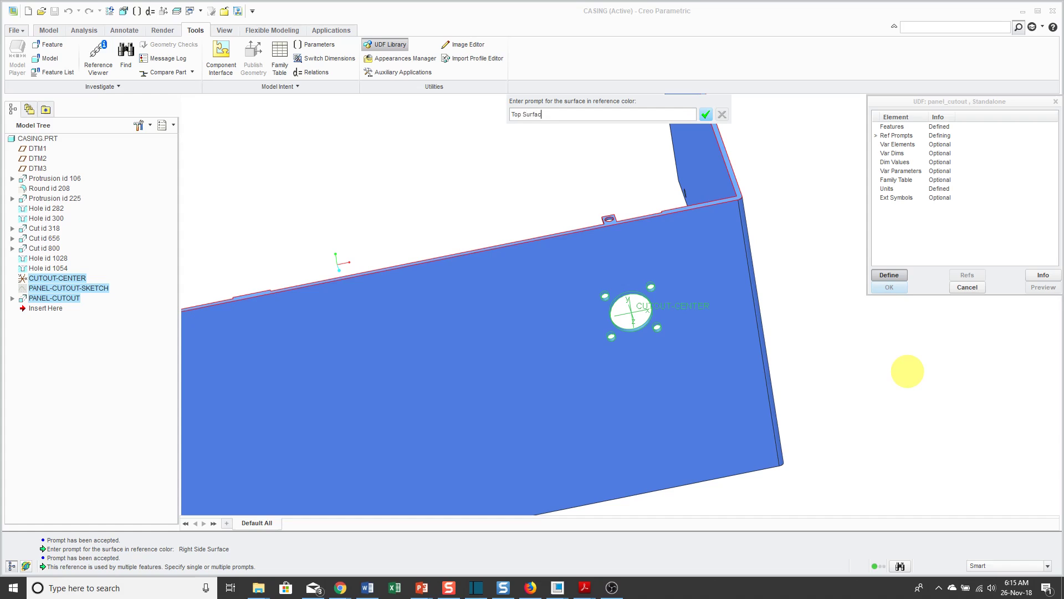
{"action": "left_click", "coordinate": [705, 114]}
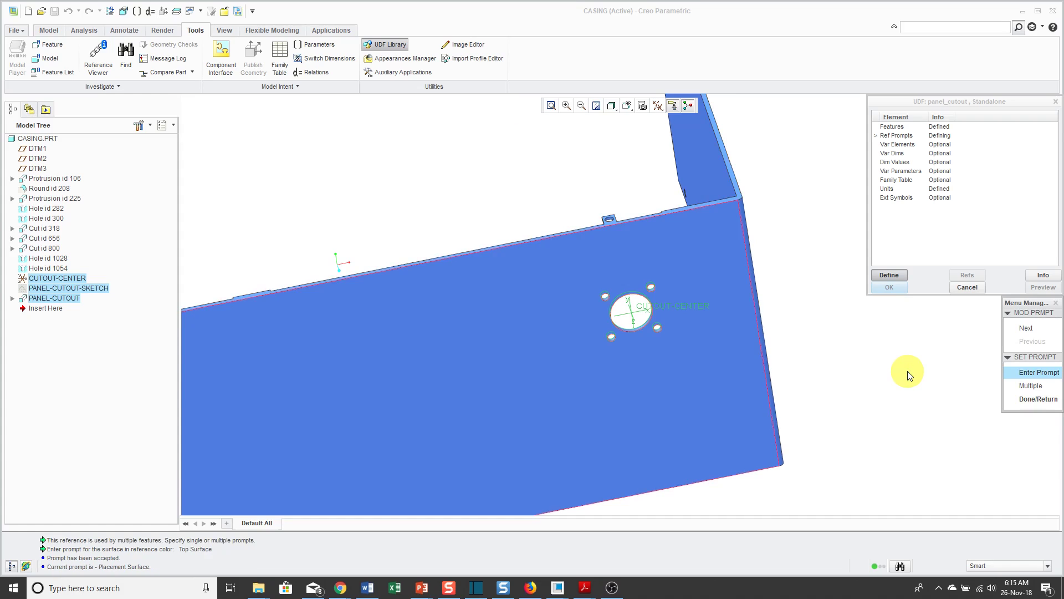
{"action": "mouse_move", "coordinate": [903, 447]}
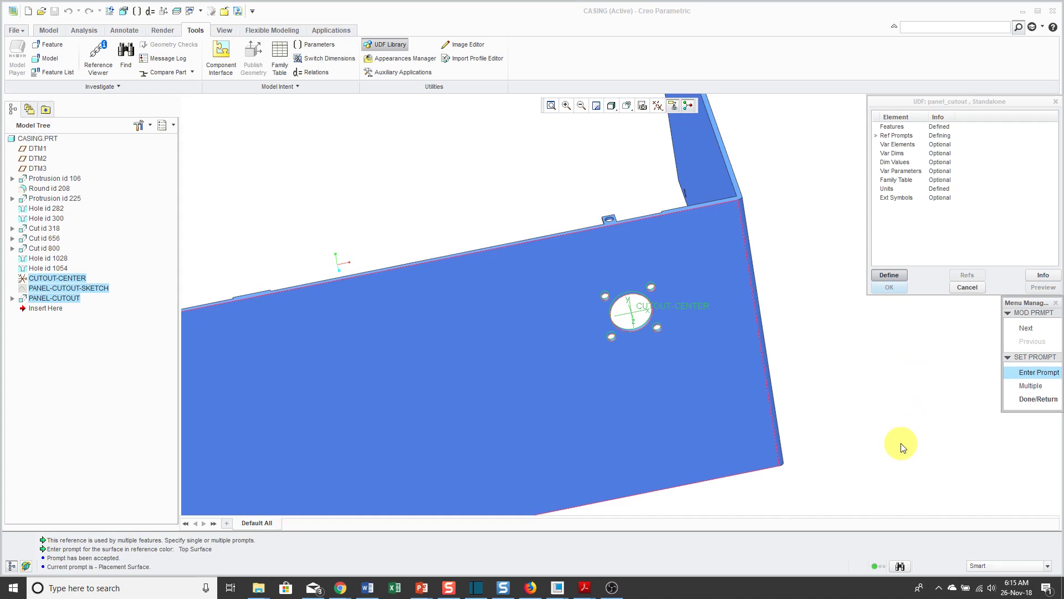
{"action": "mouse_move", "coordinate": [240, 570]}
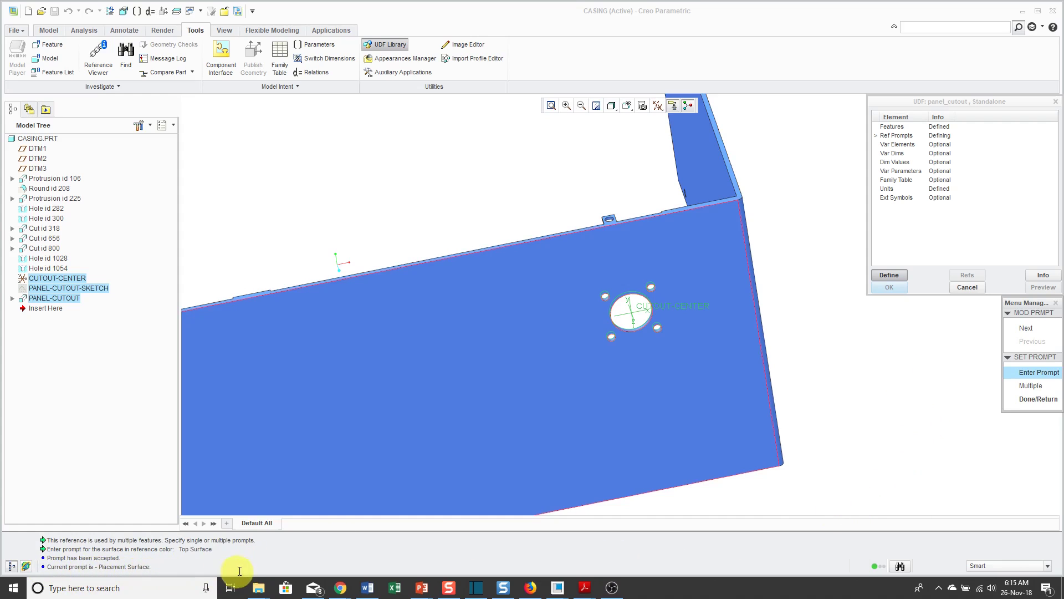
{"action": "mouse_move", "coordinate": [864, 435]}
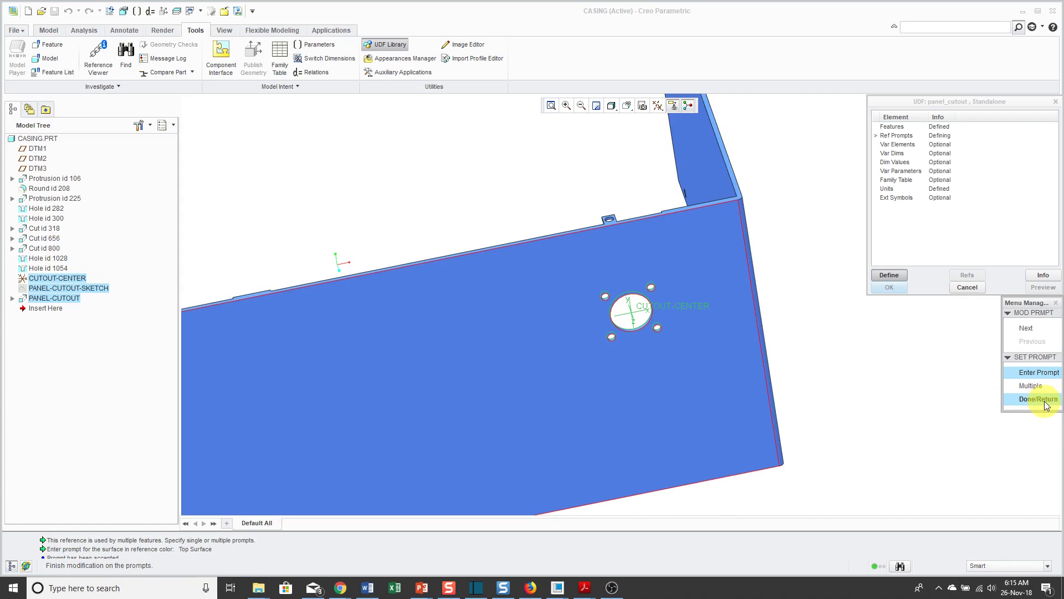
{"action": "left_click", "coordinate": [1038, 398]}
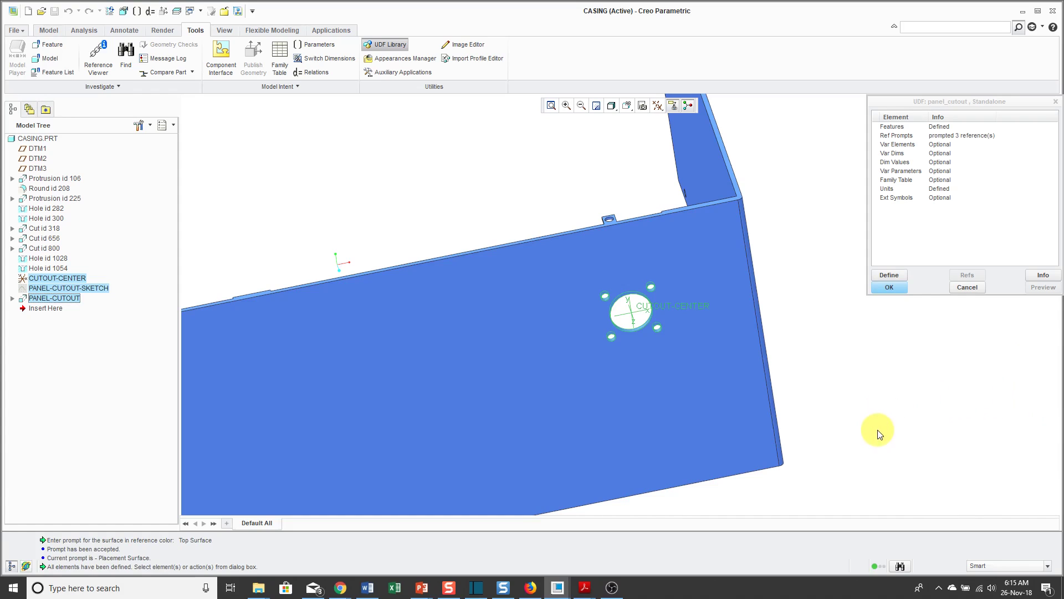
{"action": "mouse_move", "coordinate": [876, 419]}
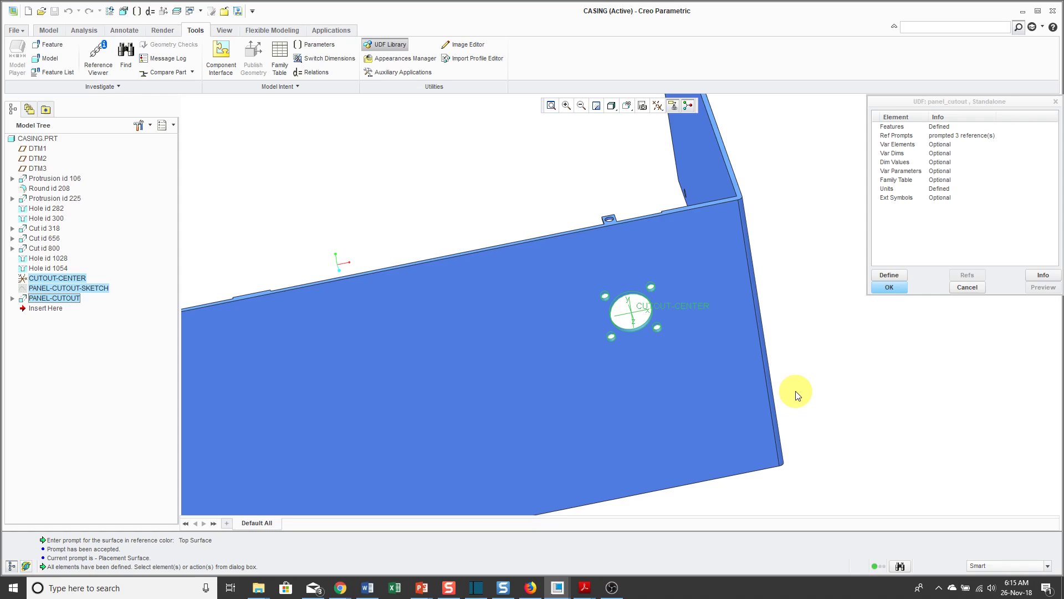
{"action": "mouse_move", "coordinate": [793, 377]}
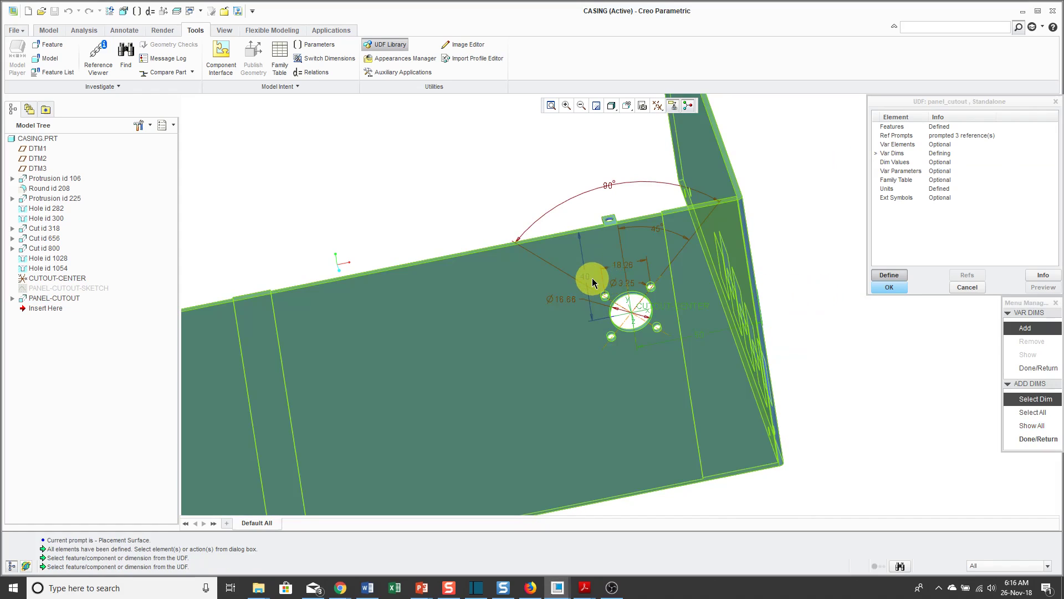
Step: Pick the 40 and 50 location dimensions as the UDF's variable dimensions
{"action": "left_click", "coordinate": [1038, 439]}
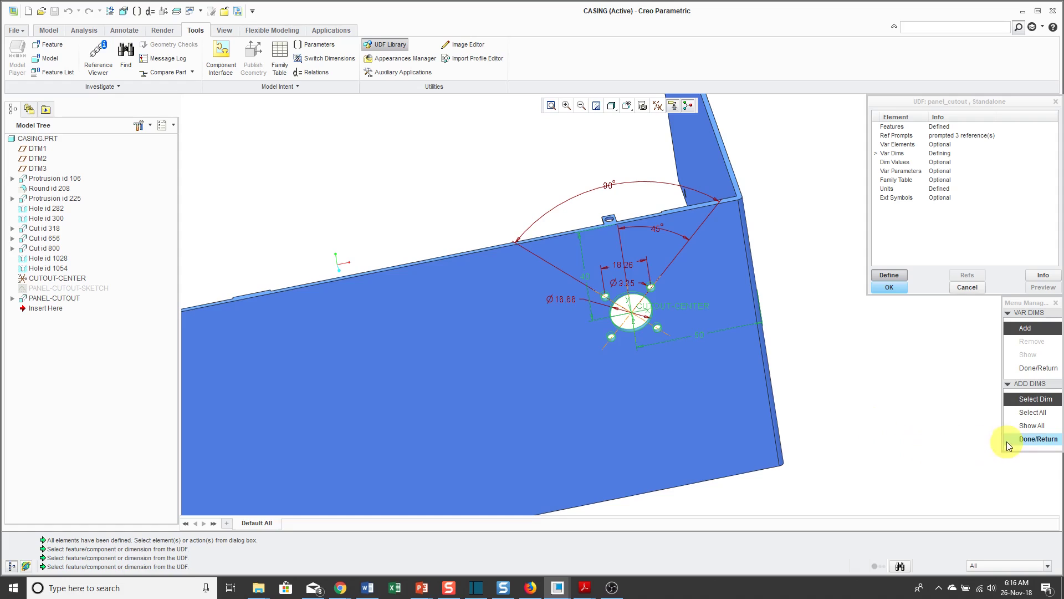
{"action": "left_click", "coordinate": [1038, 439]}
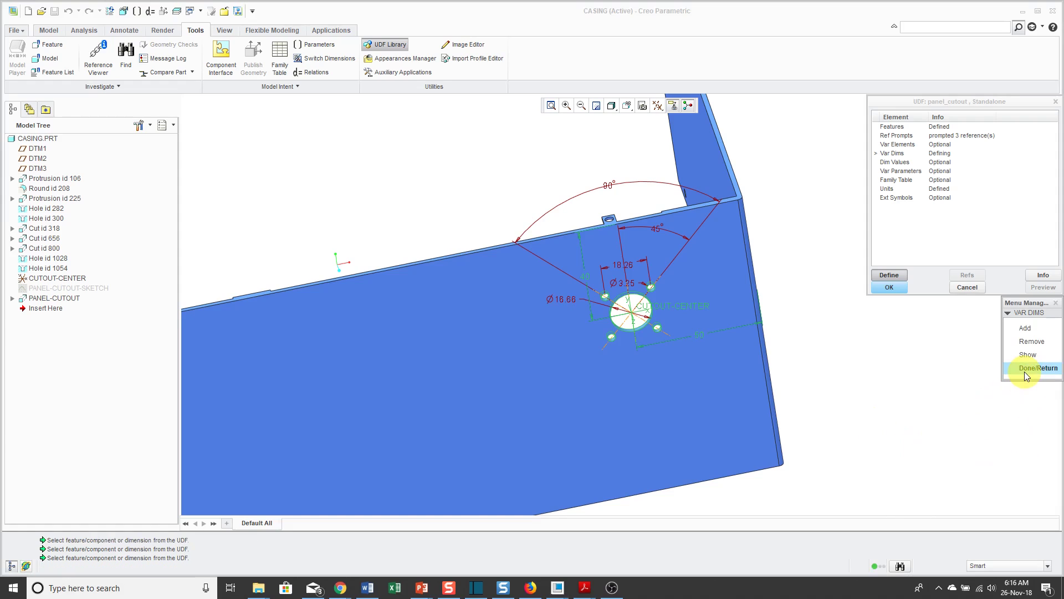
Step: Enter Side Dimension and Top Dimension as the prompts for the two variable dimensions
{"action": "left_click", "coordinate": [1037, 367]}
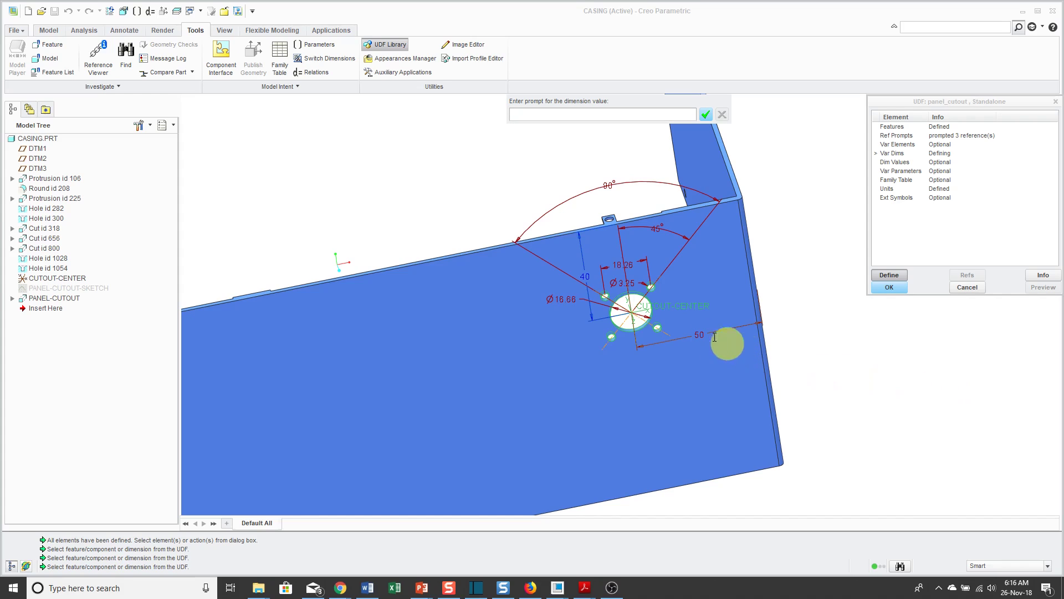
{"action": "mouse_move", "coordinate": [826, 370]}
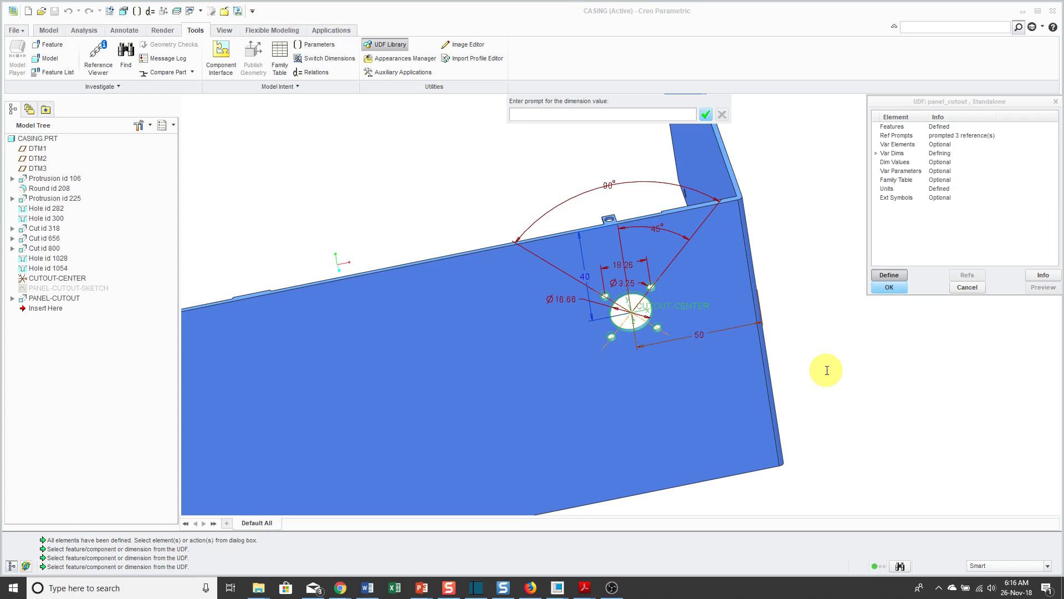
{"action": "type", "text": "5"}
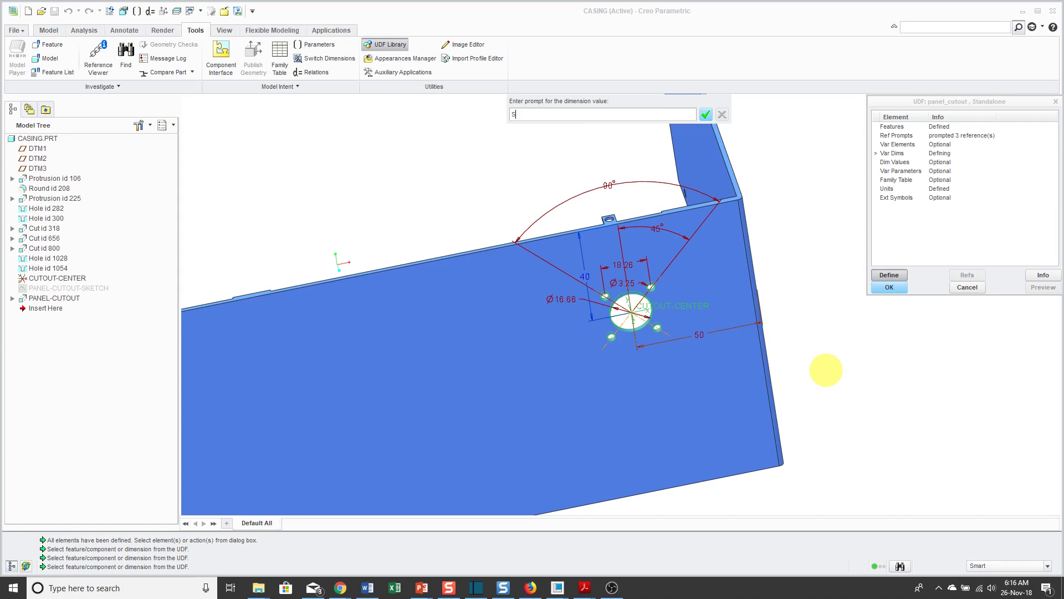
{"action": "type", "text": "Side Dime"}
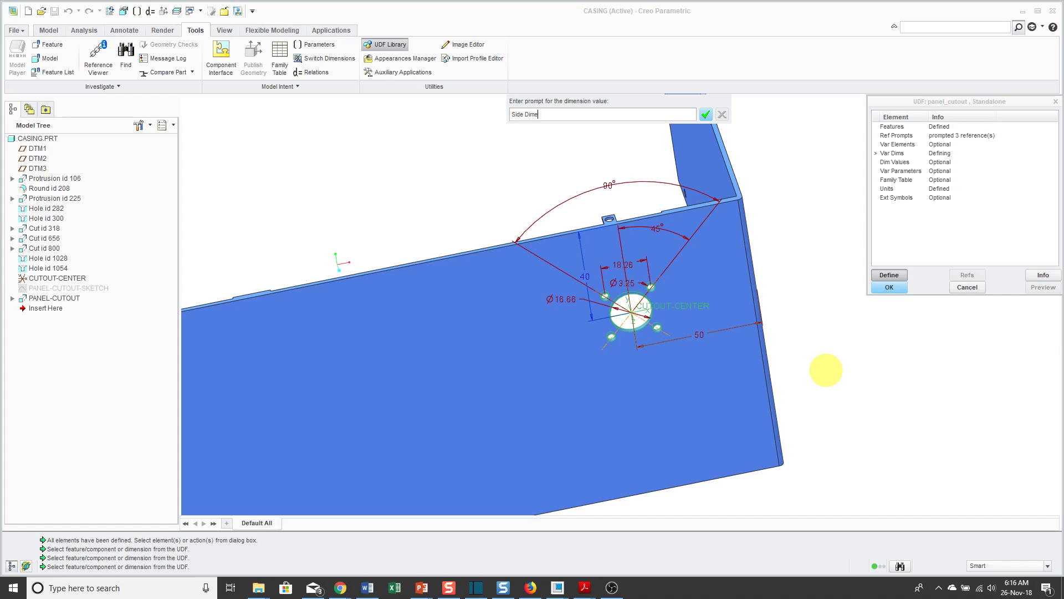
{"action": "left_click", "coordinate": [706, 114]}
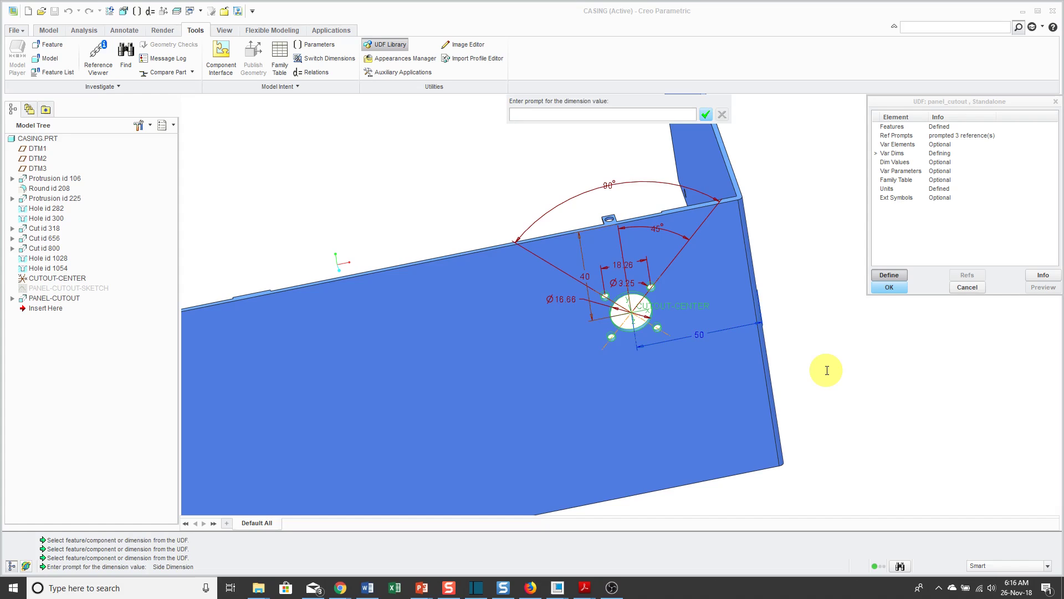
{"action": "type", "text": "s"}
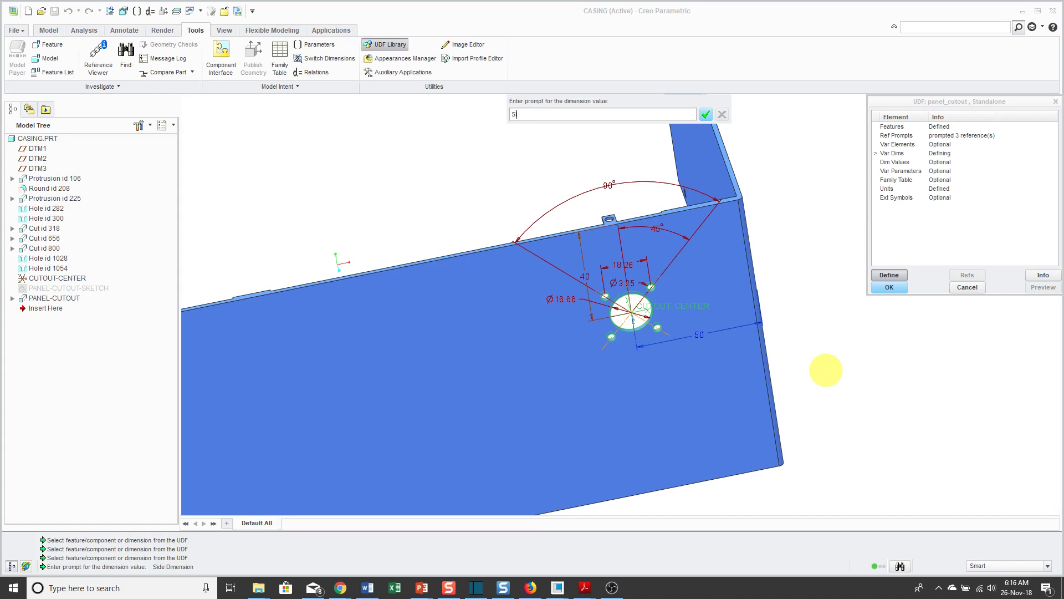
{"action": "type", "text": "Top Dimension"}
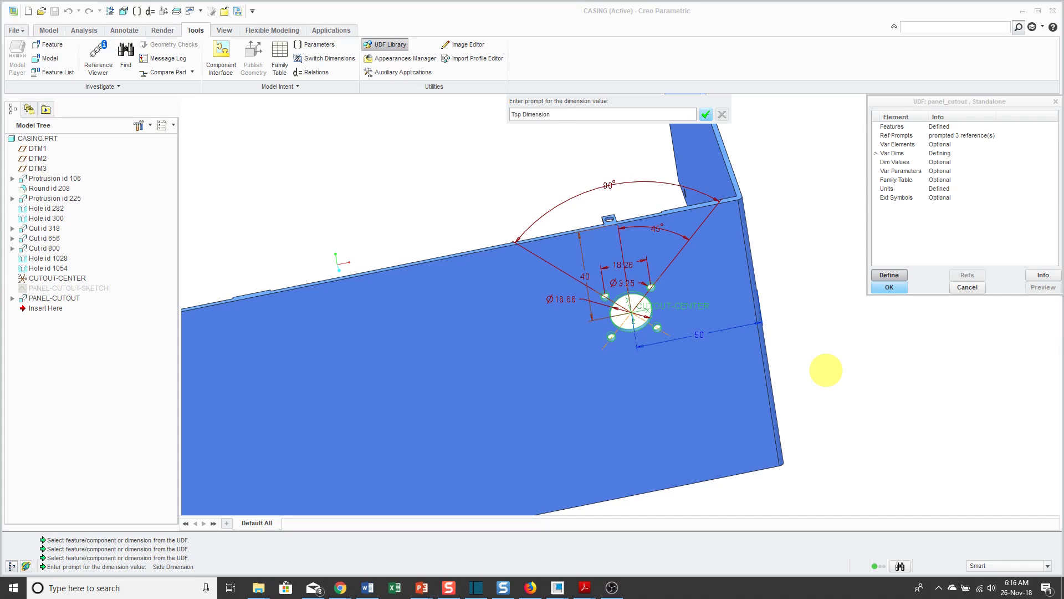
{"action": "left_click", "coordinate": [602, 114]}
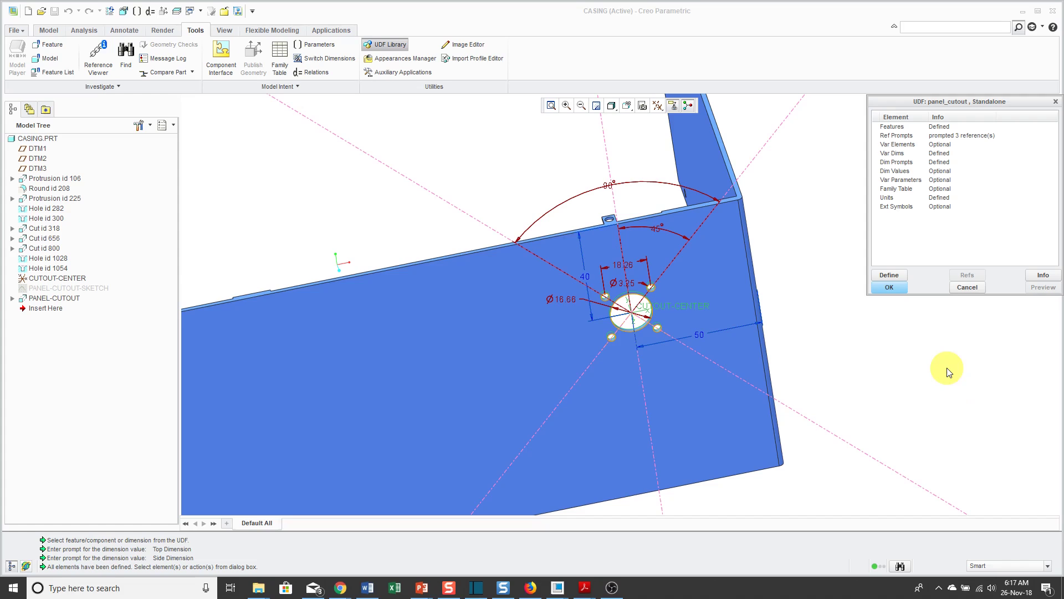
{"action": "mouse_move", "coordinate": [943, 206]}
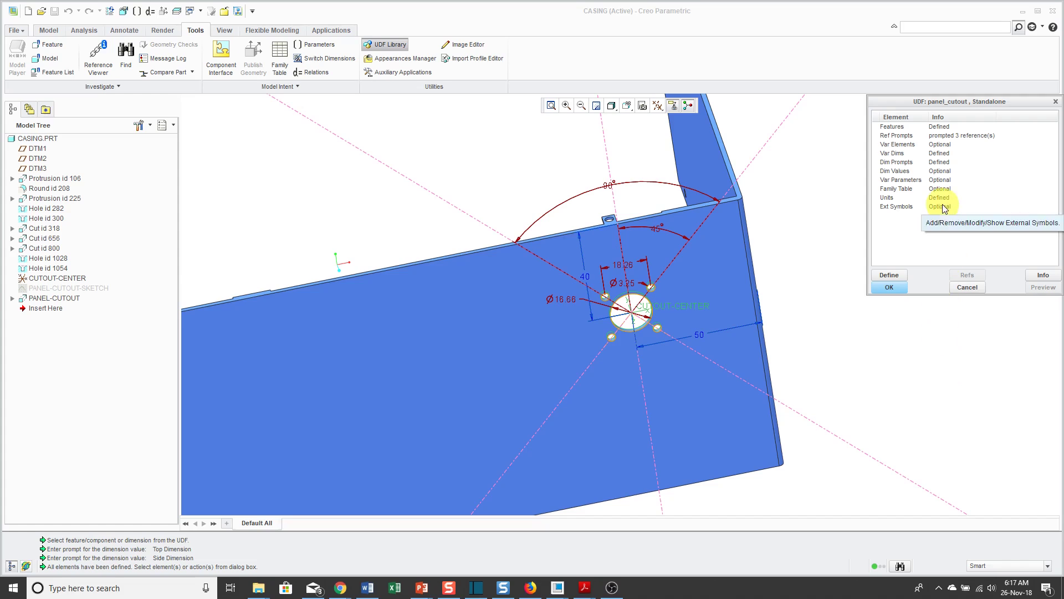
{"action": "mouse_move", "coordinate": [906, 189]}
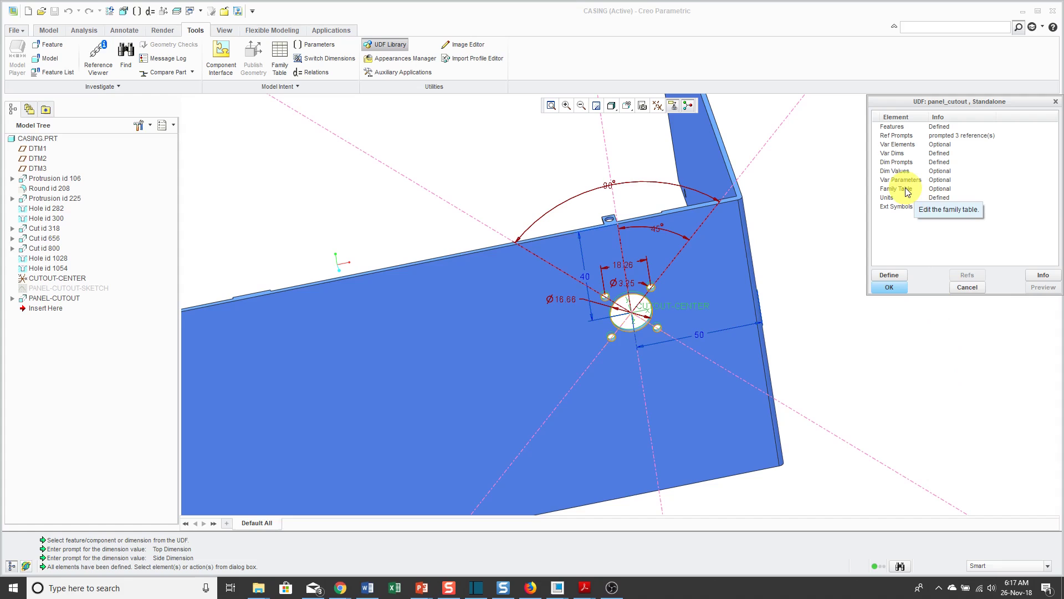
Step: In the family table, add the cutout diameter dimension with the symbol Main_Diameter
{"action": "left_click", "coordinate": [896, 188]}
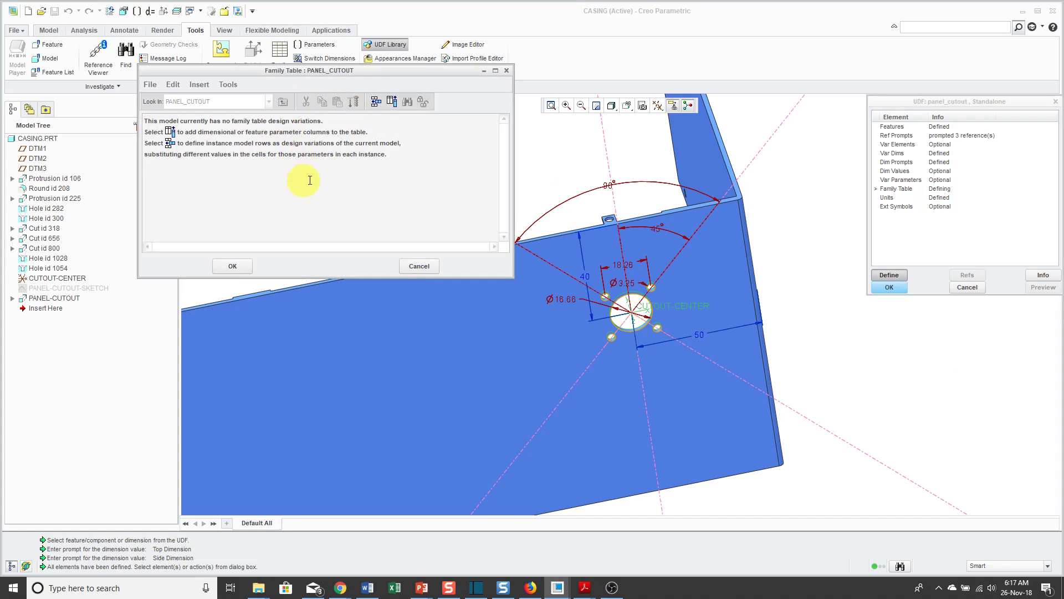
{"action": "mouse_move", "coordinate": [392, 101]}
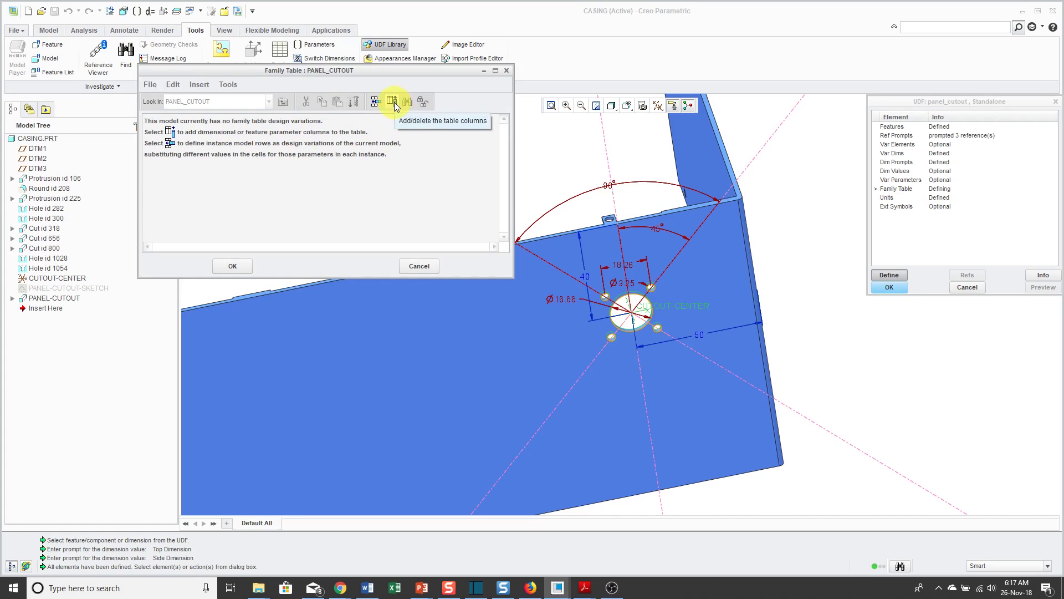
{"action": "left_click", "coordinate": [393, 101]}
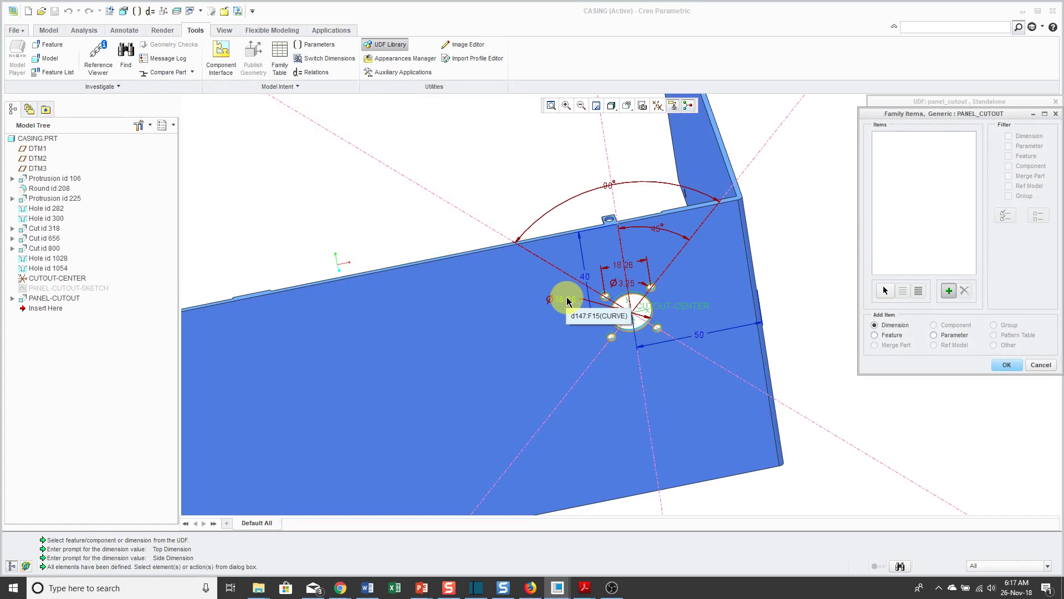
{"action": "left_click", "coordinate": [557, 299]}
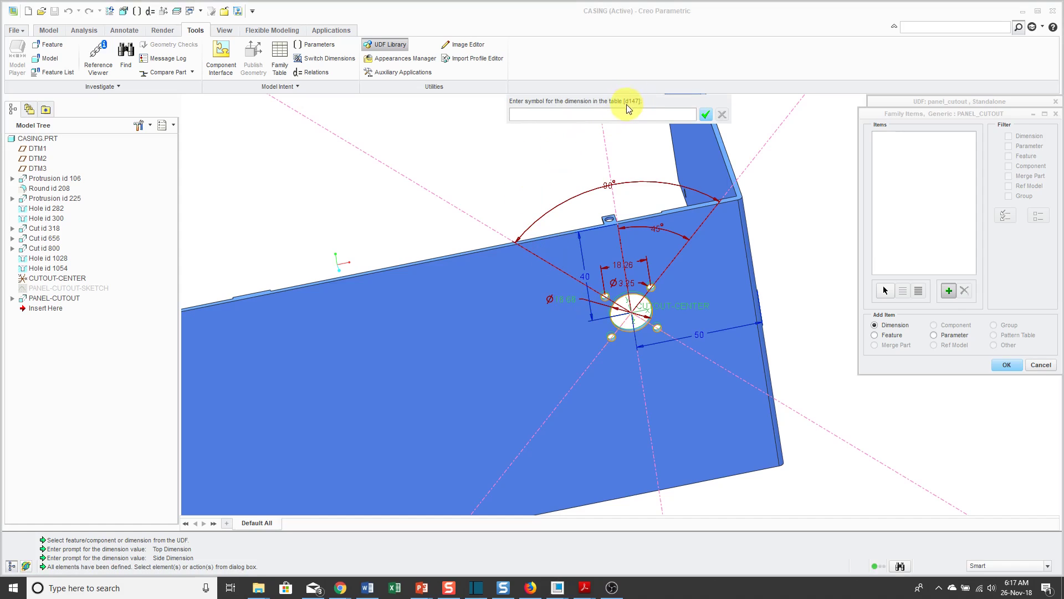
{"action": "mouse_move", "coordinate": [491, 175]}
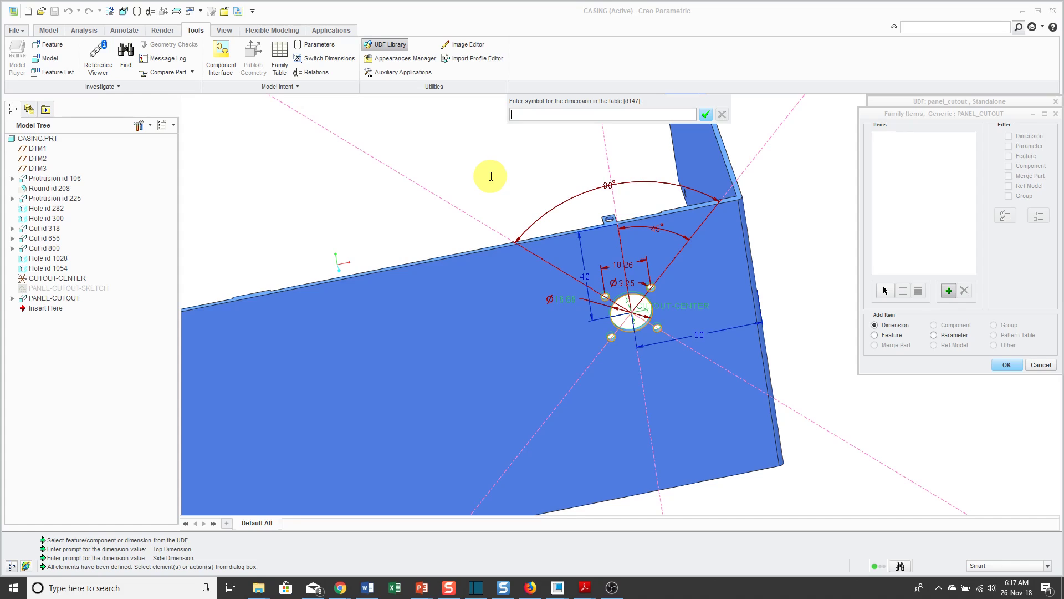
{"action": "type", "text": "W"}
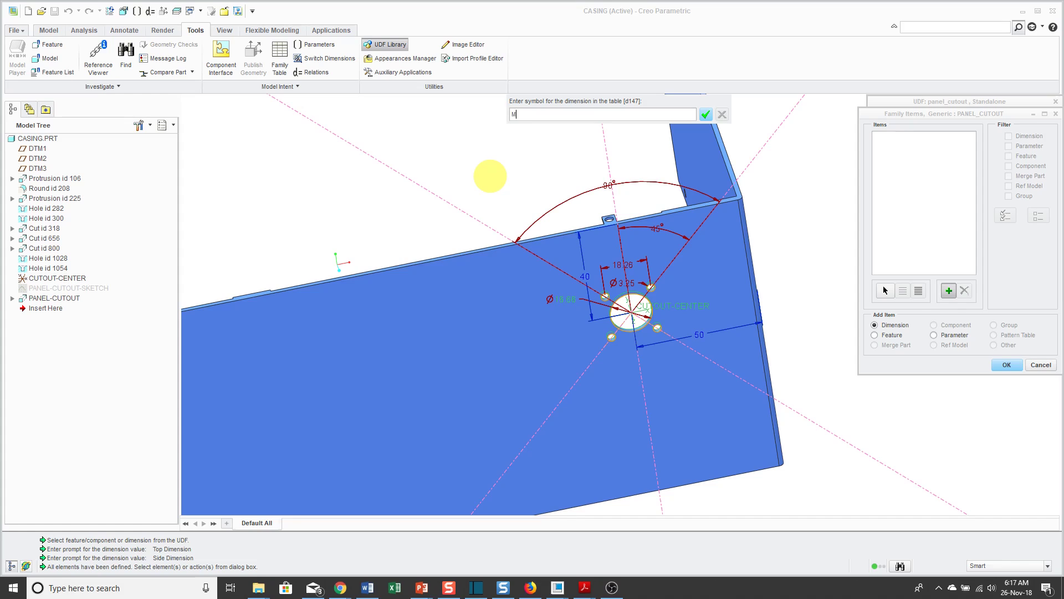
{"action": "type", "text": "Main_D"}
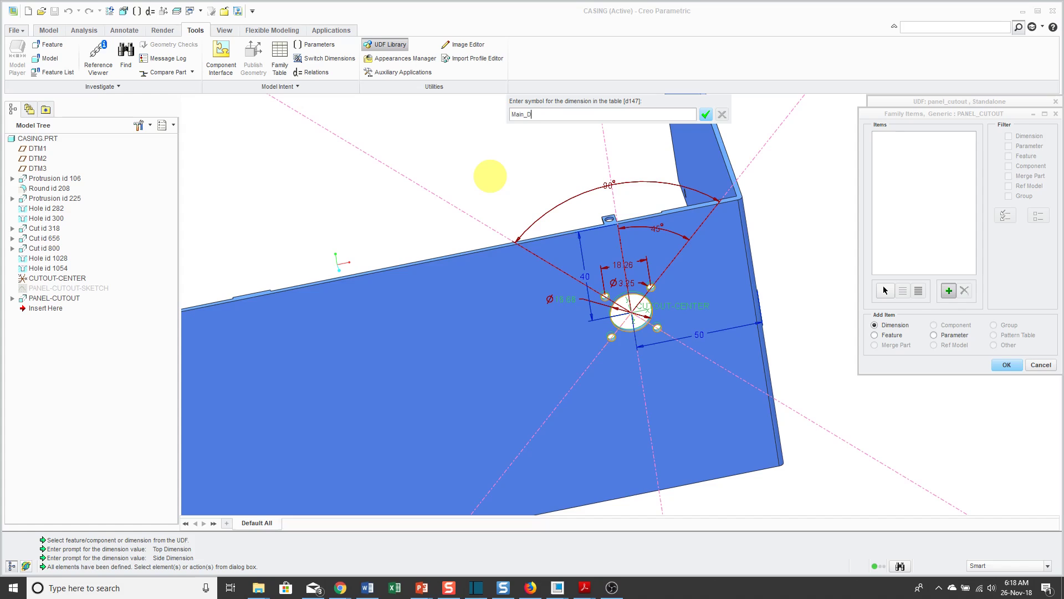
{"action": "type", "text": "iameter"}
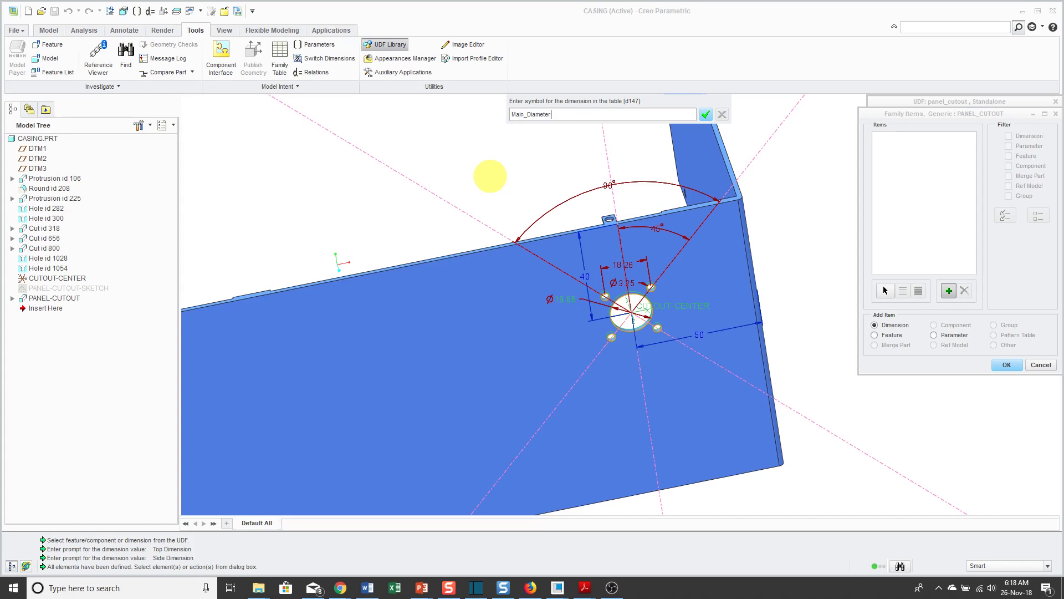
{"action": "left_click", "coordinate": [705, 113]}
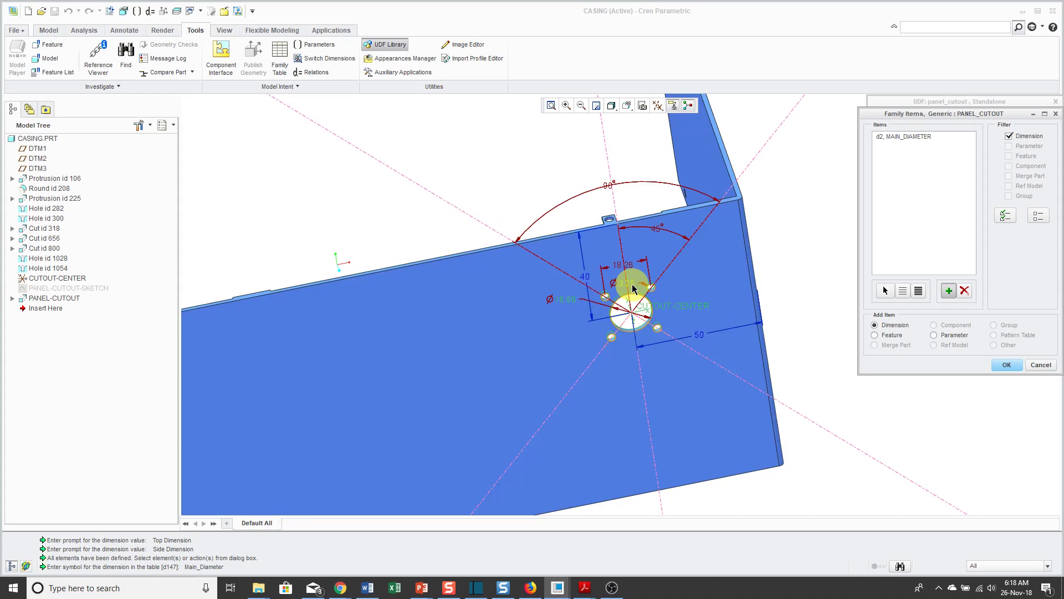
{"action": "mouse_move", "coordinate": [633, 288]}
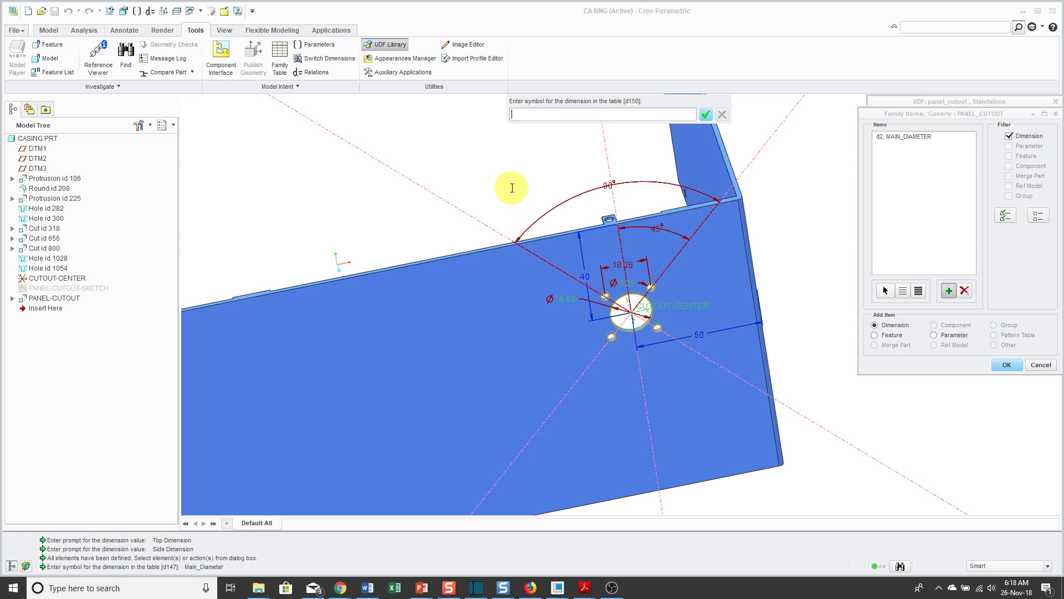
Step: Add the hole diameter and spacing dimensions with symbols T_Diameter and R
{"action": "type", "text": "T"}
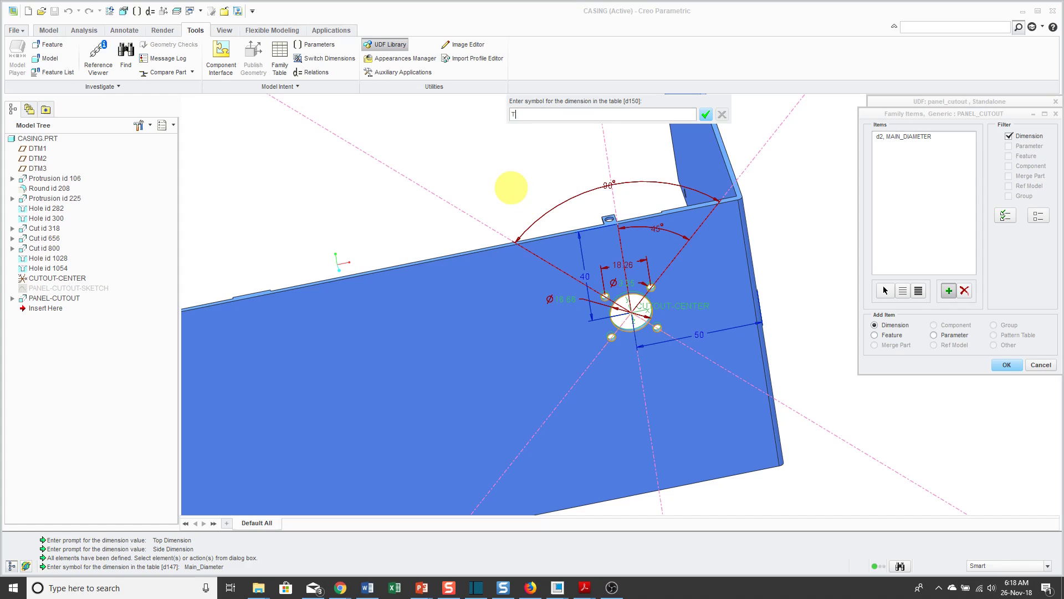
{"action": "type", "text": "_Diame"}
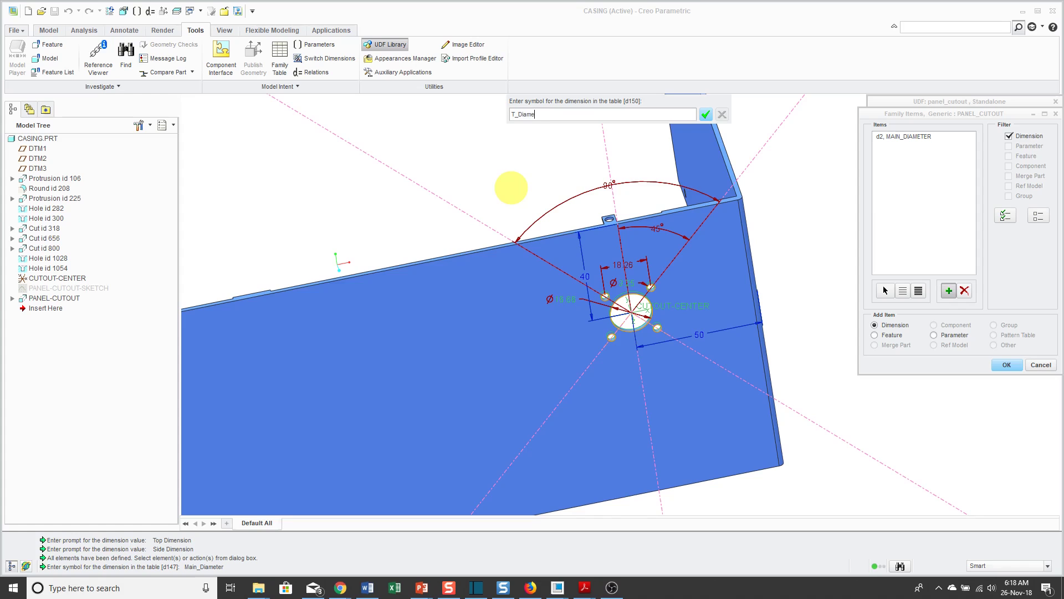
{"action": "left_click", "coordinate": [705, 113]}
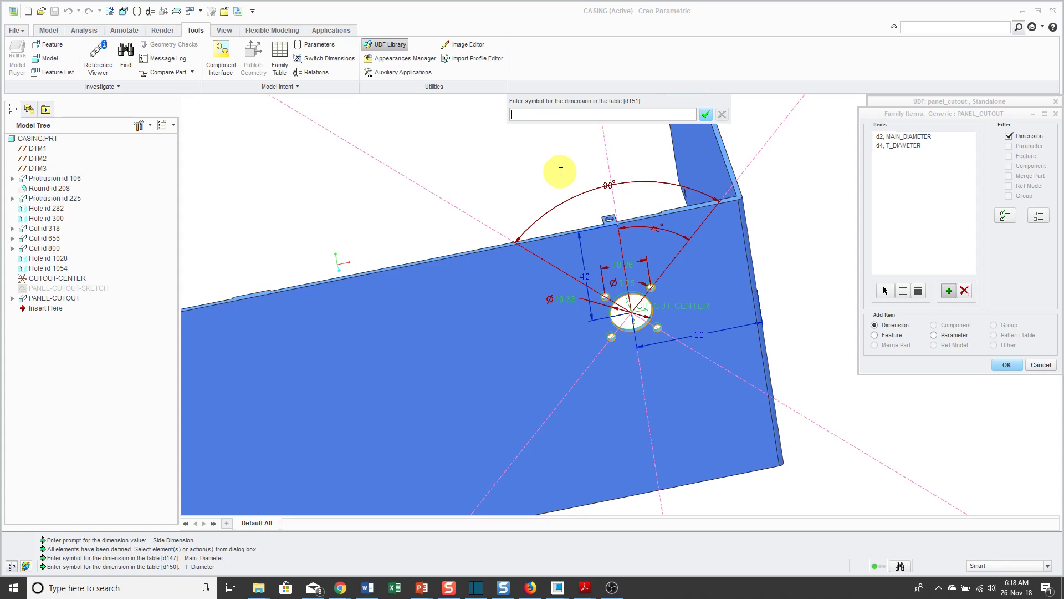
{"action": "type", "text": "R"}
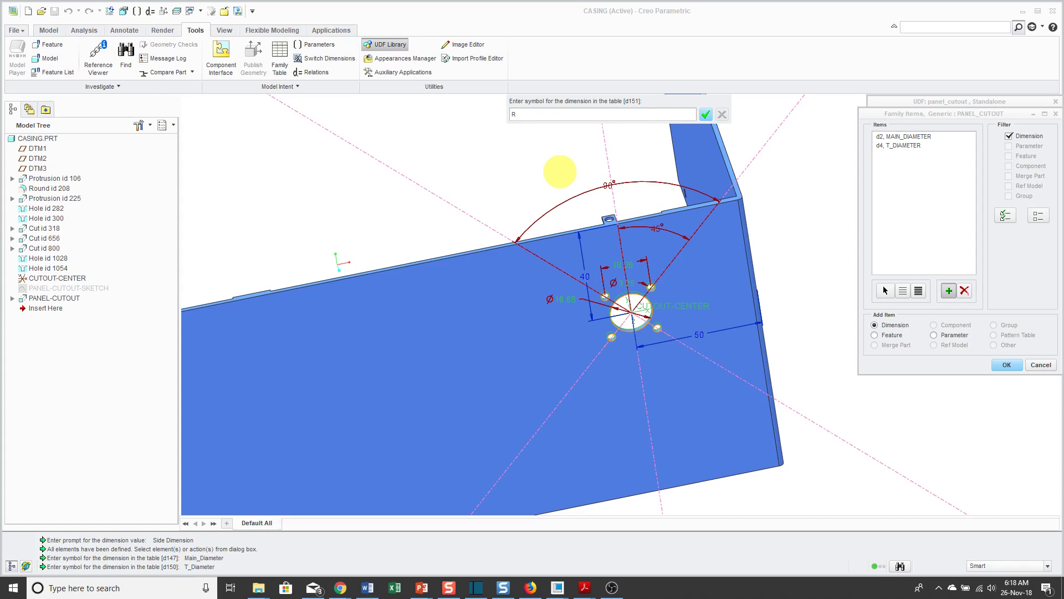
{"action": "left_click", "coordinate": [706, 114]}
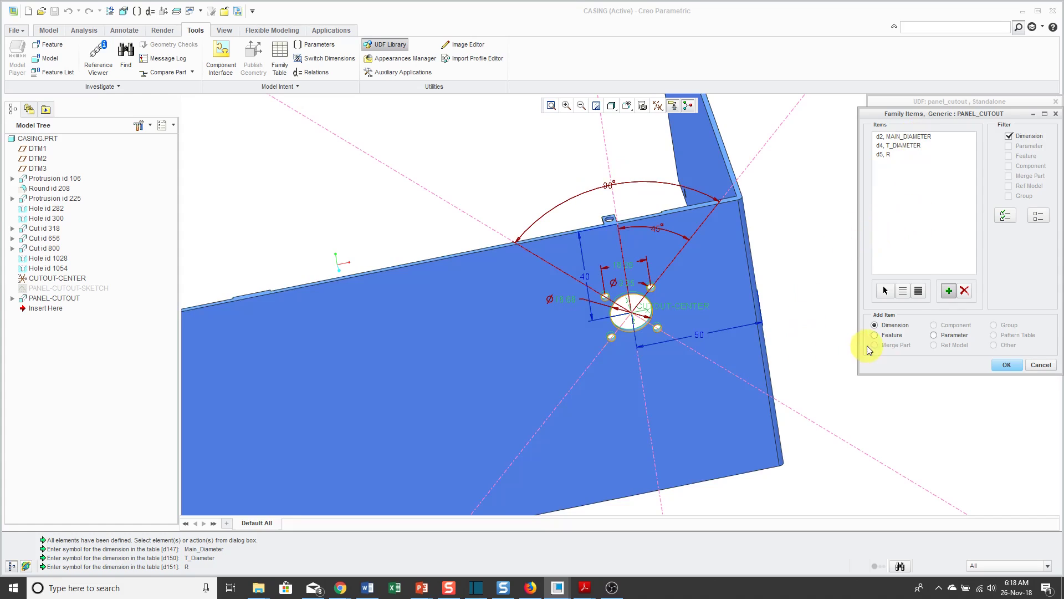
{"action": "mouse_move", "coordinate": [863, 421]}
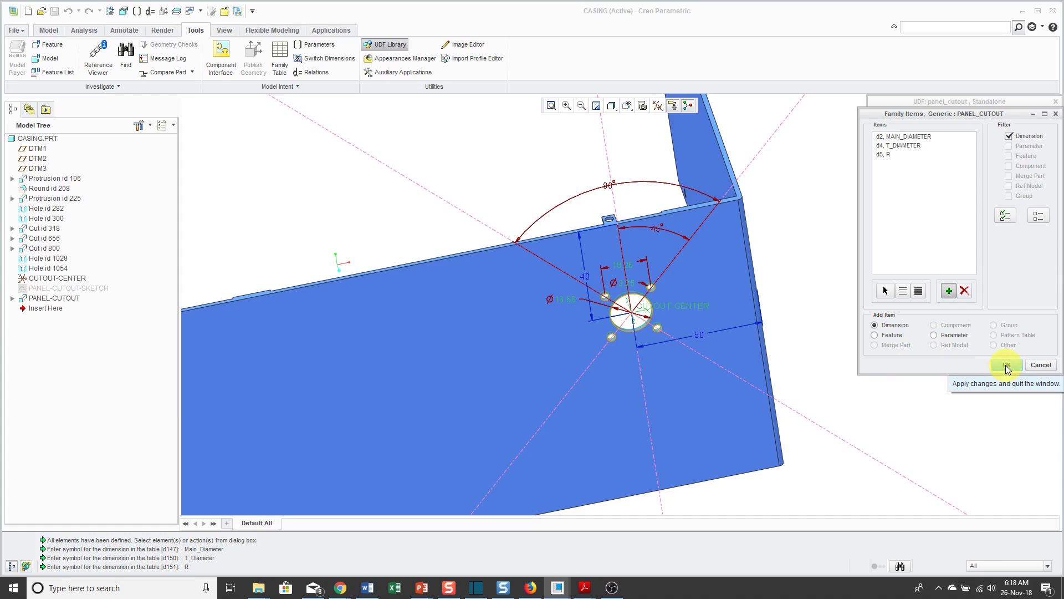
Step: Accept the chosen family dimensions and add an instance row to begin entering FRONT/REAR values
{"action": "left_click", "coordinate": [1007, 365]}
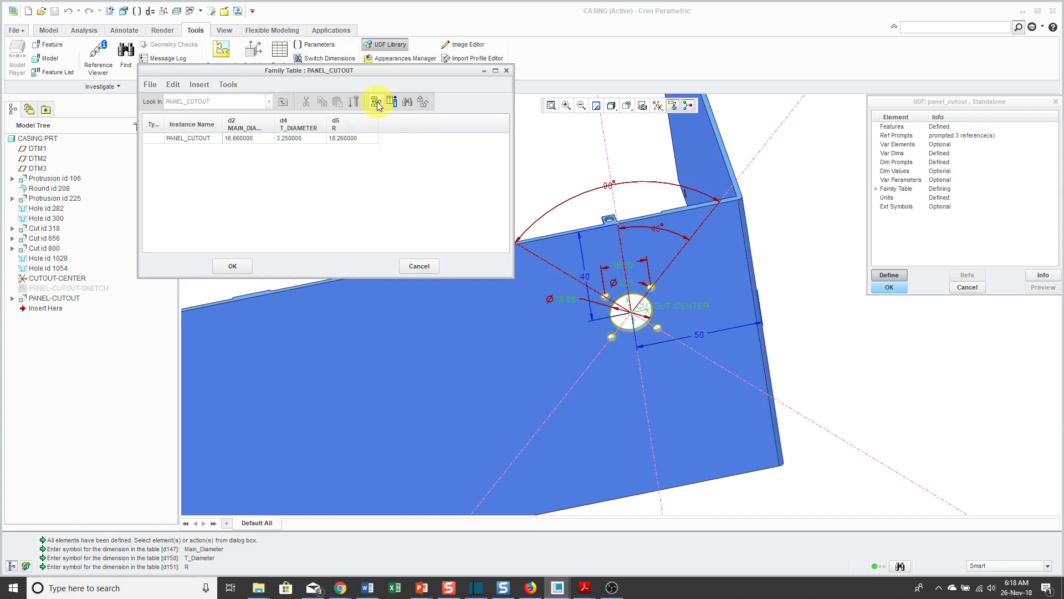
{"action": "left_click", "coordinate": [376, 101]}
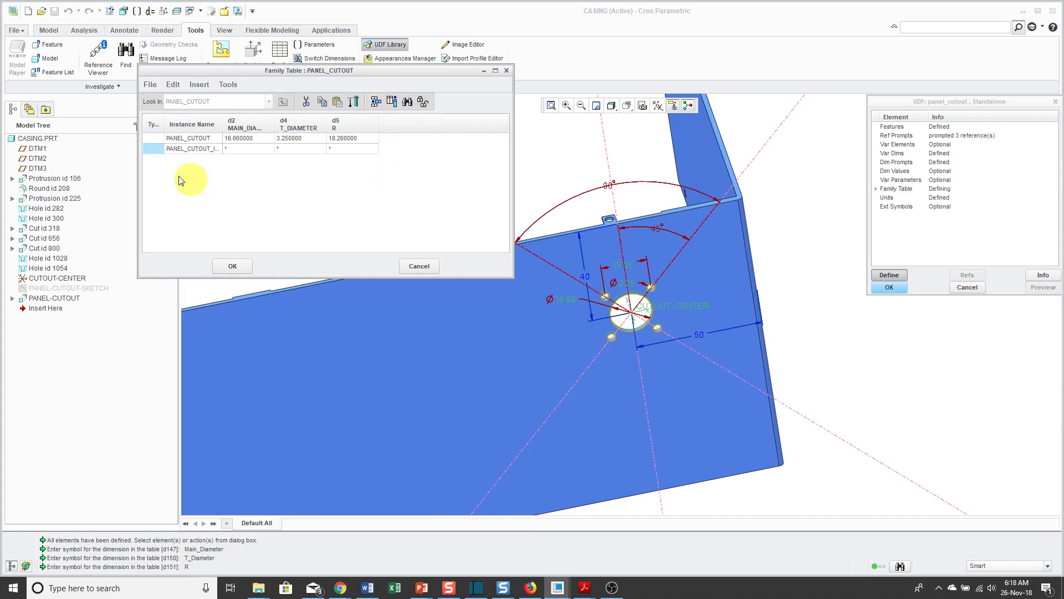
{"action": "double_click", "coordinate": [193, 149]}
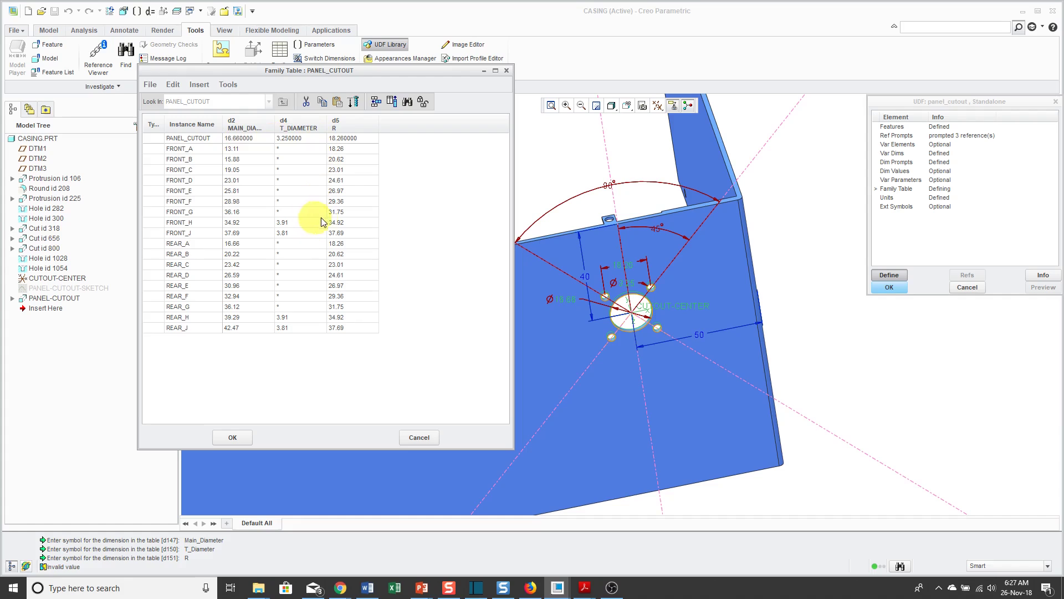
{"action": "mouse_move", "coordinate": [356, 390]}
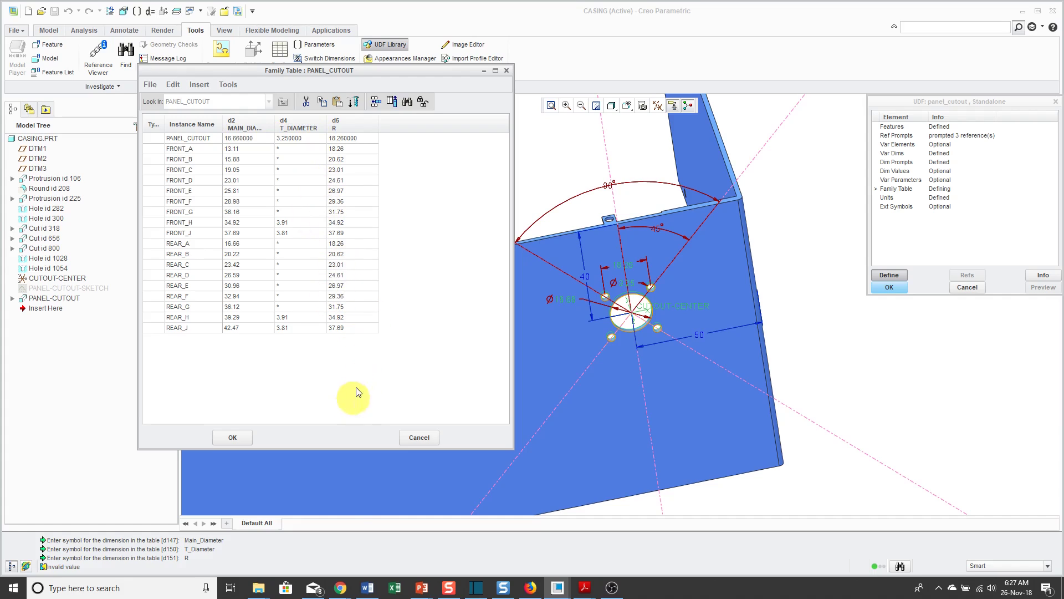
{"action": "mouse_move", "coordinate": [346, 398]}
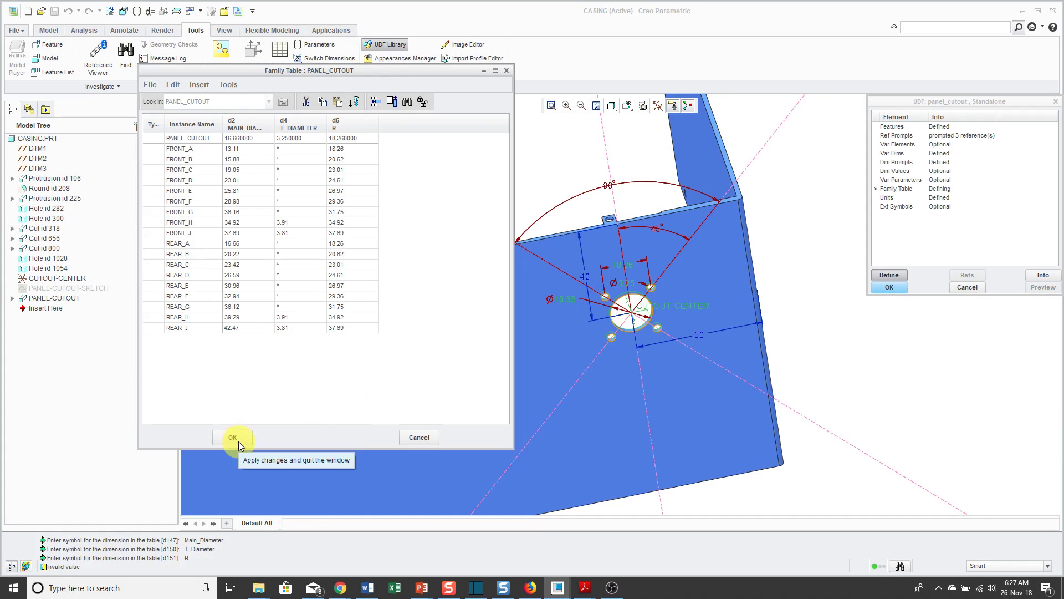
Step: Confirm the family table and save the panel_cutout UDF, leaving UDF creation
{"action": "left_click", "coordinate": [233, 437]}
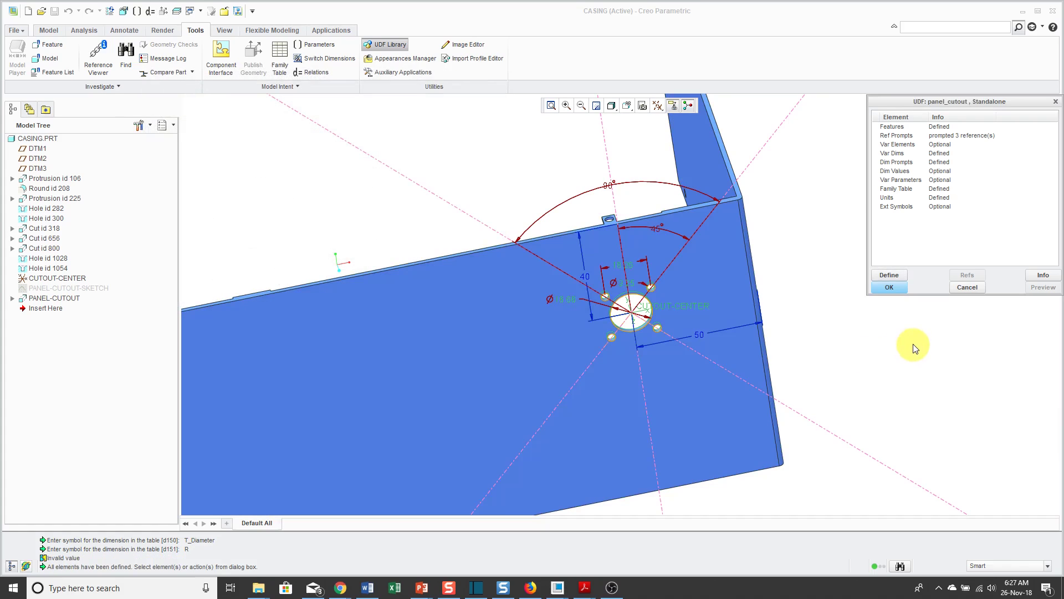
{"action": "left_click", "coordinate": [889, 286]}
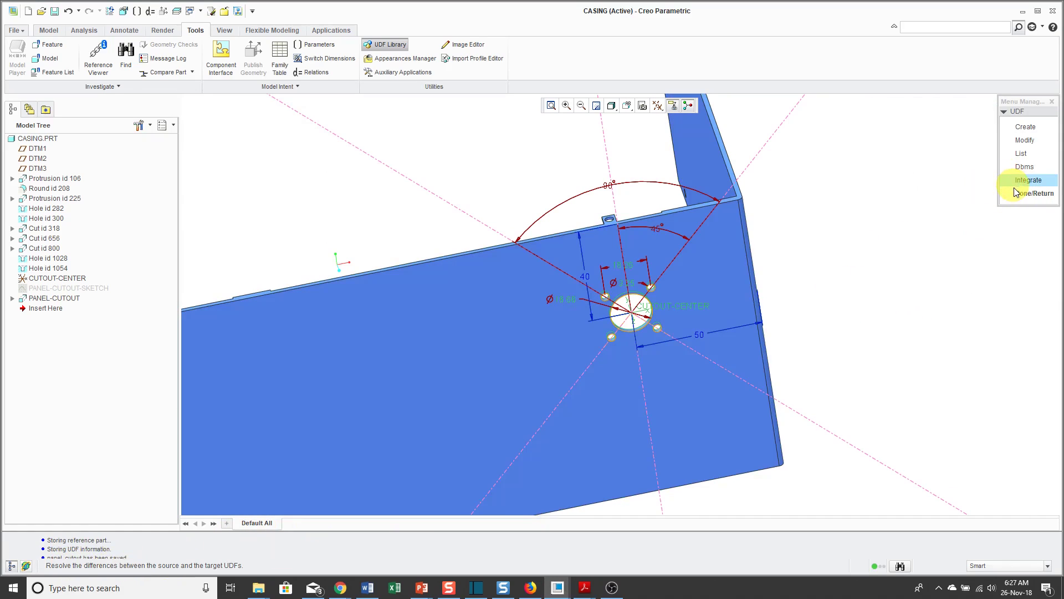
{"action": "left_click", "coordinate": [1036, 193]}
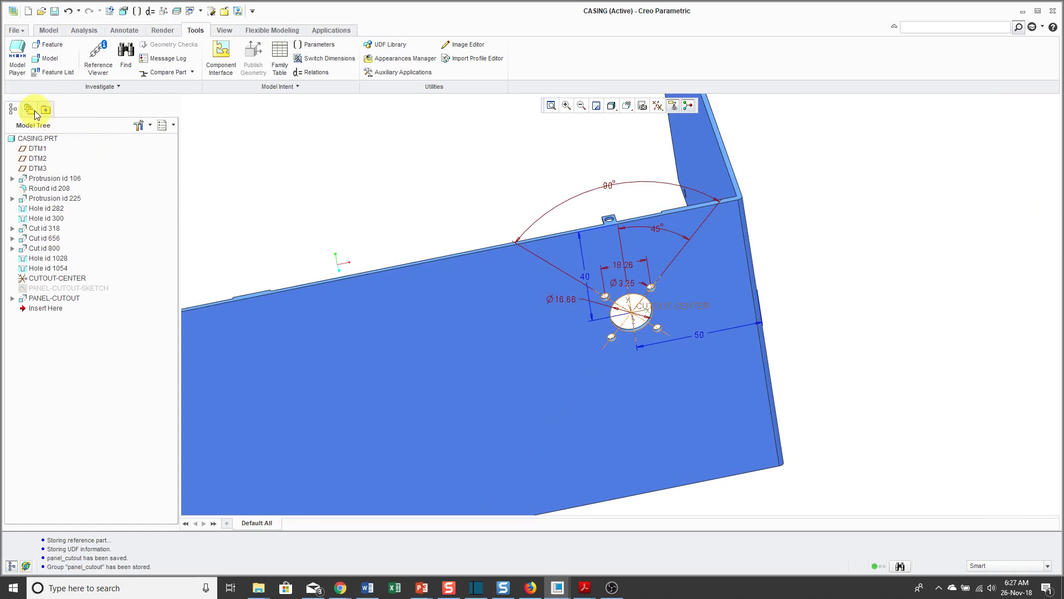
Step: Browse the working directory to see panel_cutout.gph and panel_cutout_gp.prt beside the casing part
{"action": "left_click", "coordinate": [29, 108]}
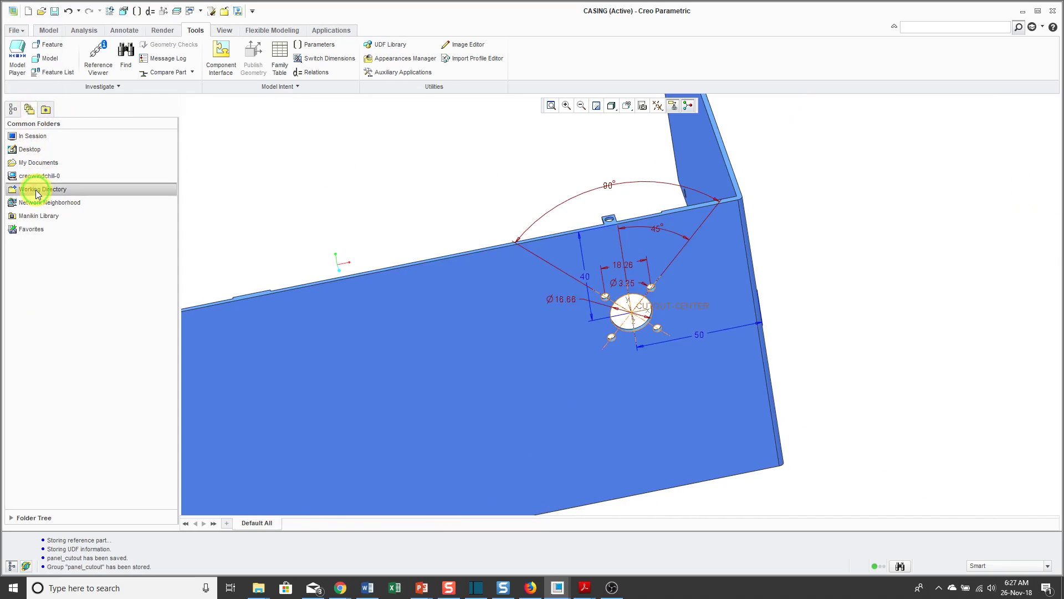
{"action": "left_click", "coordinate": [39, 189]}
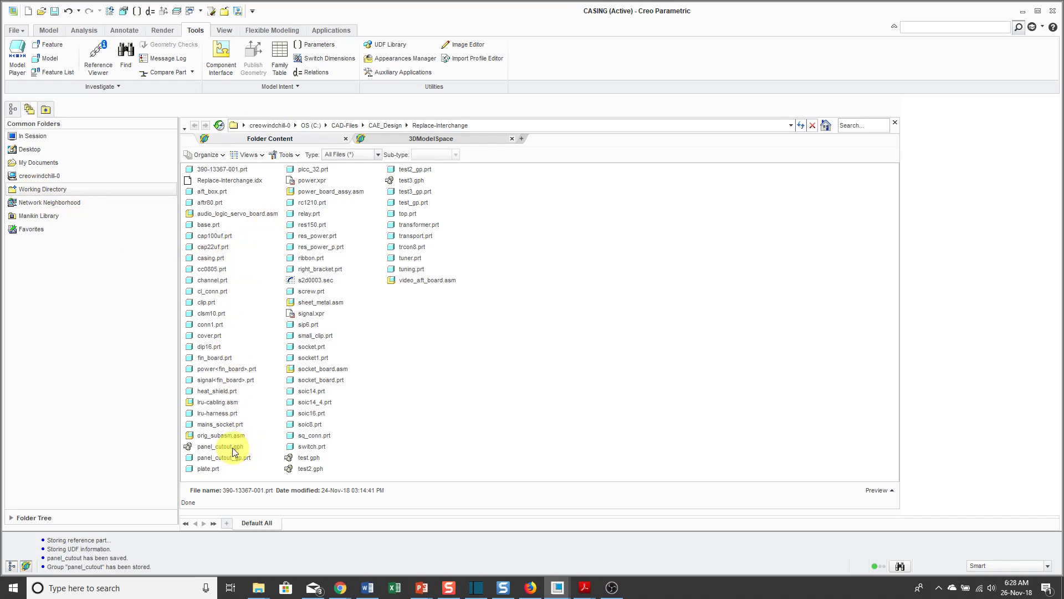
{"action": "mouse_move", "coordinate": [239, 449]}
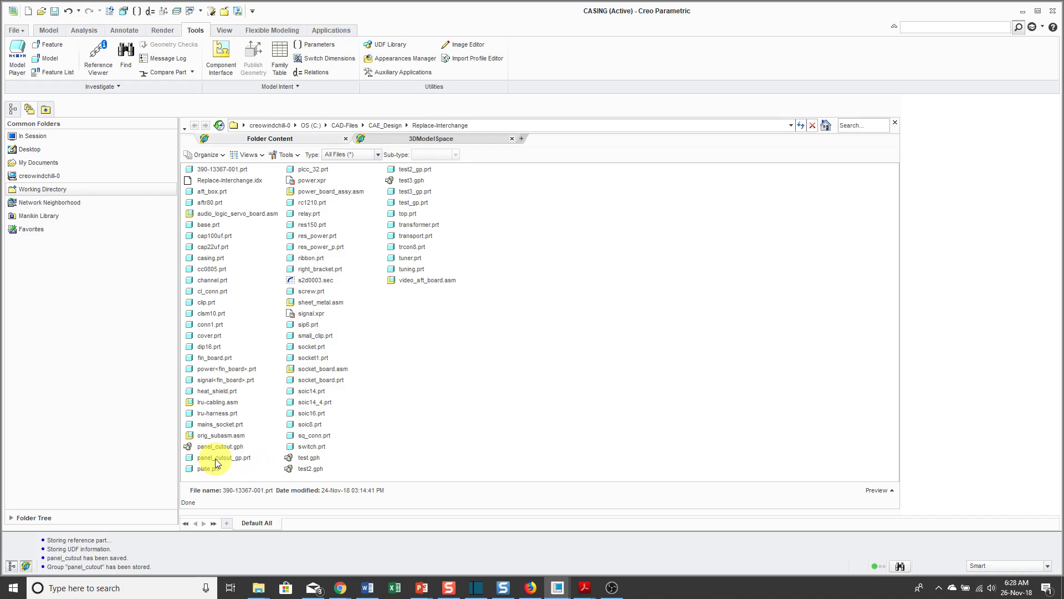
{"action": "left_click", "coordinate": [16, 30]}
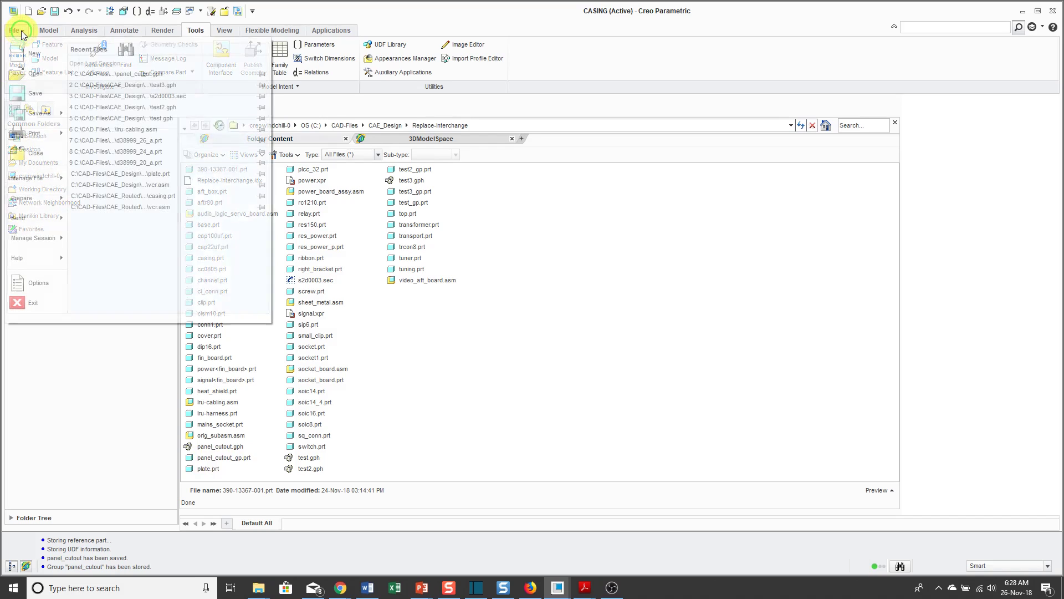
Step: Review pro_group_dir (C:\Creo\UDF) in the Configuration Editor and close the Options dialog
{"action": "left_click", "coordinate": [39, 283]}
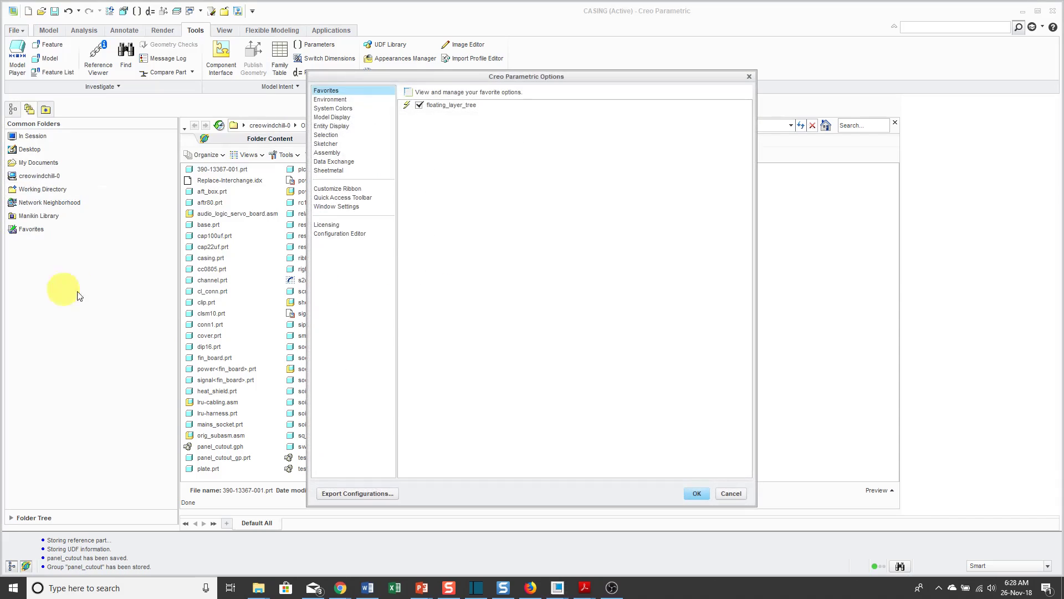
{"action": "left_click", "coordinate": [339, 233]}
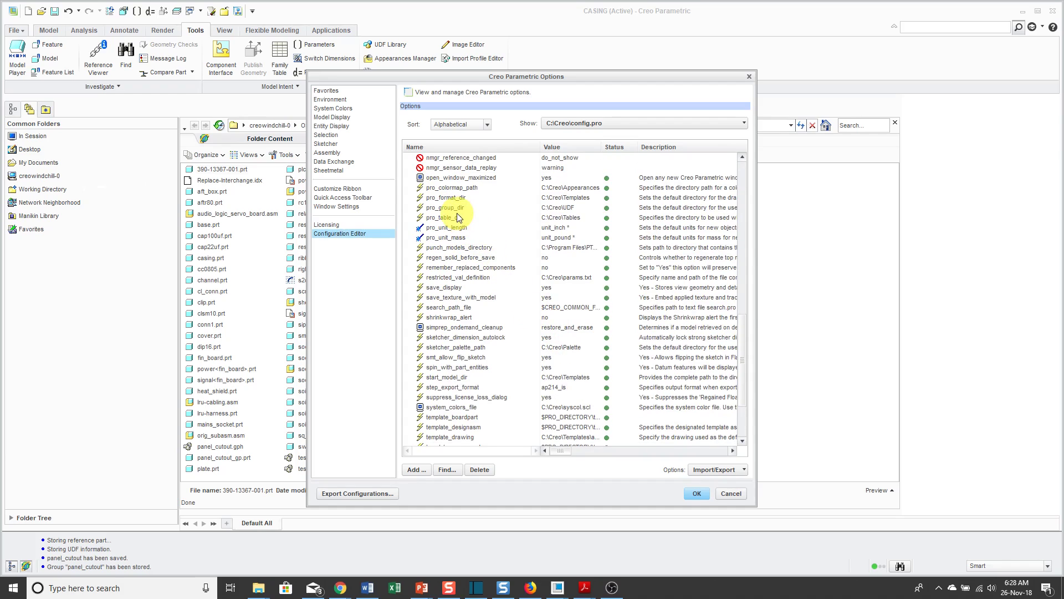
{"action": "left_click", "coordinate": [446, 208]}
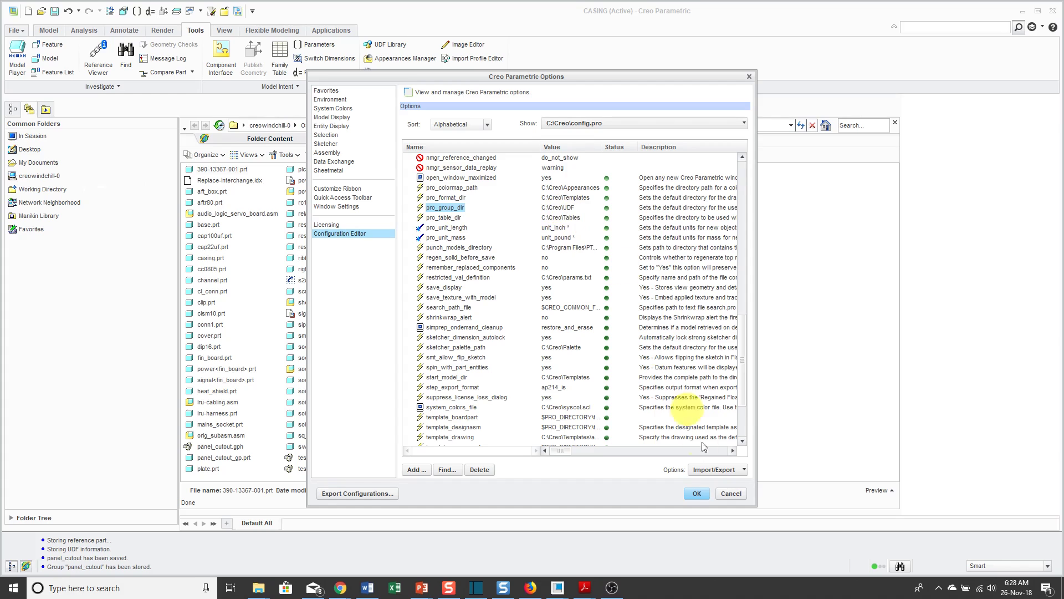
{"action": "left_click", "coordinate": [732, 493]}
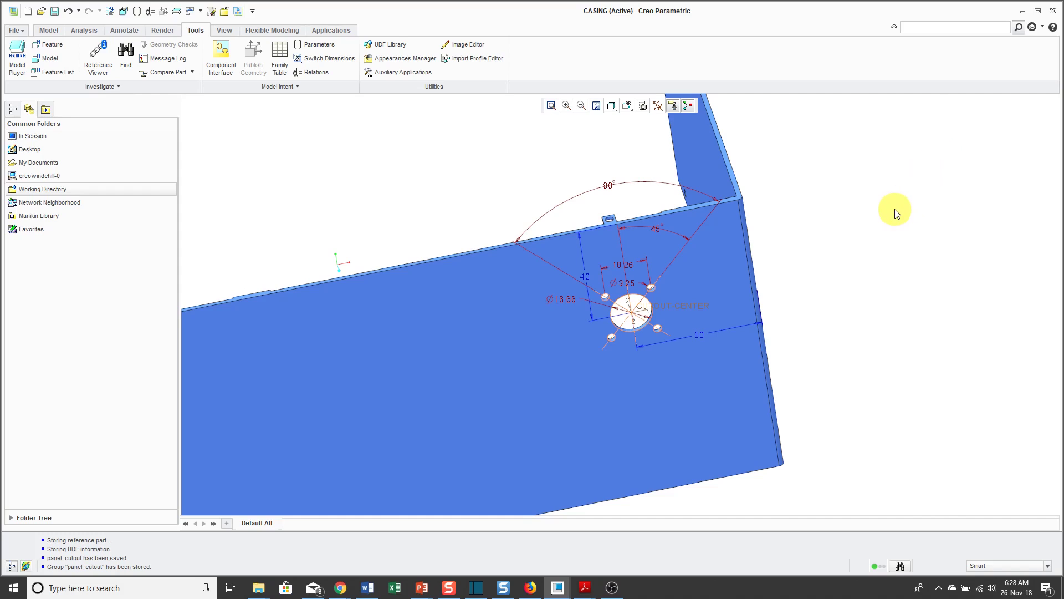
{"action": "mouse_move", "coordinate": [527, 161]}
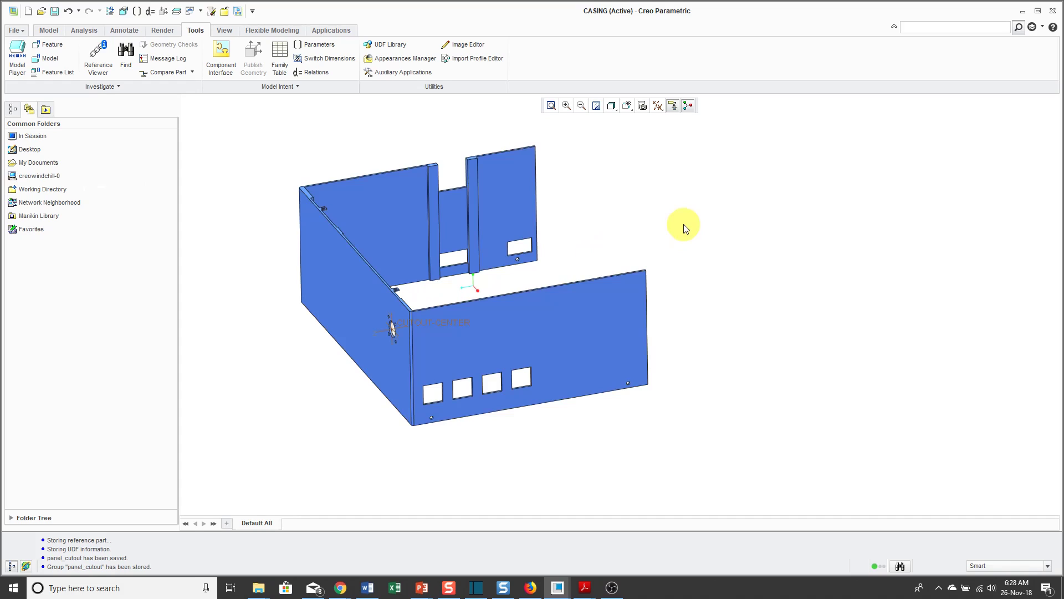
{"action": "mouse_move", "coordinate": [401, 50]}
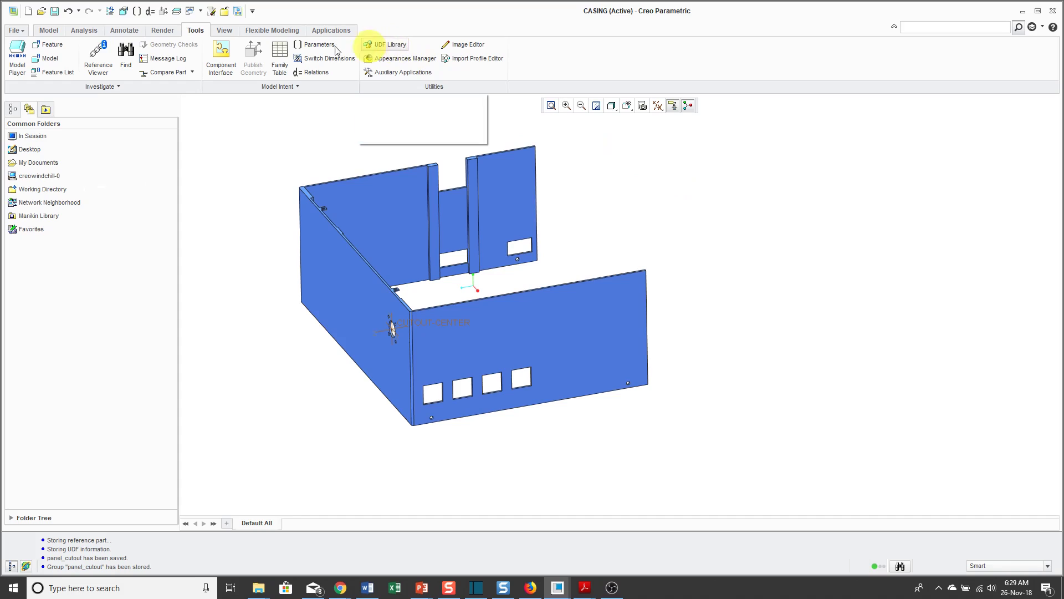
Step: Return from the Tools commands to the Model commands for the casing part
{"action": "left_click", "coordinate": [45, 31]}
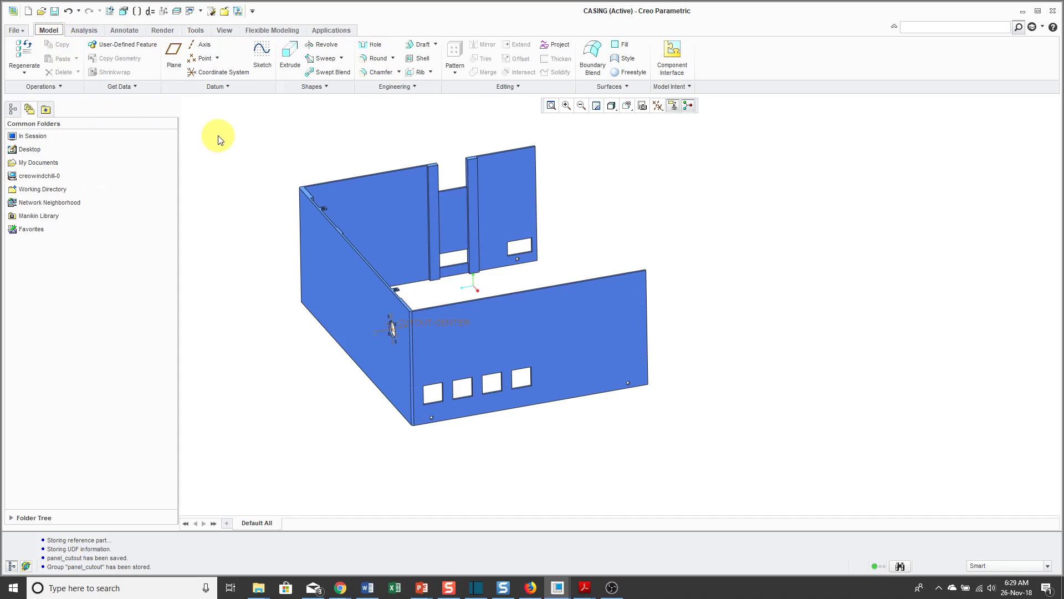
{"action": "mouse_move", "coordinate": [129, 47]}
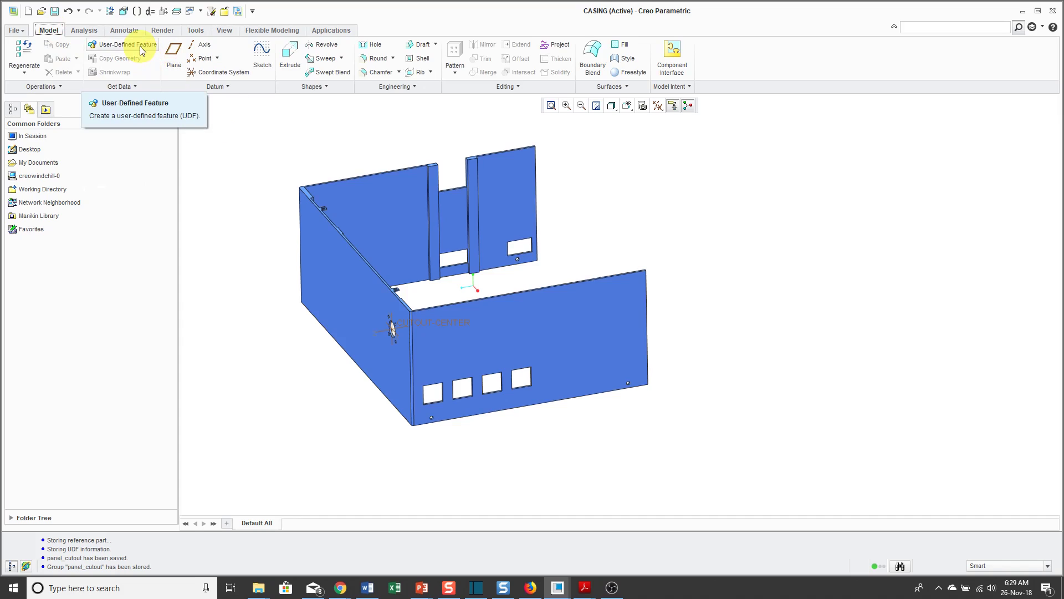
Step: Start a User-Defined Feature and open panel_cutout.gph from the working directory
{"action": "left_click", "coordinate": [118, 44]}
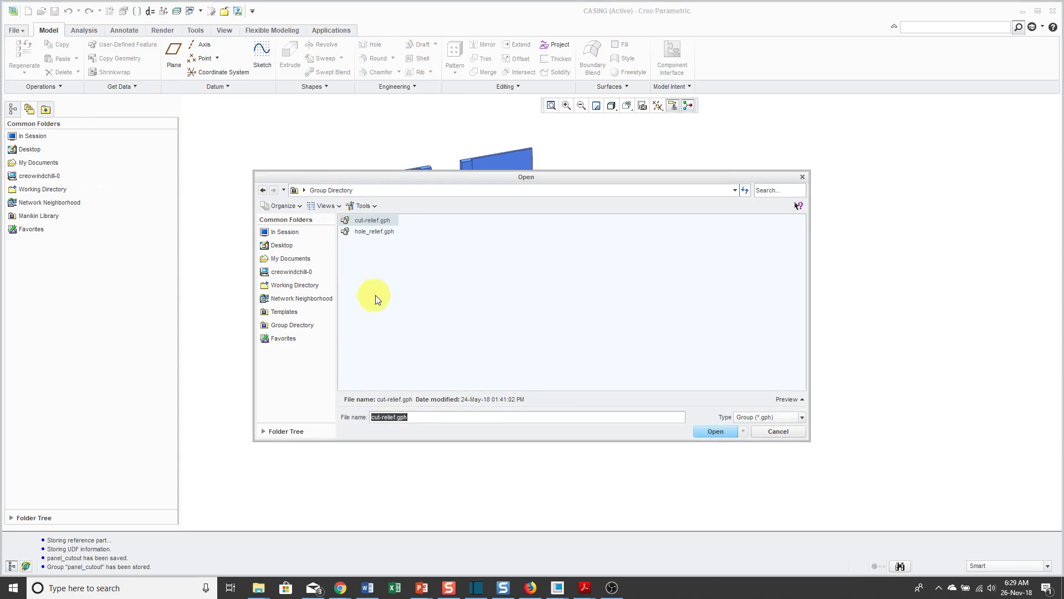
{"action": "mouse_move", "coordinate": [299, 289]}
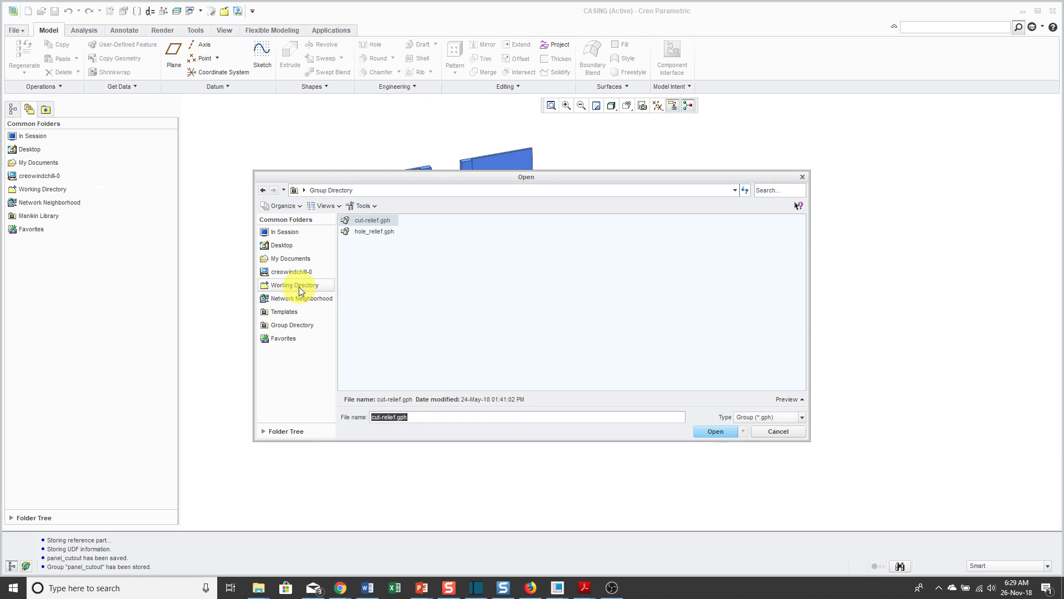
{"action": "left_click", "coordinate": [295, 285]}
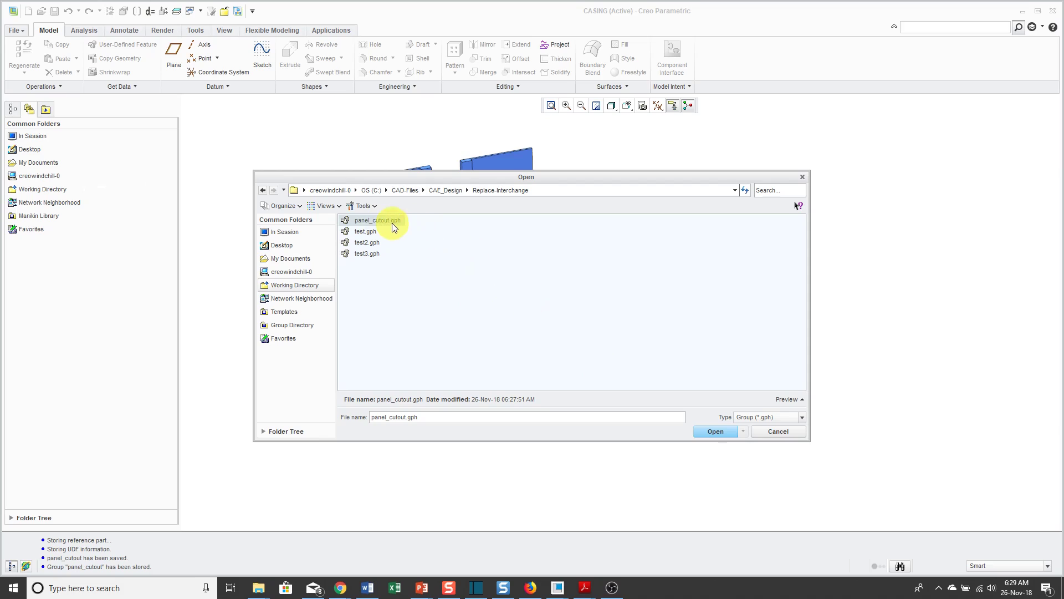
{"action": "left_click", "coordinate": [716, 431]}
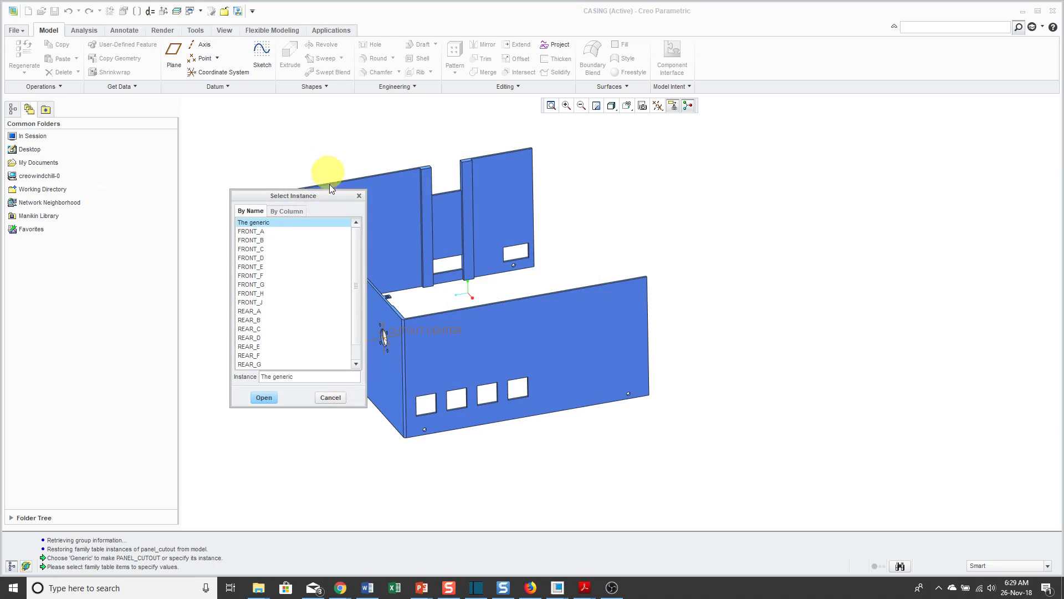
{"action": "mouse_move", "coordinate": [298, 417]}
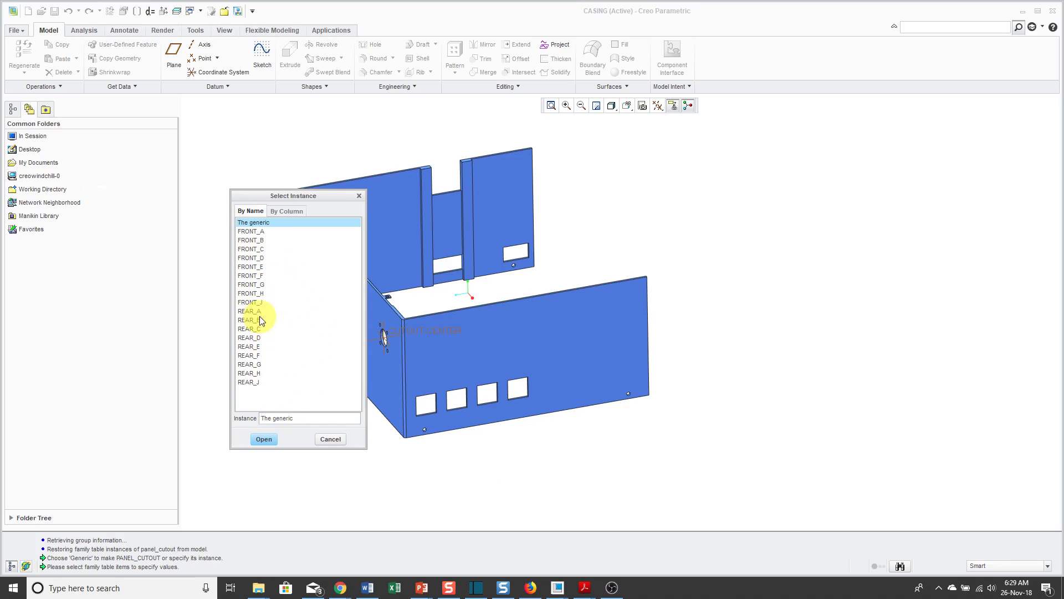
{"action": "mouse_move", "coordinate": [292, 402]}
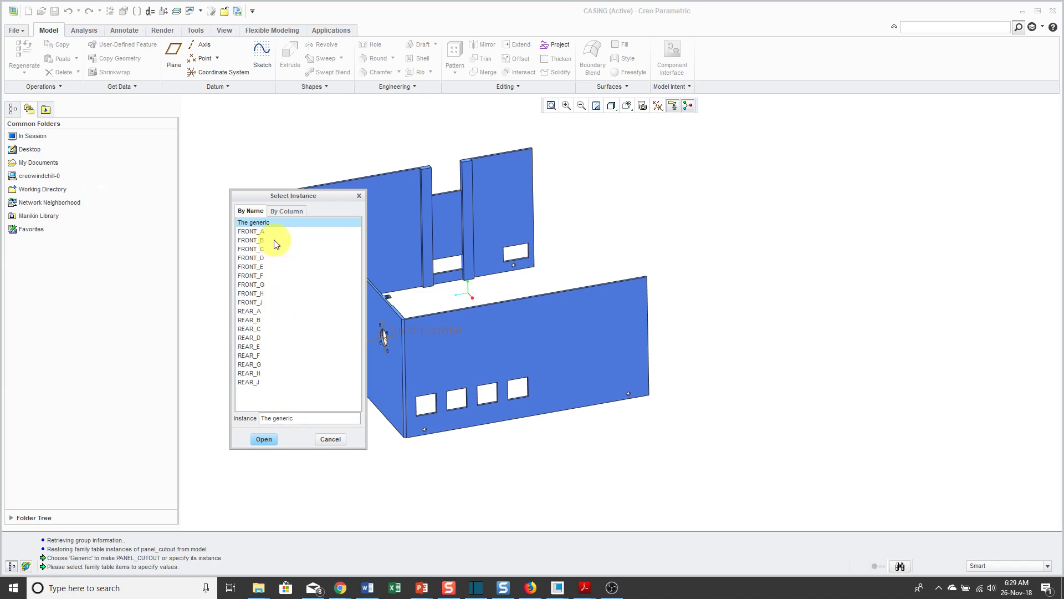
{"action": "mouse_move", "coordinate": [289, 359]}
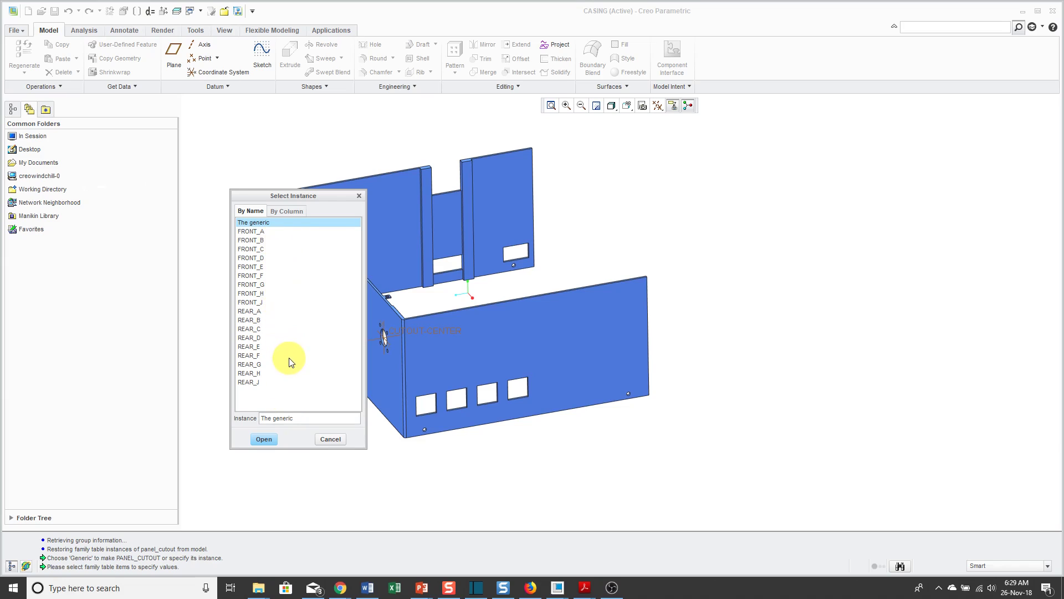
{"action": "mouse_move", "coordinate": [260, 348]}
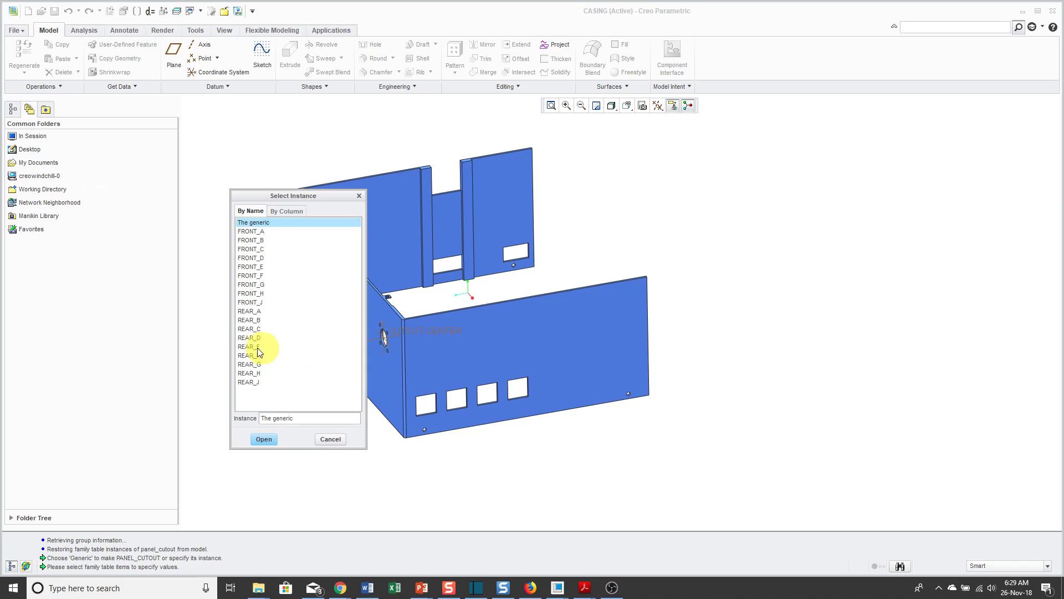
Step: Select the REAR_D instance of panel_cutout and open it for insertion
{"action": "left_click", "coordinate": [249, 337]}
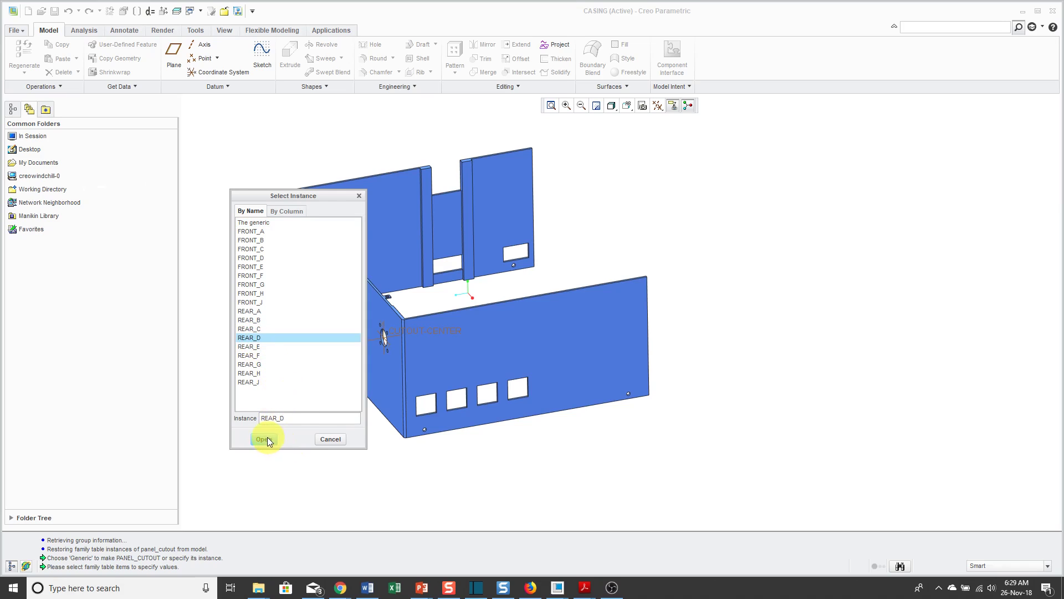
{"action": "left_click", "coordinate": [262, 439]}
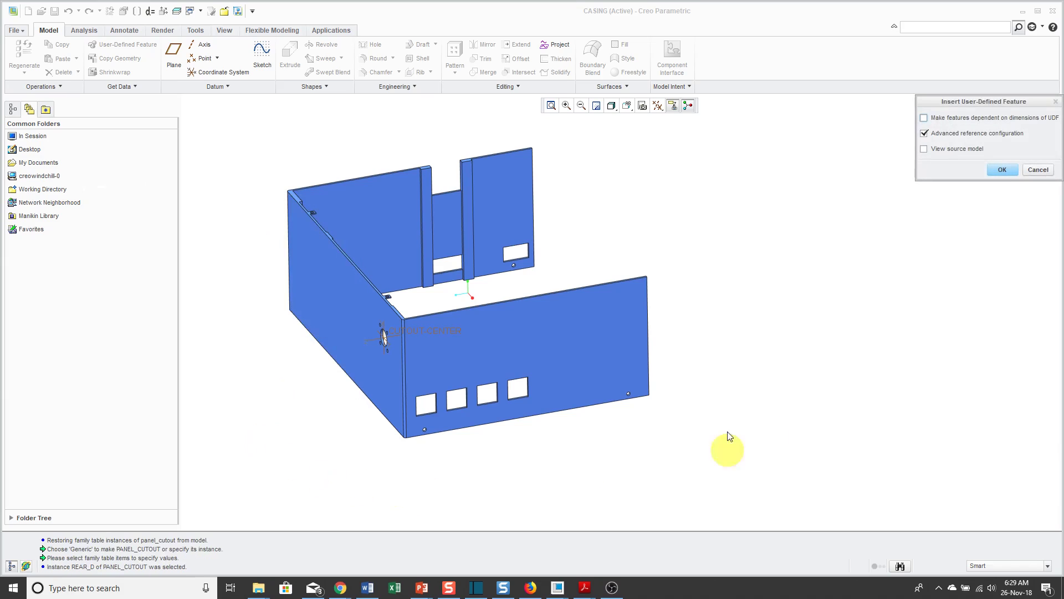
Step: Enable View source model in the insertion options, keeping advanced reference configuration
{"action": "left_click_drag", "start_coordinate": [987, 101], "coordinate": [950, 151]}
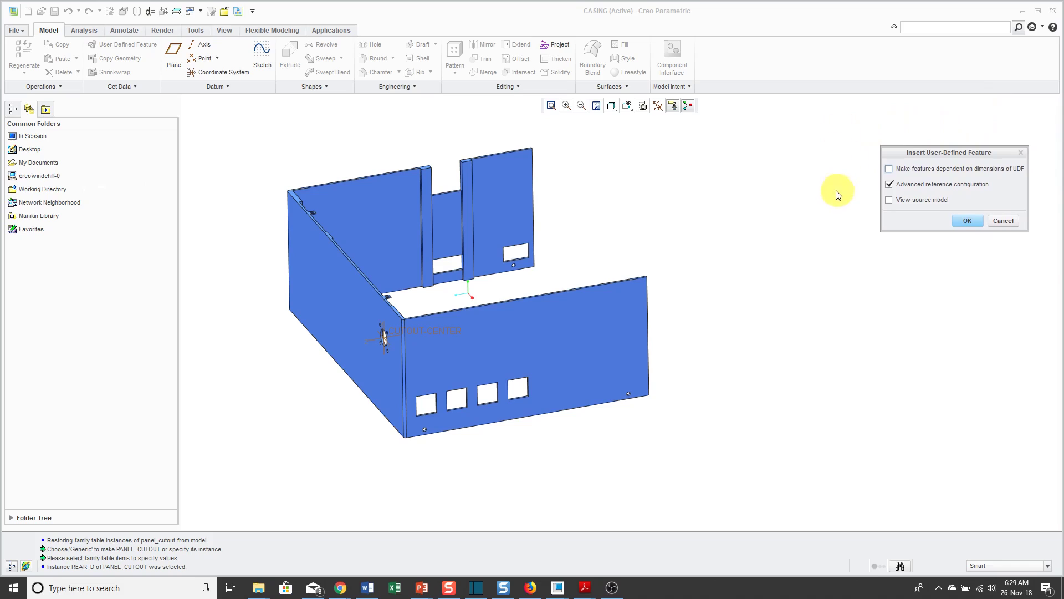
{"action": "mouse_move", "coordinate": [920, 175]}
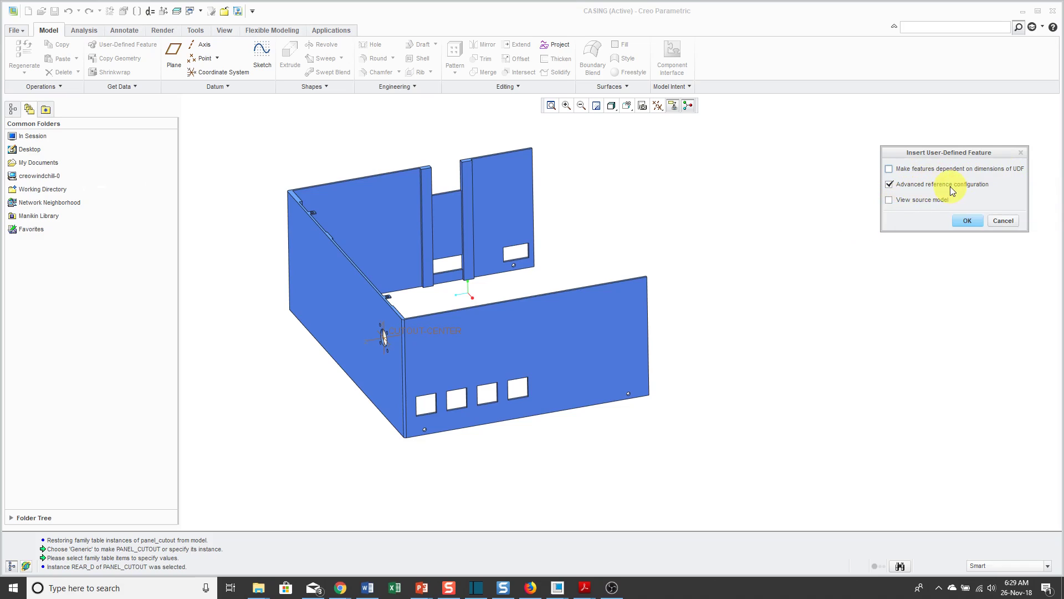
{"action": "mouse_move", "coordinate": [953, 189]}
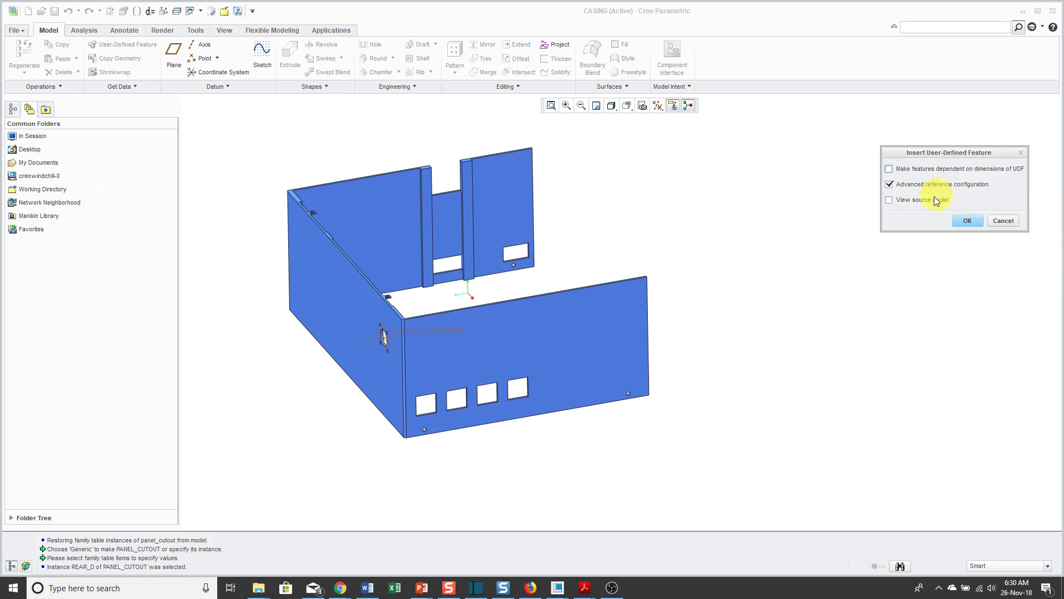
{"action": "left_click", "coordinate": [889, 200]}
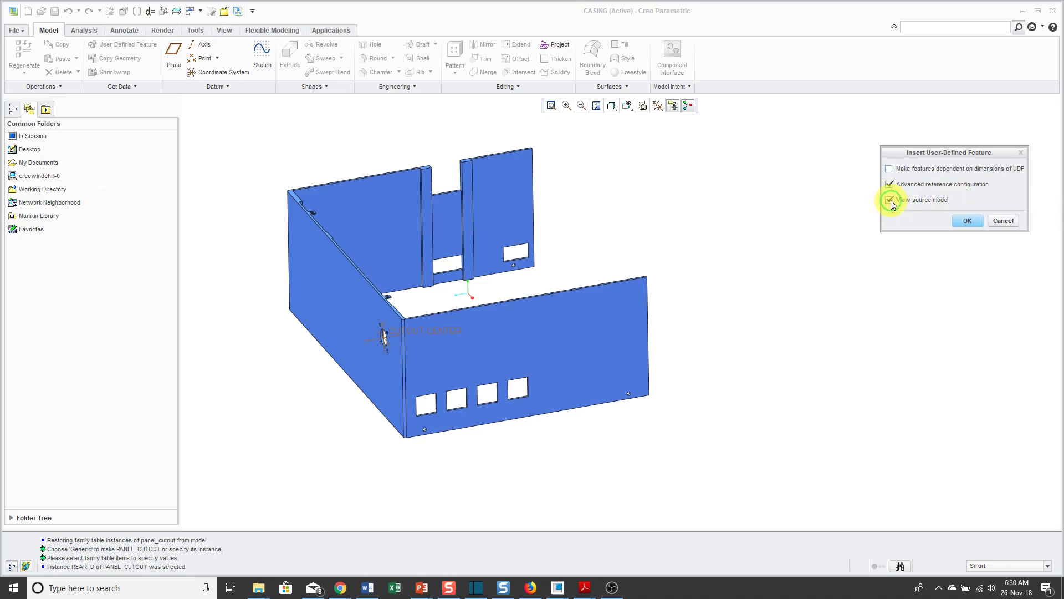
Step: Start placement and put the coordinate system on the front panel with the panel edge as offset reference
{"action": "left_click", "coordinate": [967, 219]}
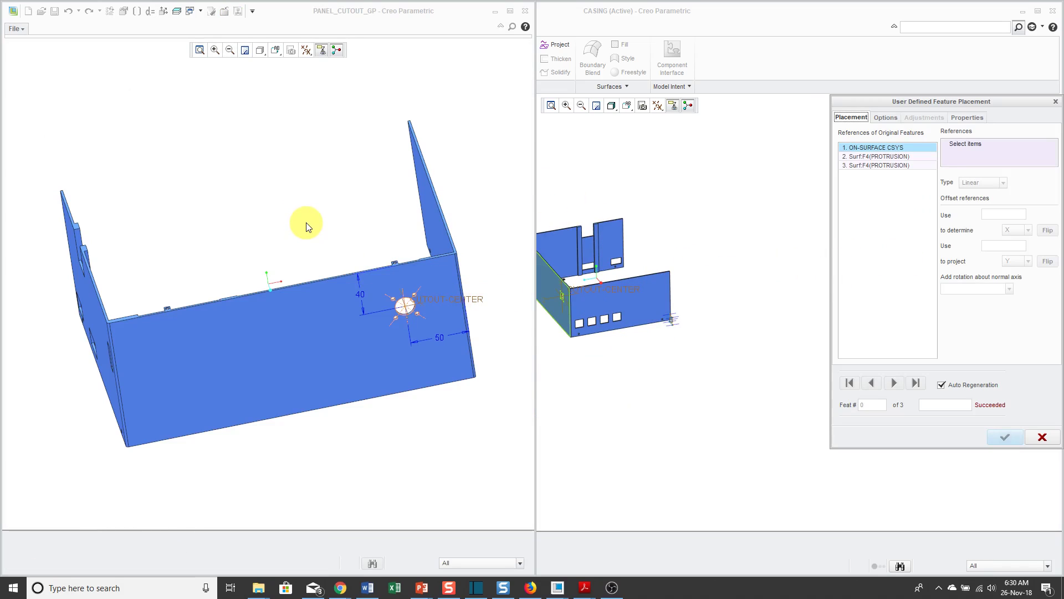
{"action": "mouse_move", "coordinate": [390, 288]}
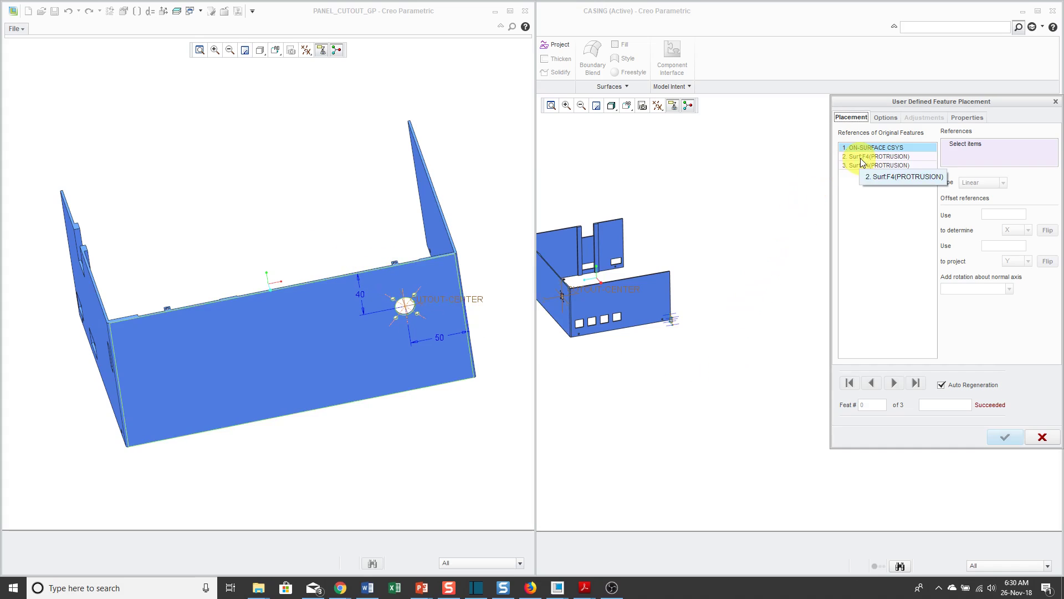
{"action": "left_click", "coordinate": [873, 147]}
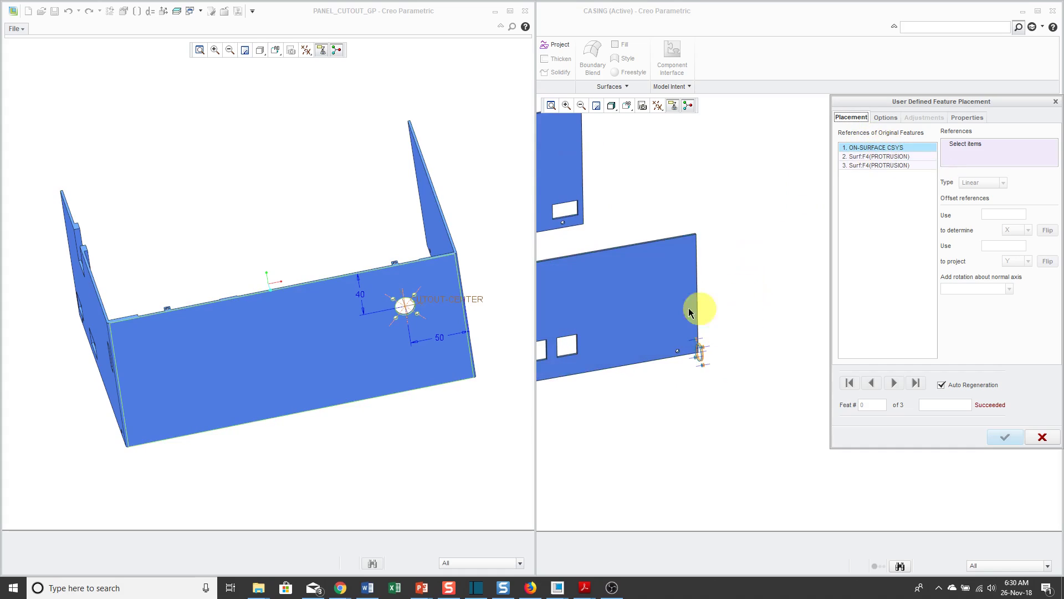
{"action": "left_click", "coordinate": [639, 297]}
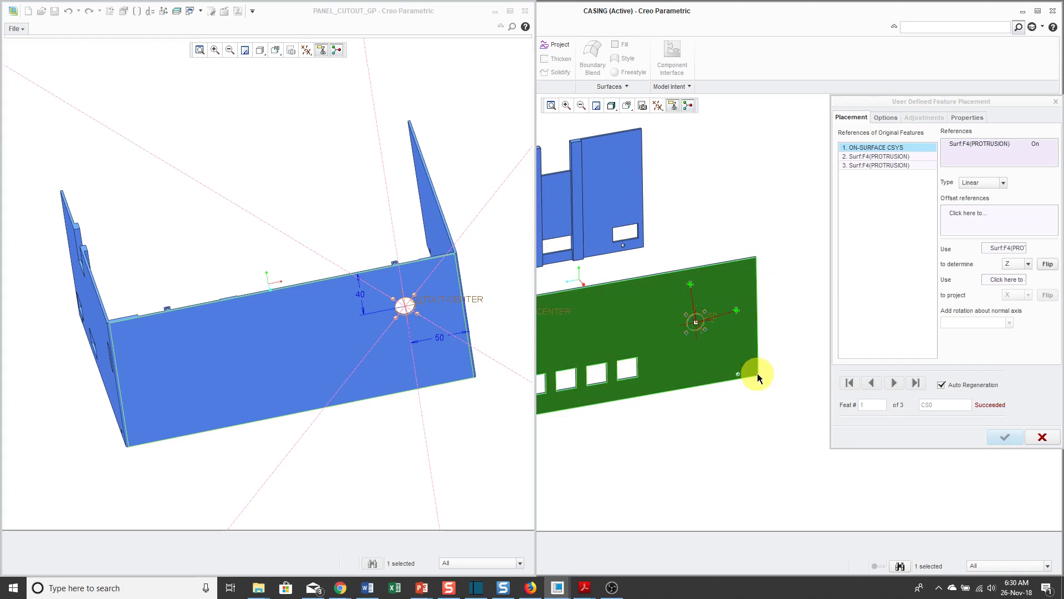
{"action": "mouse_move", "coordinate": [784, 396]}
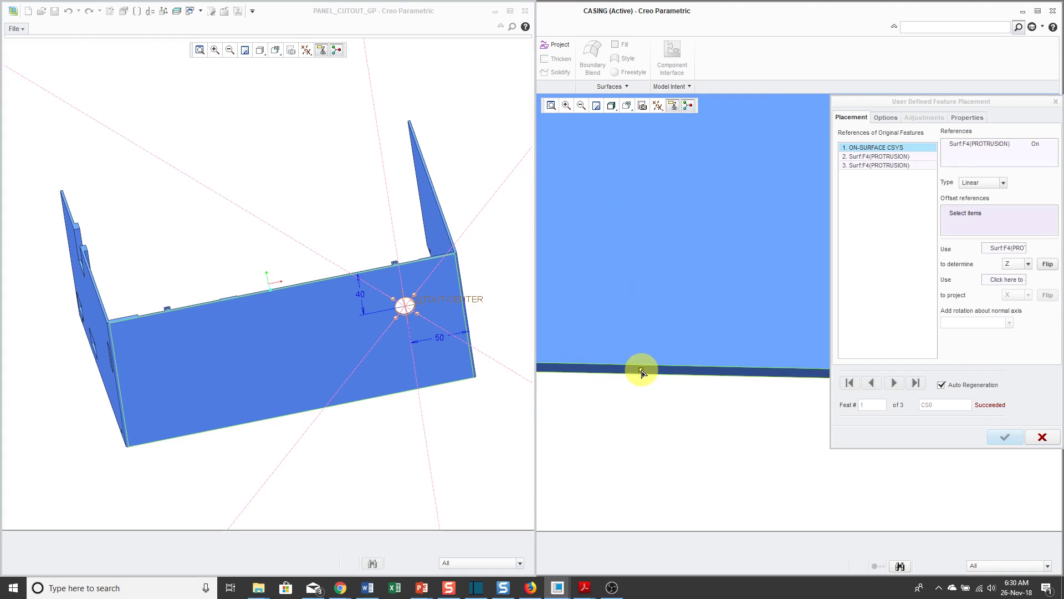
{"action": "left_click", "coordinate": [643, 368]}
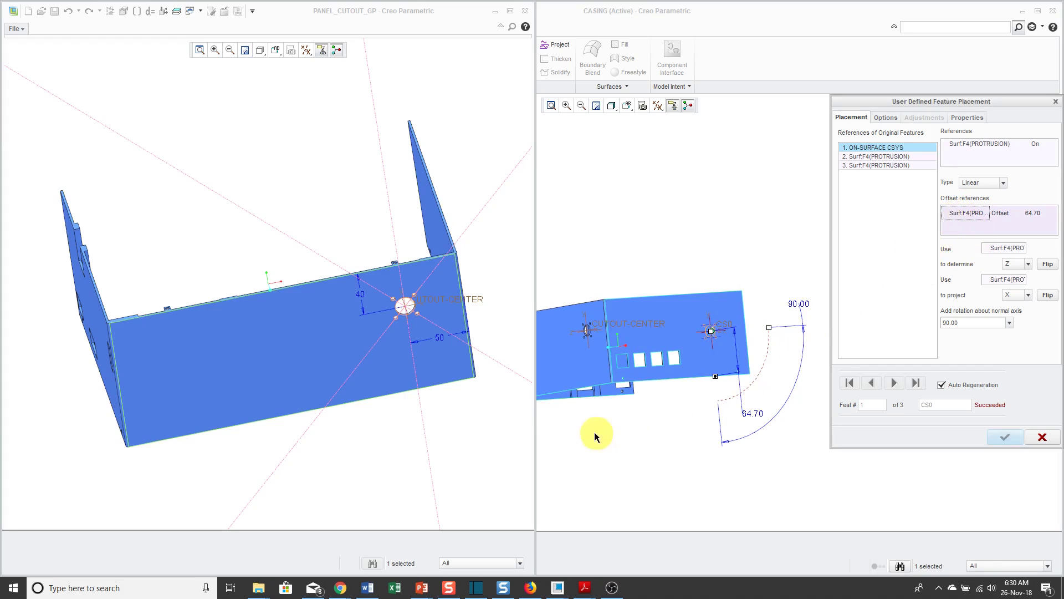
{"action": "mouse_move", "coordinate": [590, 417]}
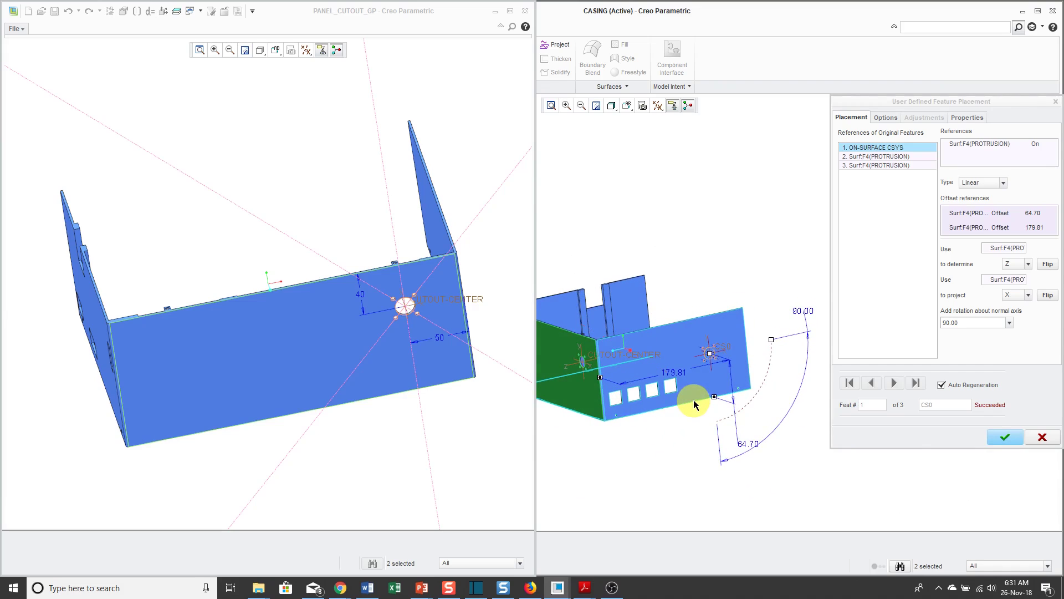
Step: Set the coordinate system offset dimensions to 200 and 90 and move to the next reference
{"action": "left_click_drag", "start_coordinate": [694, 400], "coordinate": [647, 340]}
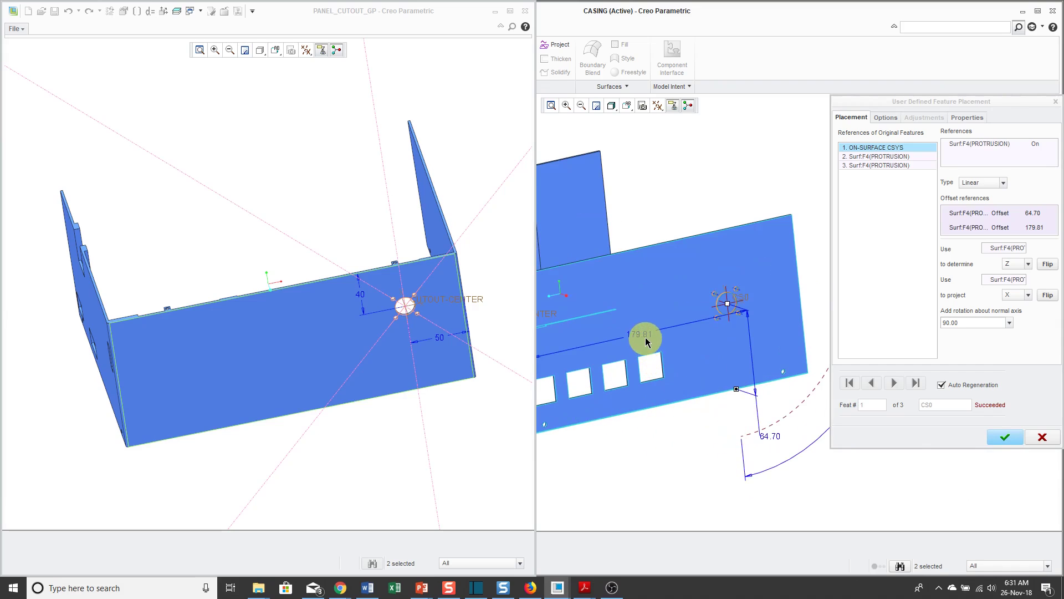
{"action": "double_click", "coordinate": [641, 333]}
{"action": "type", "text": "200"}
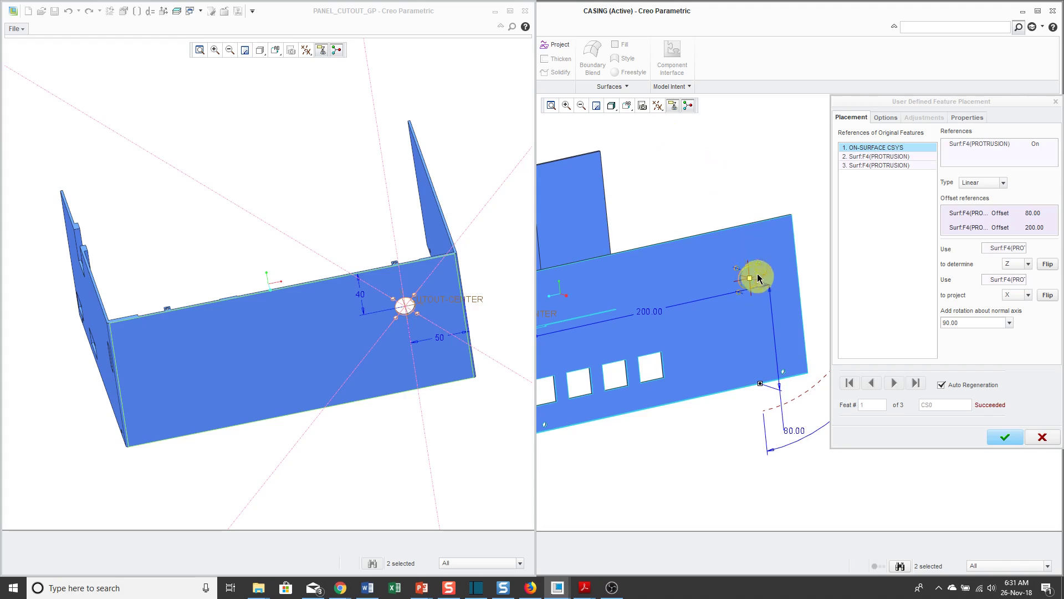
{"action": "left_click", "coordinate": [876, 159]}
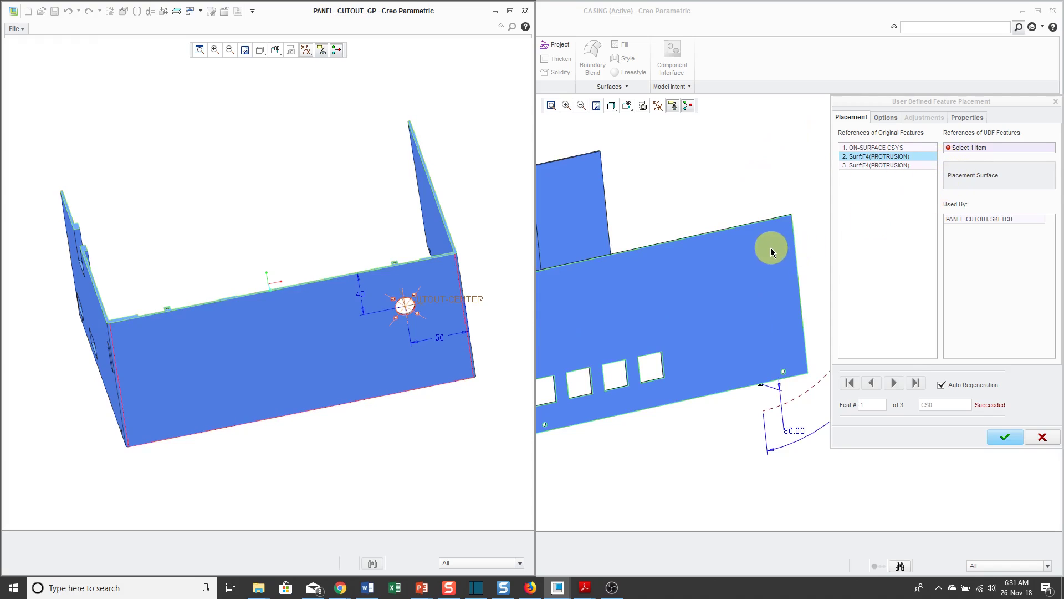
Step: Assign the front panel and the casing's top surface as placement references so the cutout previews
{"action": "left_click", "coordinate": [772, 252]}
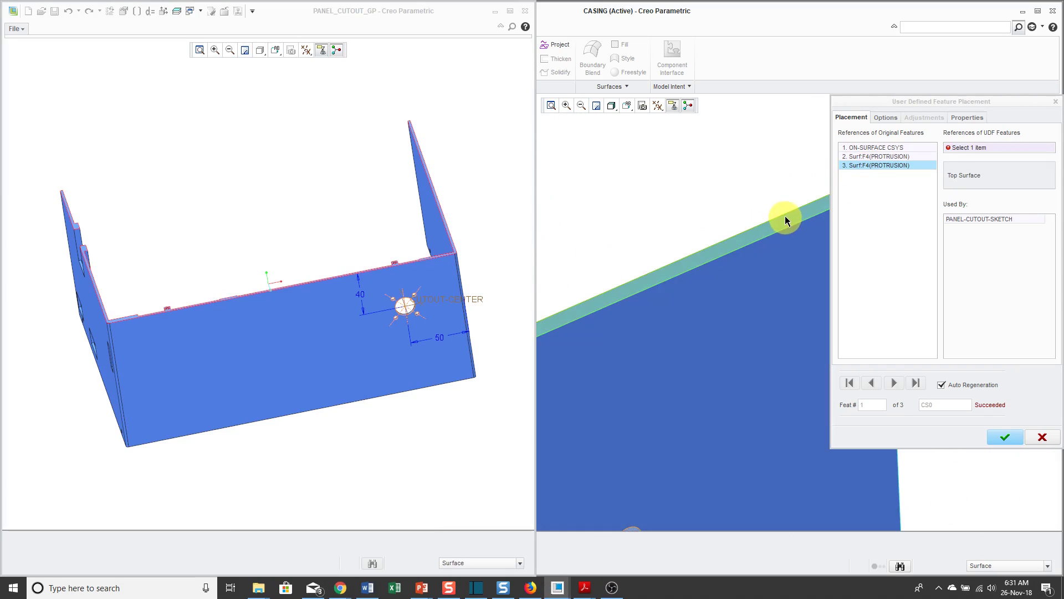
{"action": "left_click", "coordinate": [787, 219]}
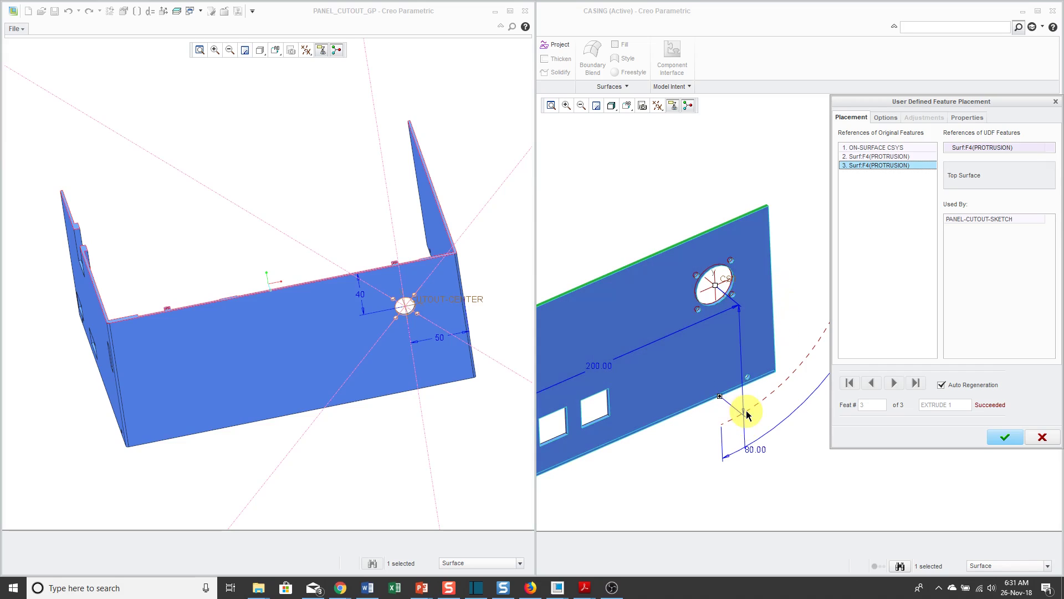
{"action": "mouse_move", "coordinate": [731, 317]}
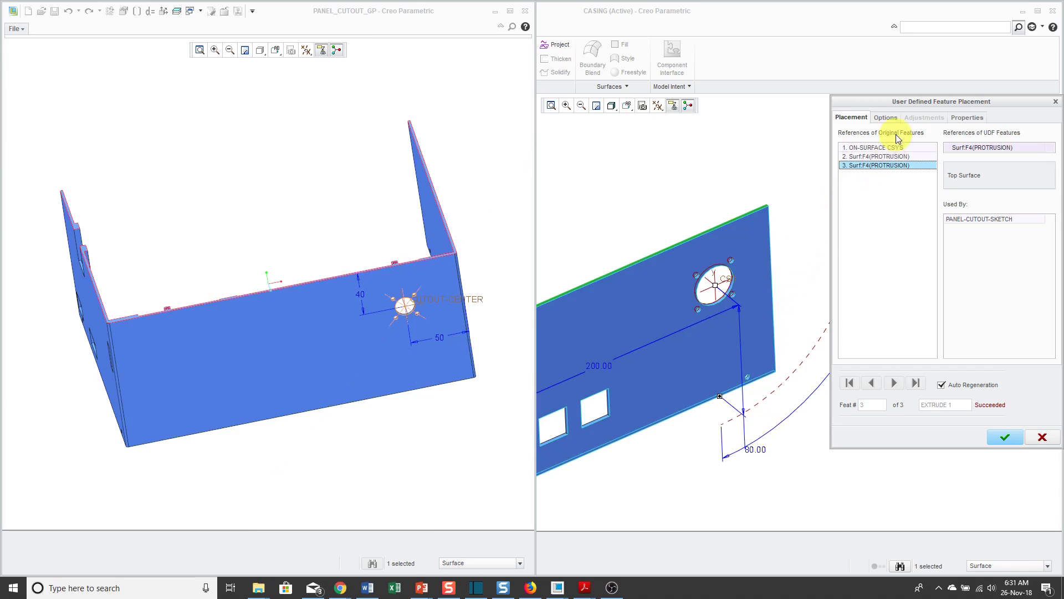
Step: Review the Options settings: keep dimension values and leave dimensions unlocked
{"action": "left_click", "coordinate": [886, 118]}
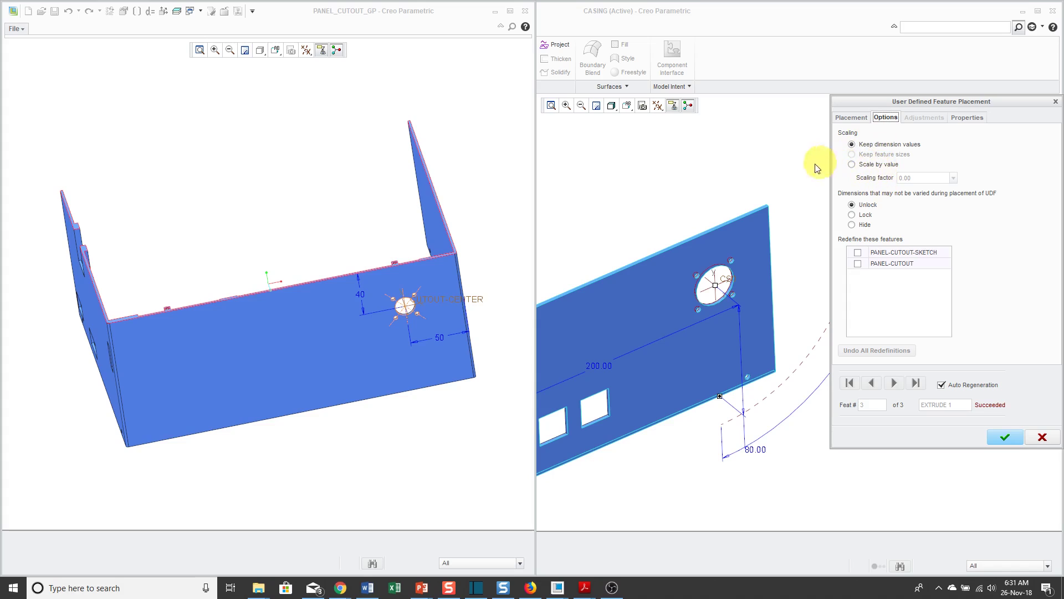
{"action": "mouse_move", "coordinate": [782, 183]}
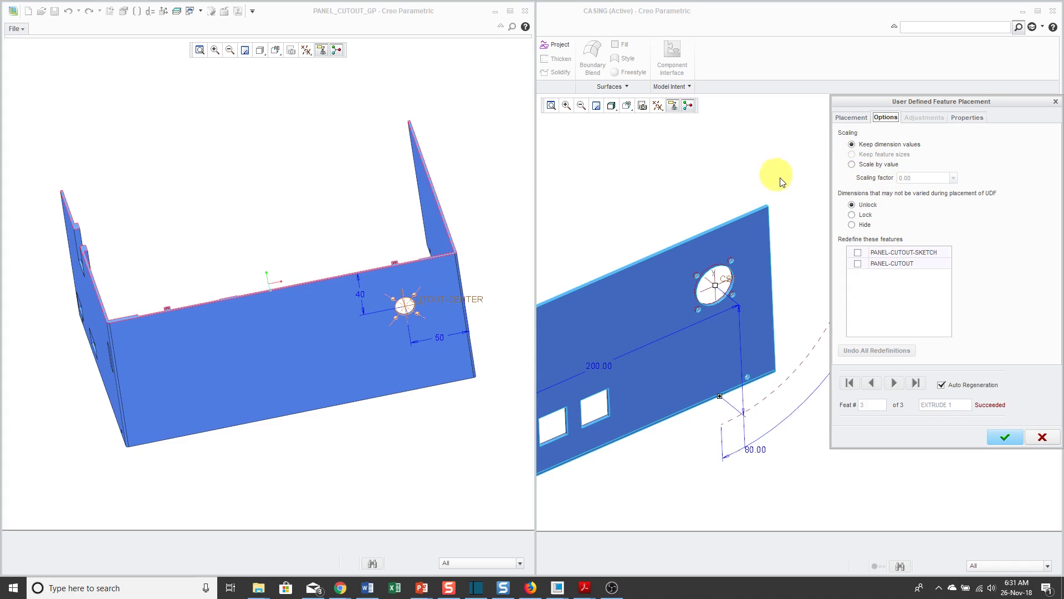
{"action": "mouse_move", "coordinate": [847, 222]}
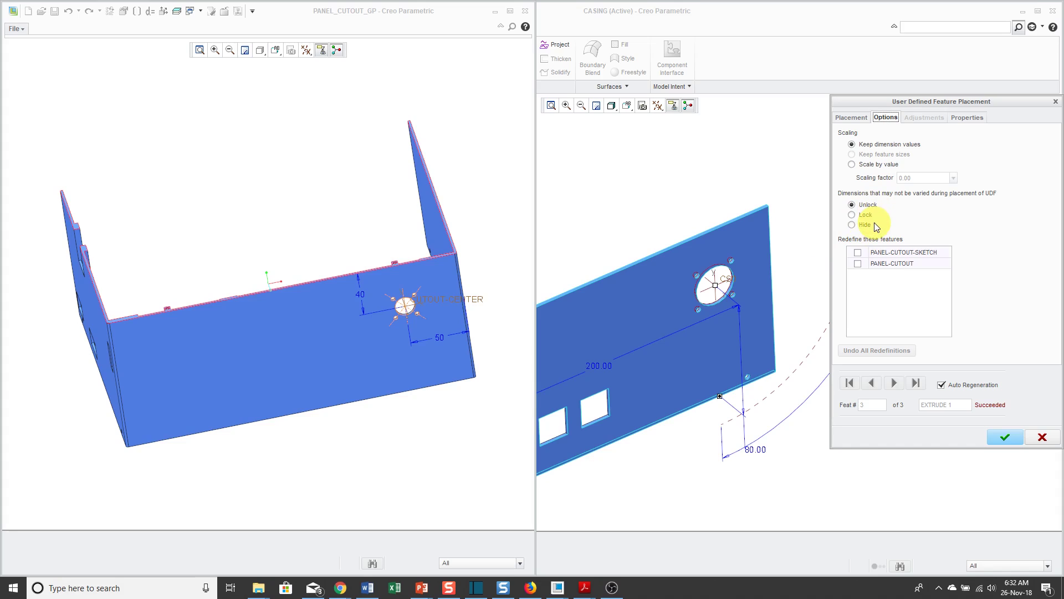
{"action": "mouse_move", "coordinate": [873, 225]}
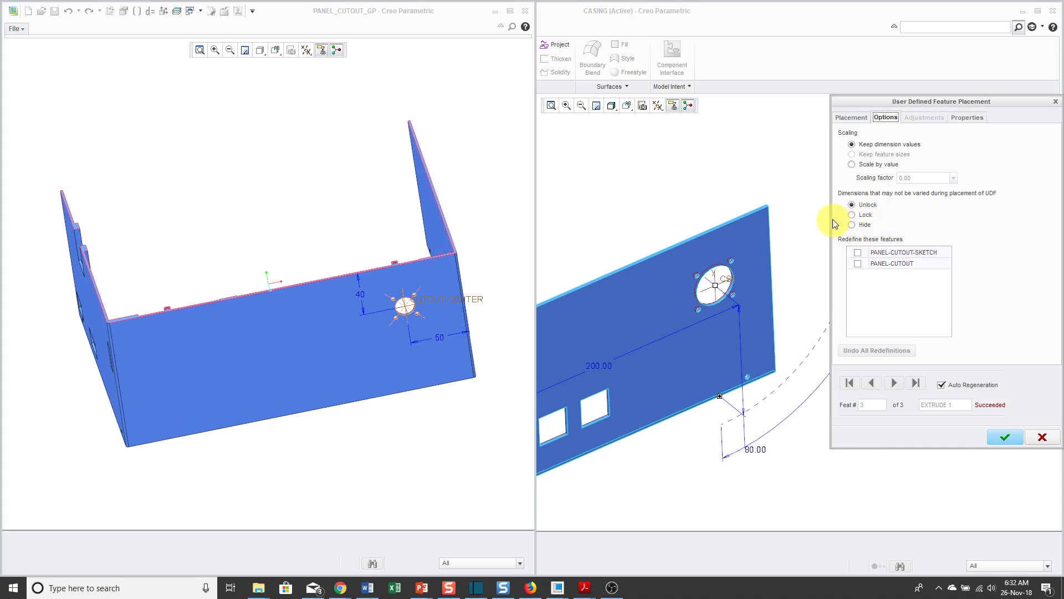
{"action": "mouse_move", "coordinate": [867, 206]}
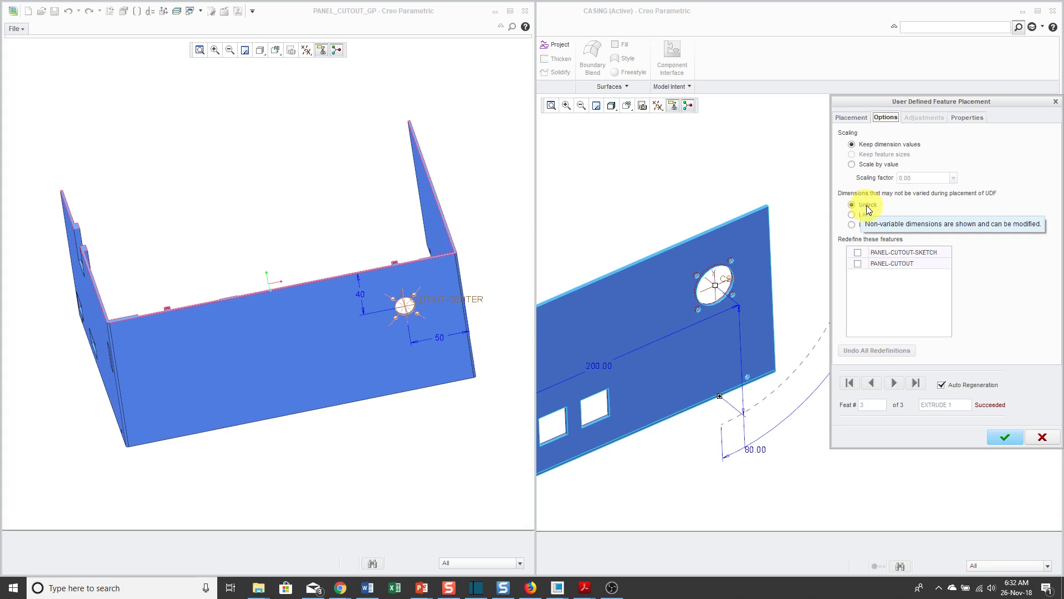
{"action": "mouse_move", "coordinate": [774, 208]}
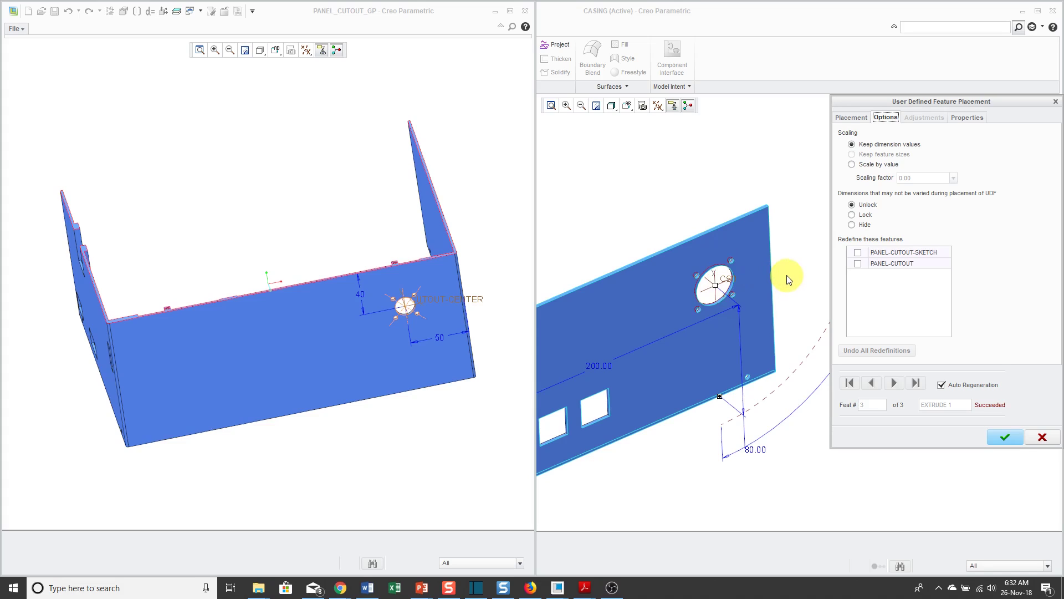
{"action": "mouse_move", "coordinate": [852, 215]}
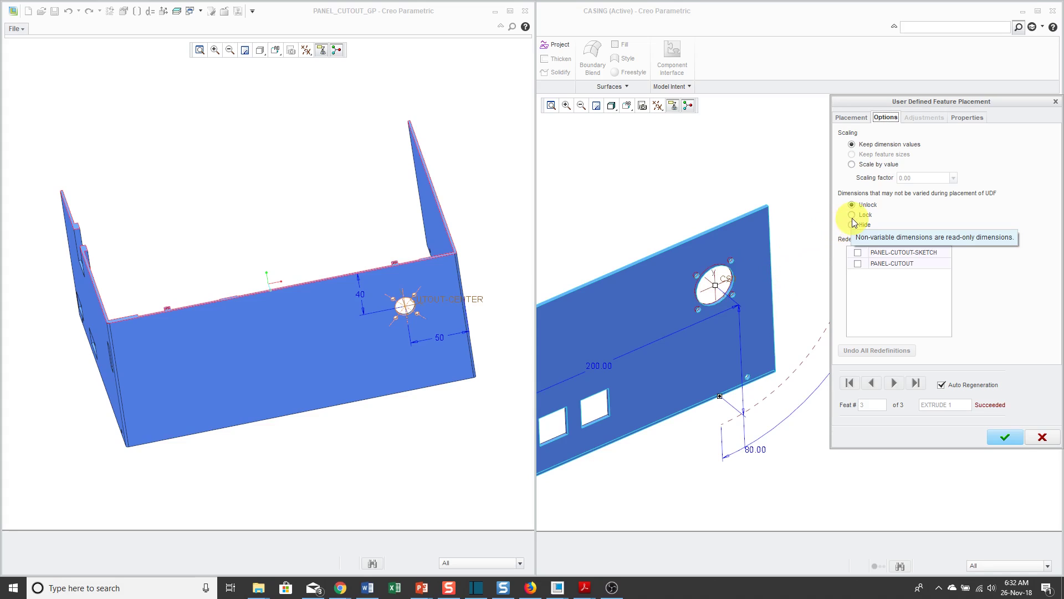
{"action": "mouse_move", "coordinate": [792, 226]}
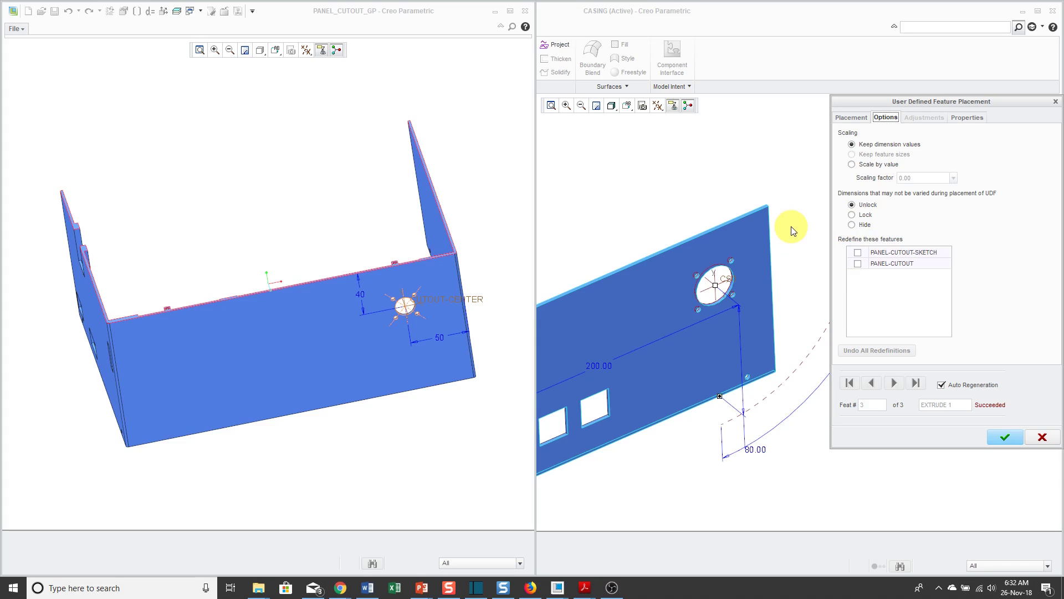
{"action": "mouse_move", "coordinate": [851, 231]}
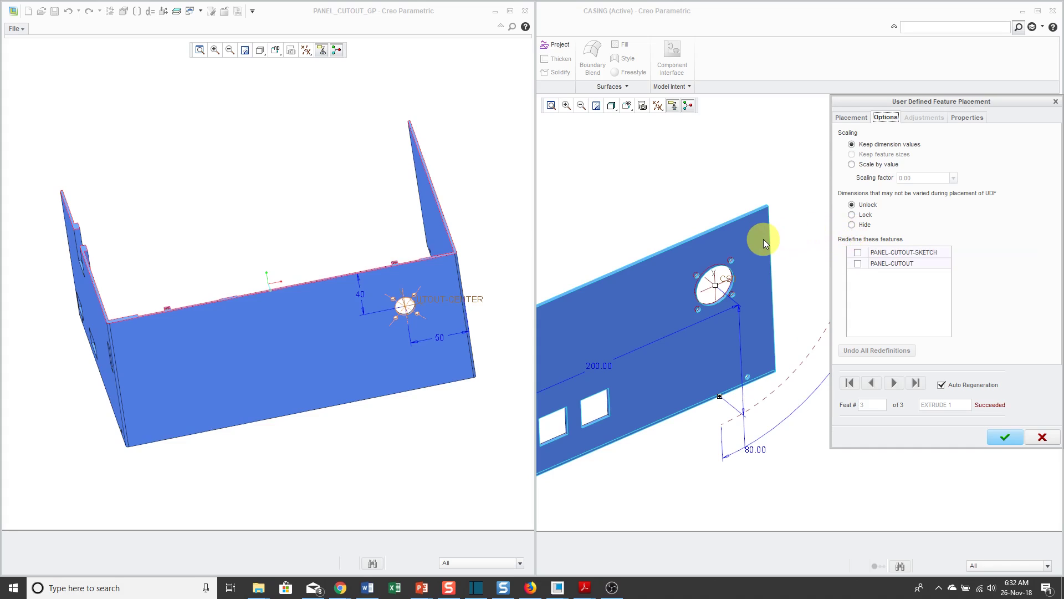
{"action": "mouse_move", "coordinate": [802, 246]}
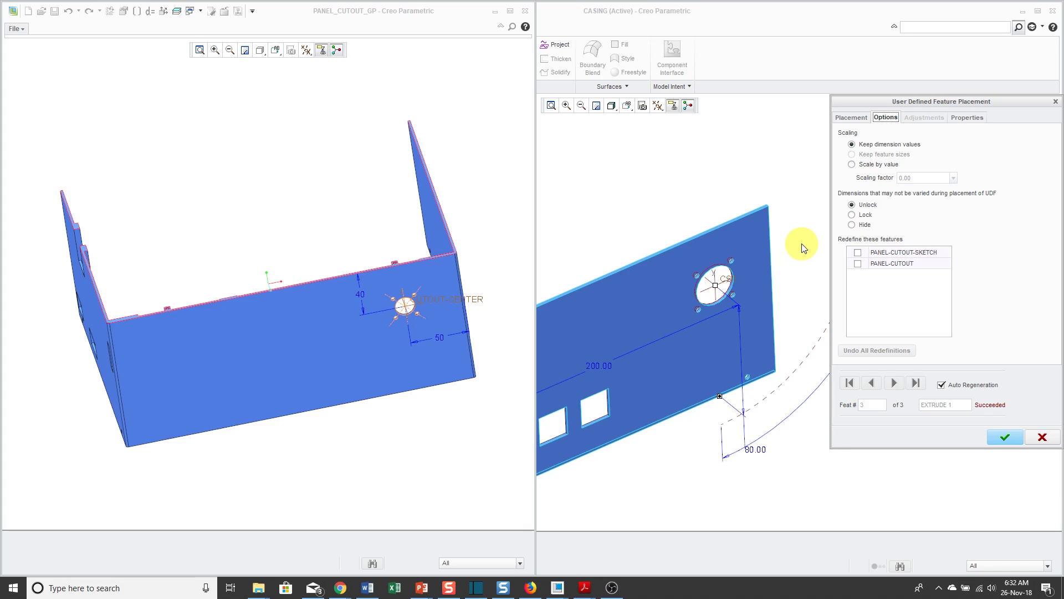
{"action": "mouse_move", "coordinate": [800, 260]}
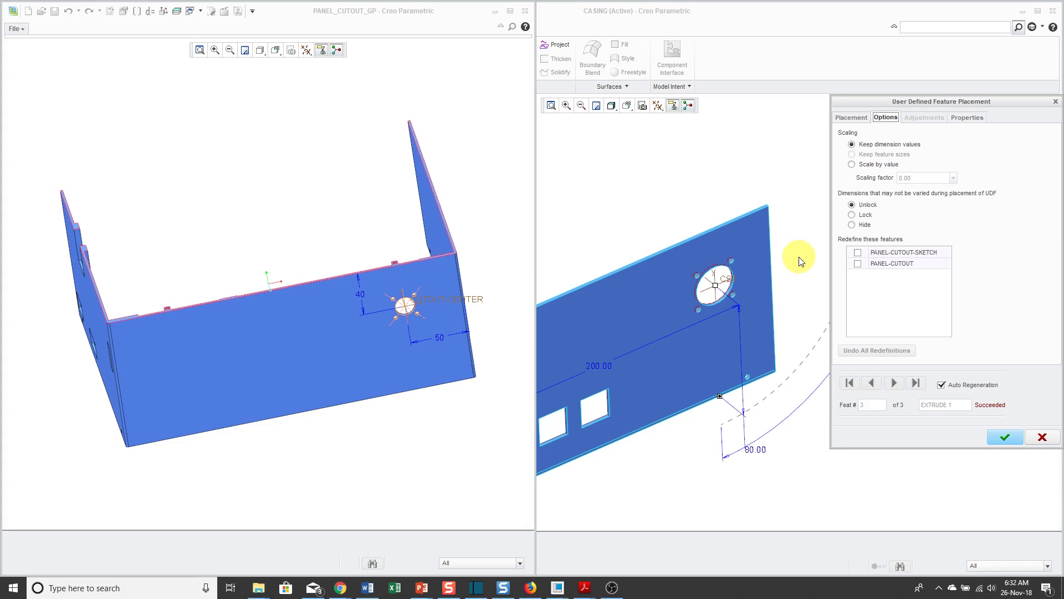
{"action": "mouse_move", "coordinate": [812, 260]}
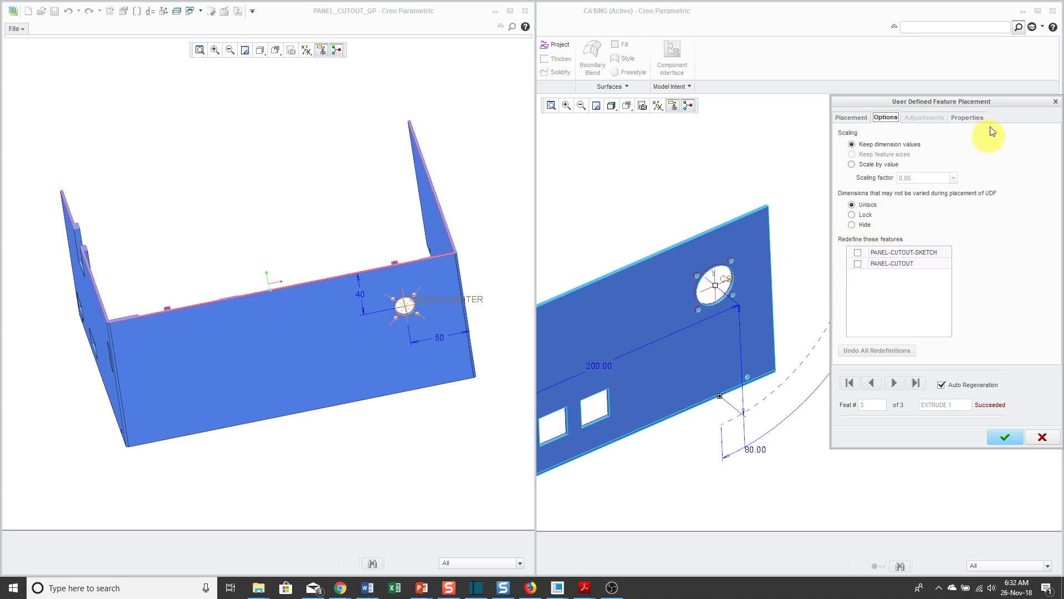
Step: Check the group name PANEL_CUTOUT under Properties and accept the UDF placement
{"action": "left_click", "coordinate": [967, 118]}
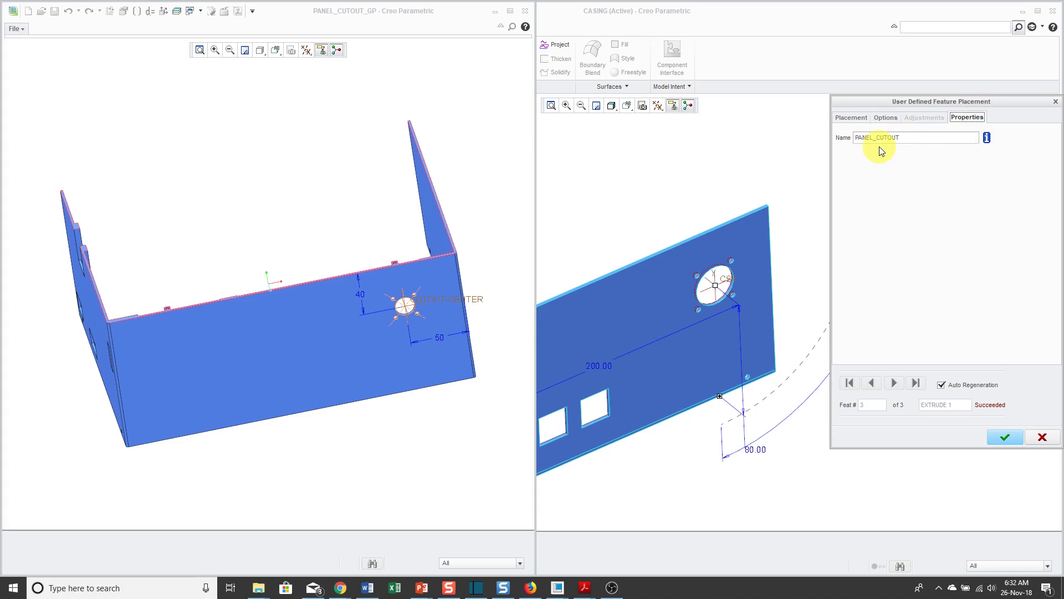
{"action": "mouse_move", "coordinate": [1002, 438]}
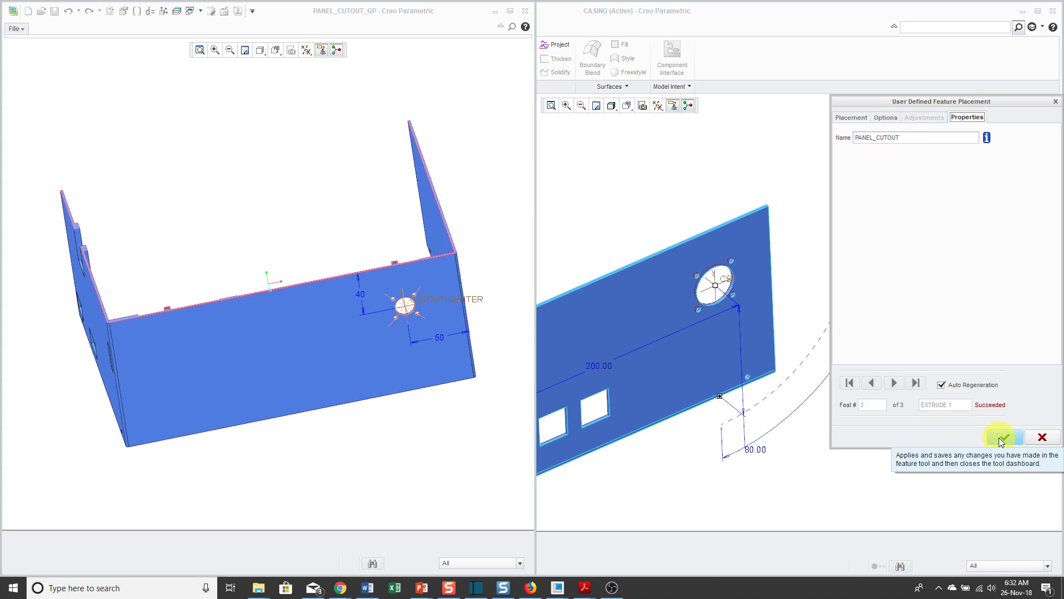
{"action": "left_click", "coordinate": [1006, 437]}
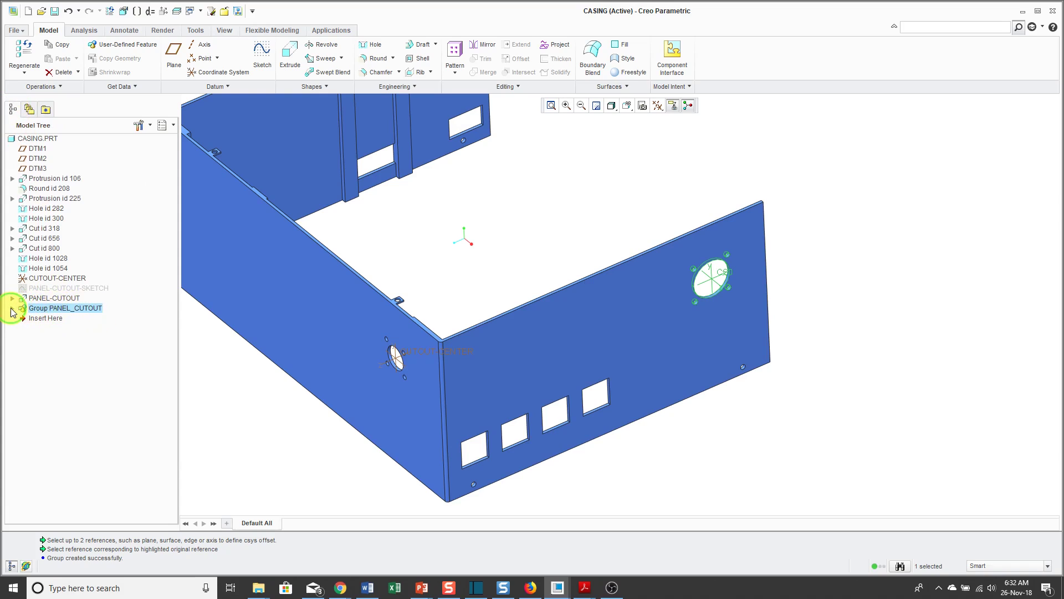
Step: Expand Group PANEL_CUTOUT to show CS0, Sketch 1 and Extrude 1, then list open windows
{"action": "left_click", "coordinate": [13, 308]}
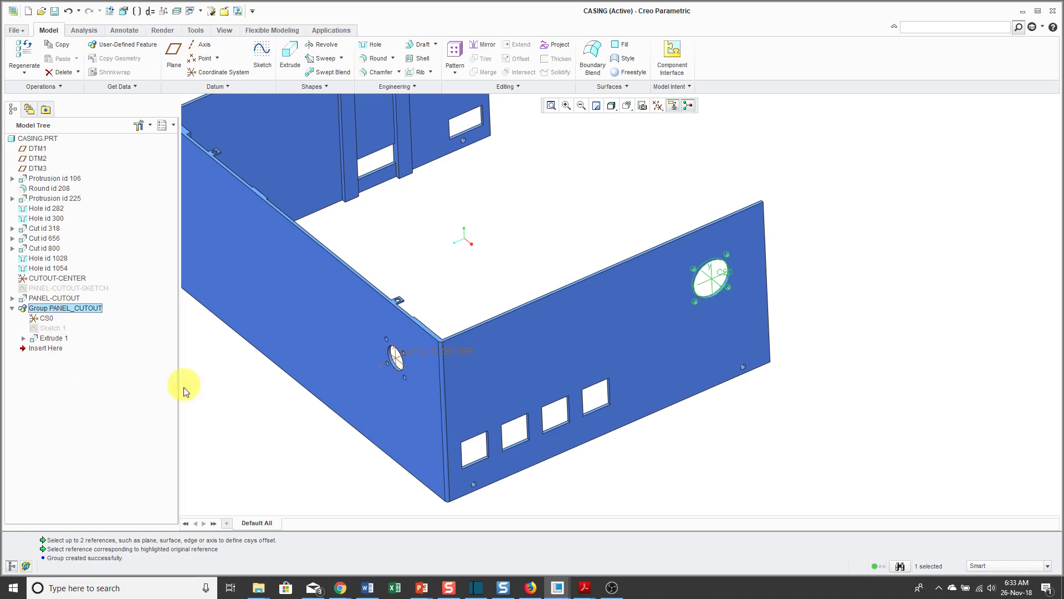
{"action": "mouse_move", "coordinate": [253, 390]}
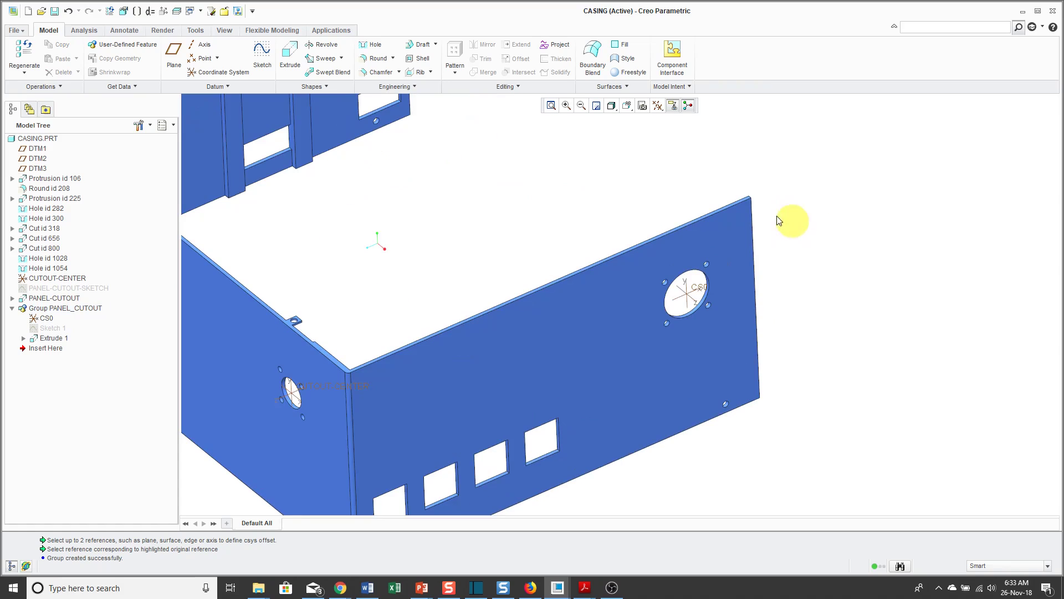
{"action": "mouse_move", "coordinate": [355, 235]}
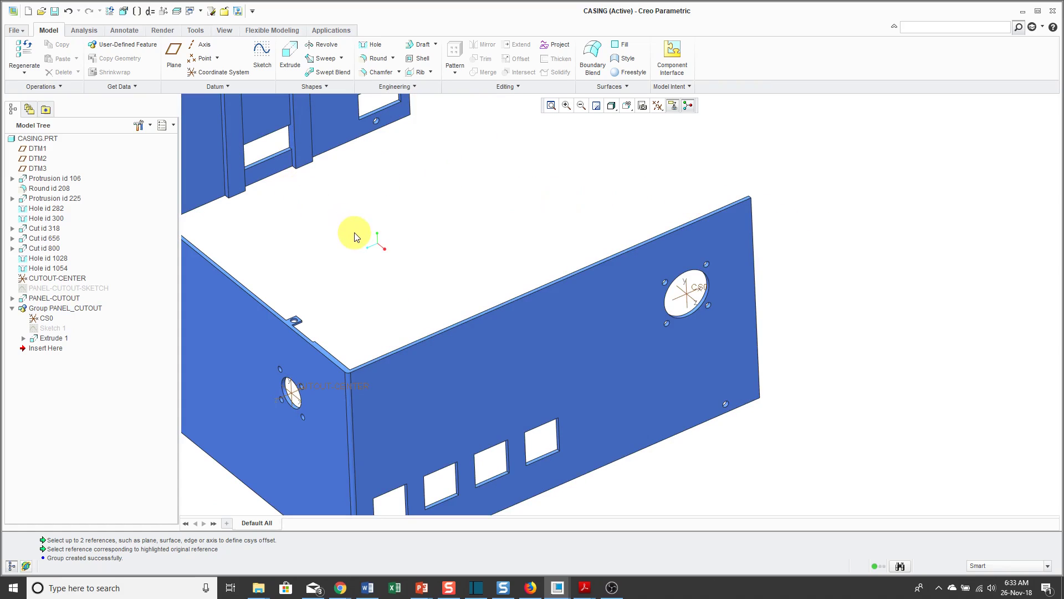
{"action": "left_click", "coordinate": [195, 10]}
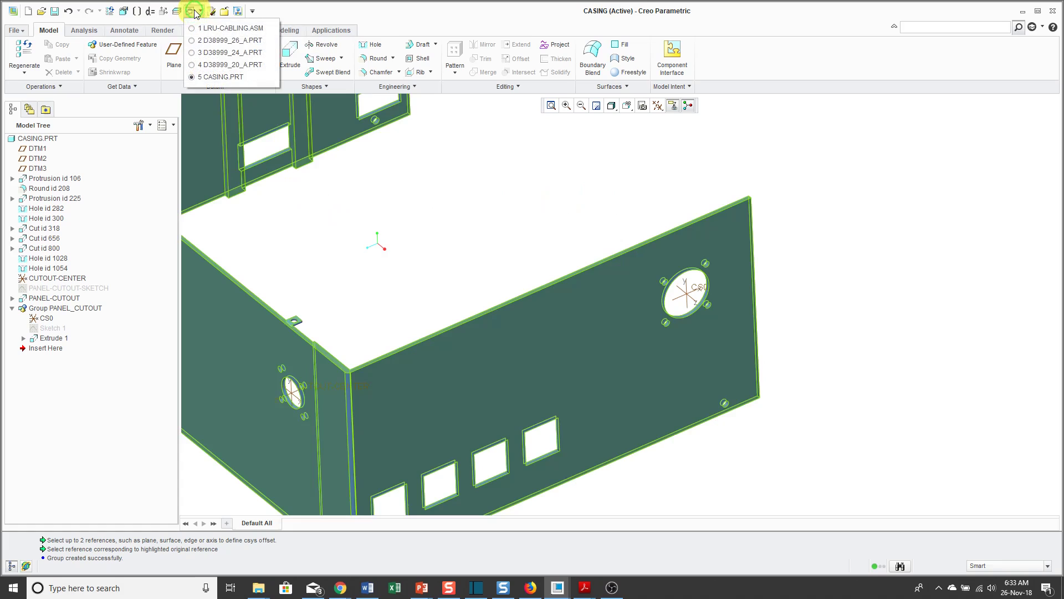
Step: From LRU-CABLING.ASM open BASE.PRT and load panel_cutout.gph from the working directory for a new UDF insertion
{"action": "left_click", "coordinate": [230, 29]}
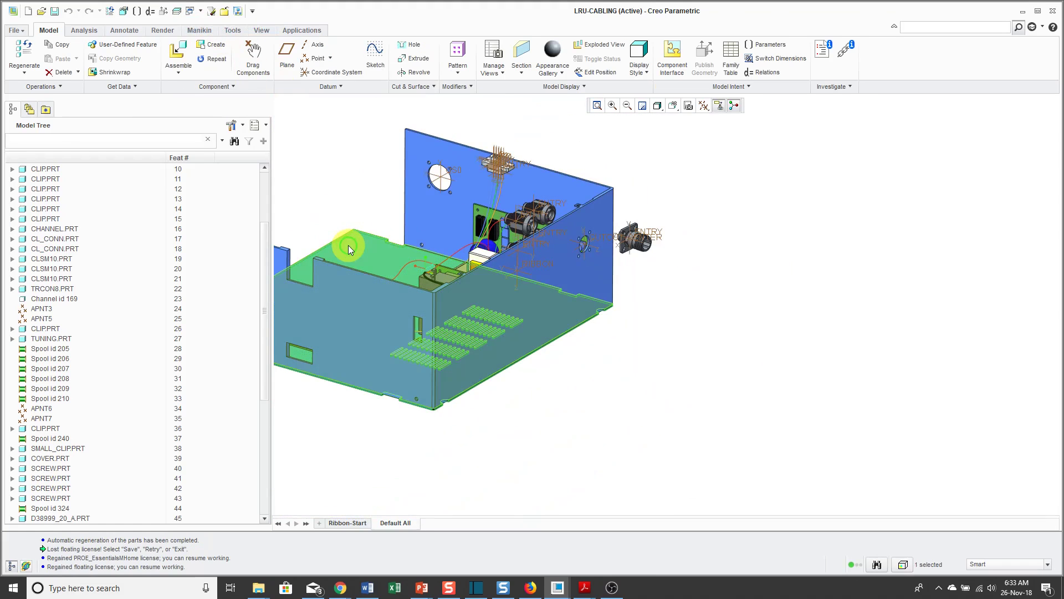
{"action": "right_click", "coordinate": [349, 248]}
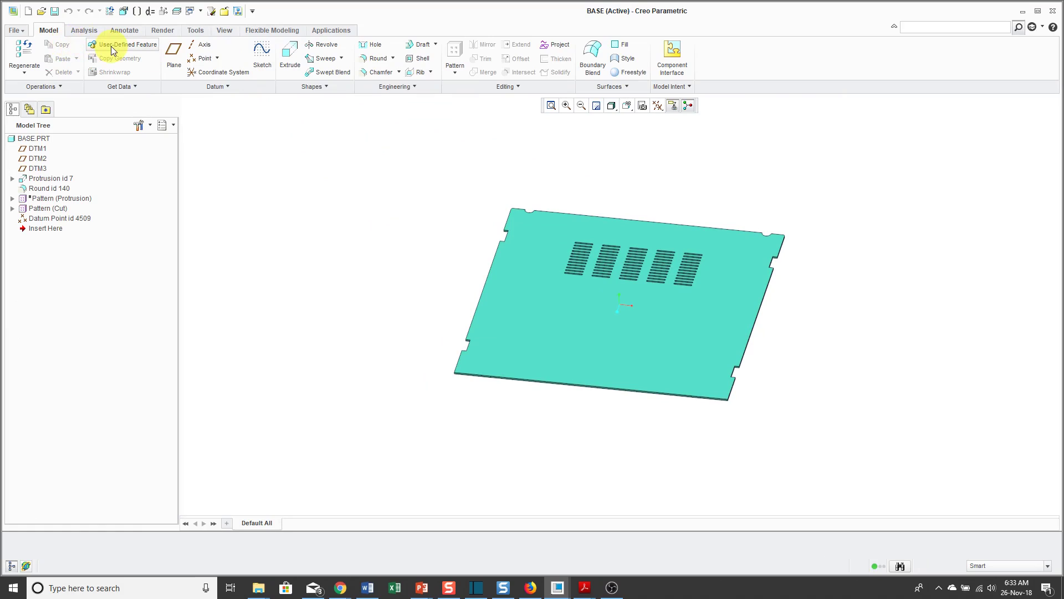
{"action": "left_click", "coordinate": [126, 45]}
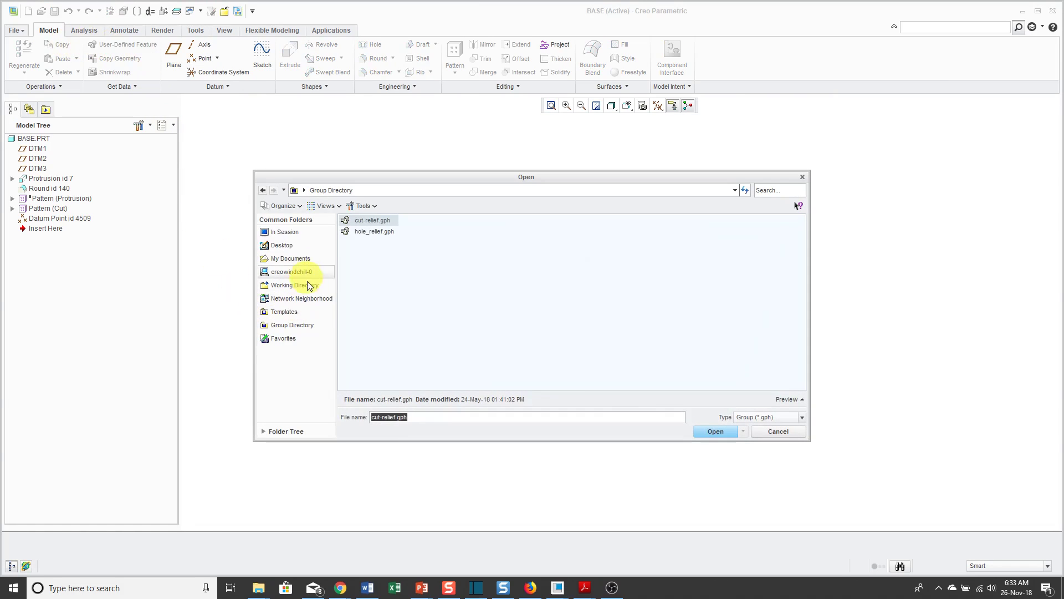
{"action": "left_click", "coordinate": [294, 285]}
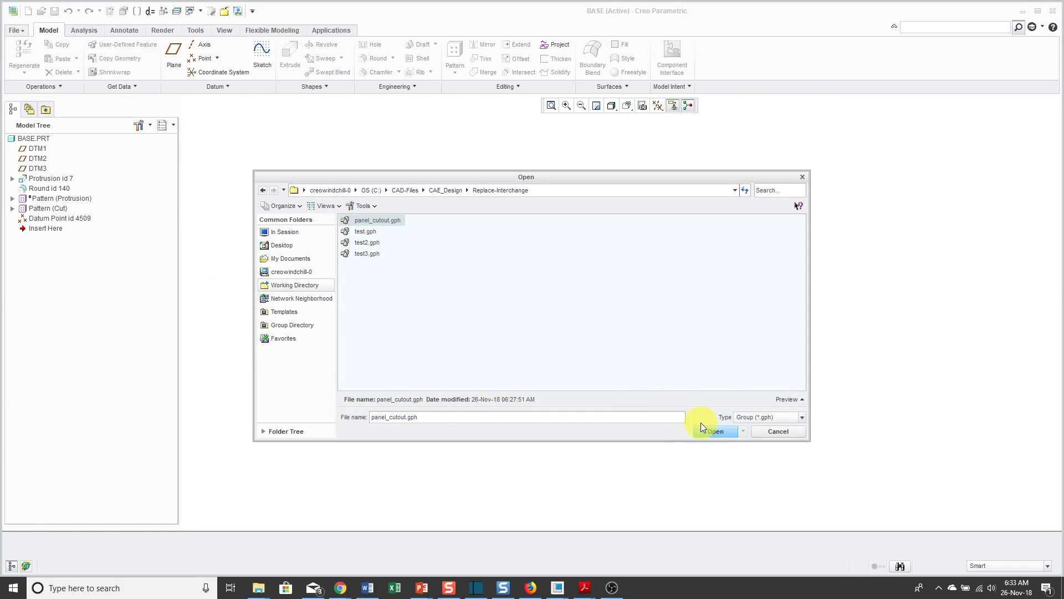
{"action": "left_click", "coordinate": [714, 431]}
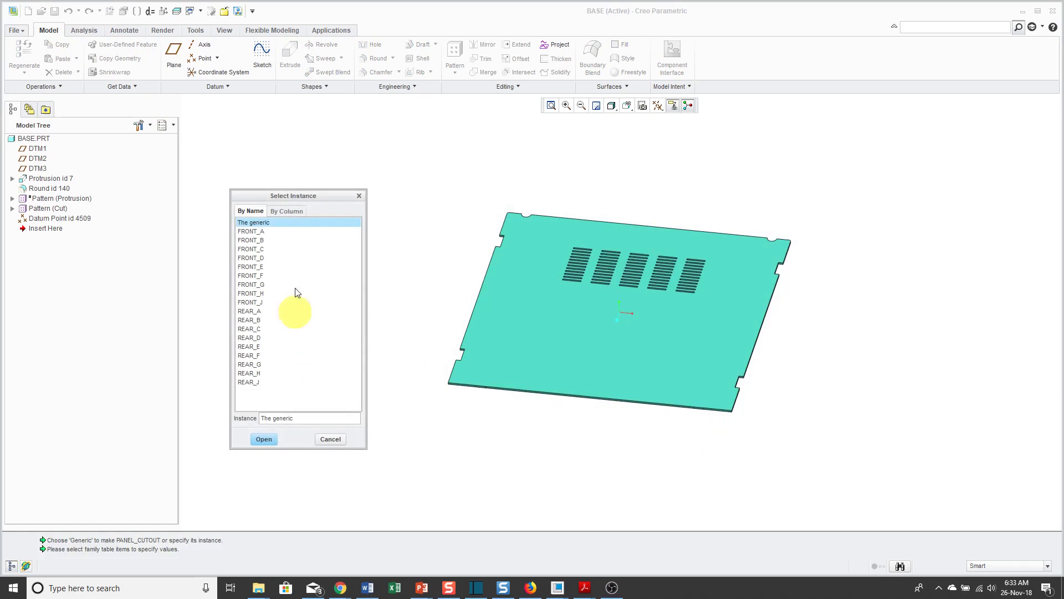
{"action": "mouse_move", "coordinate": [428, 289]}
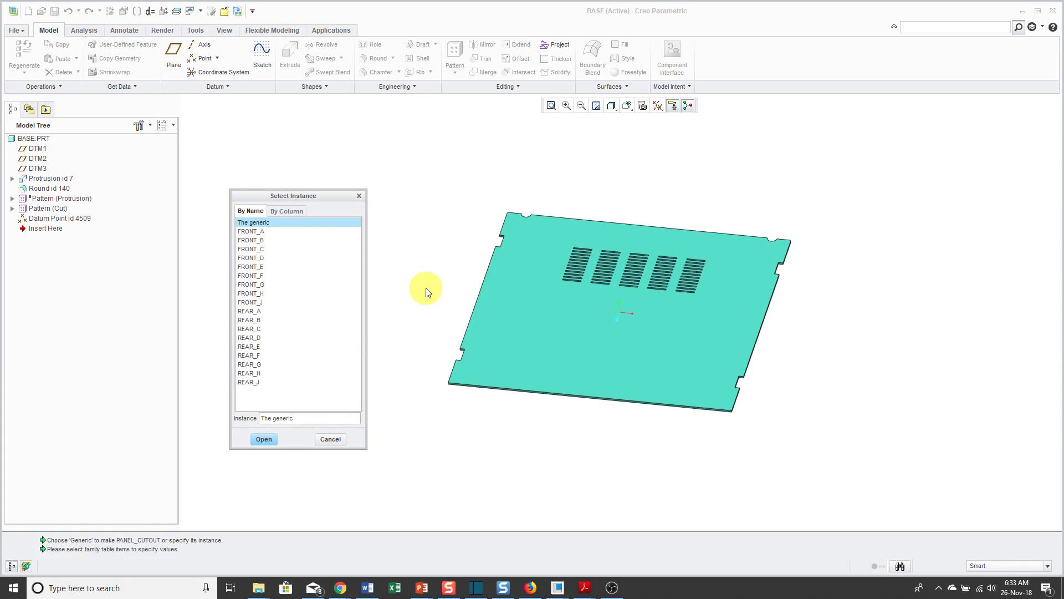